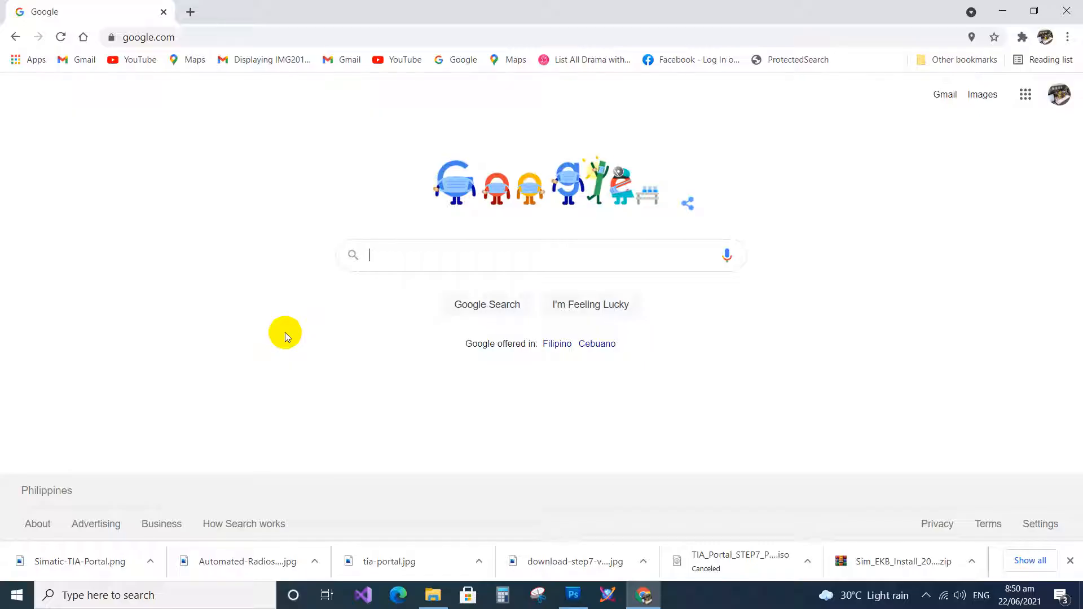
Search Google for 'siemens industry support' and go to the Siemens Industry Online Support site
type("S")
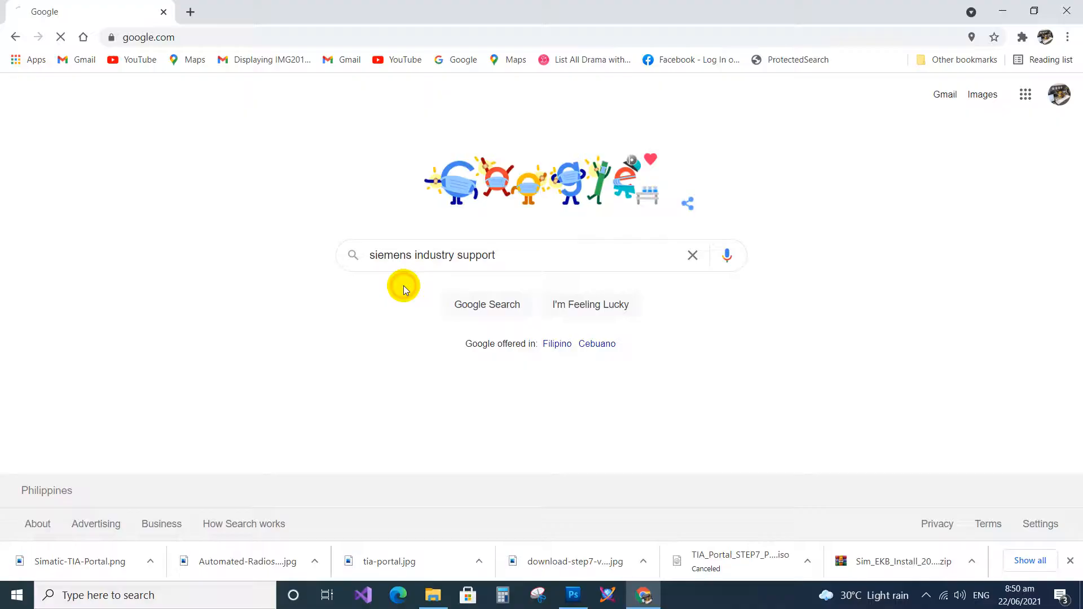
left_click(486, 304)
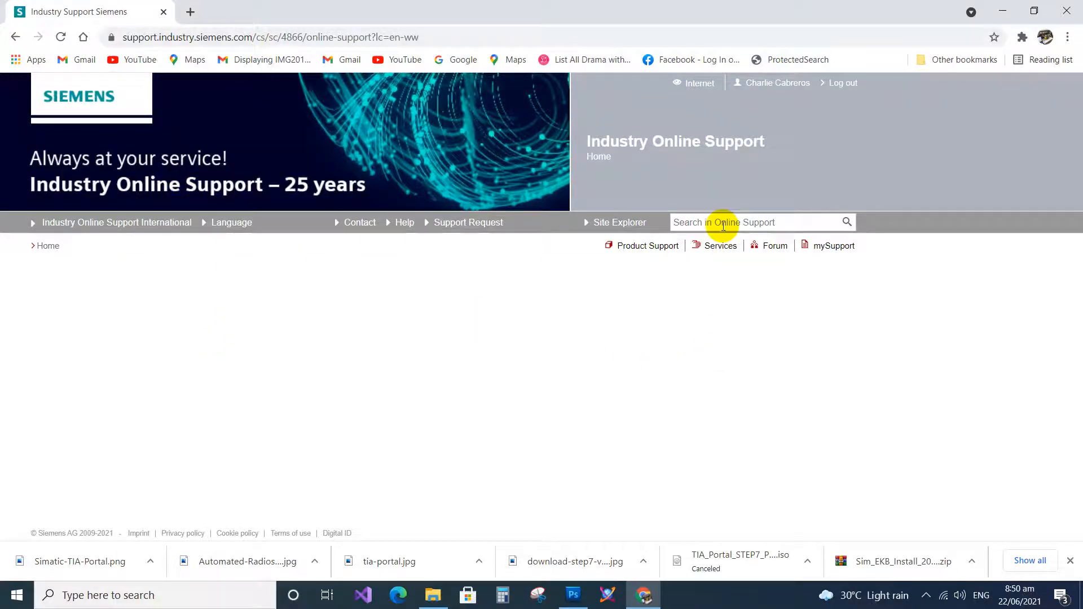
Search Online Support for 'TIA V17' and scroll the results to the STEP 7 V17 TRIAL Download entry
left_click(720, 245)
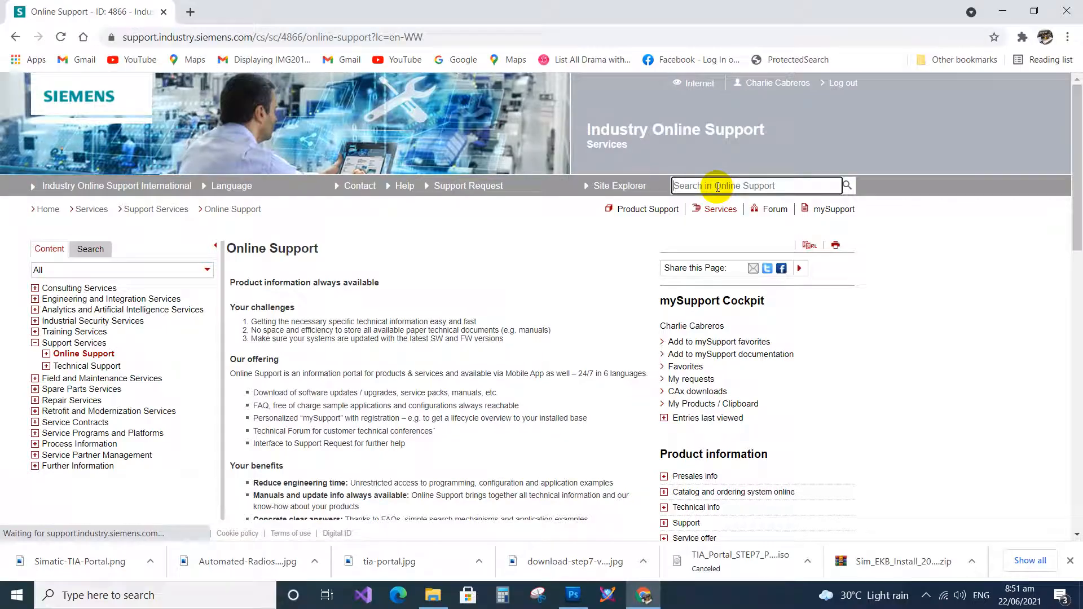
type("TIA V1")
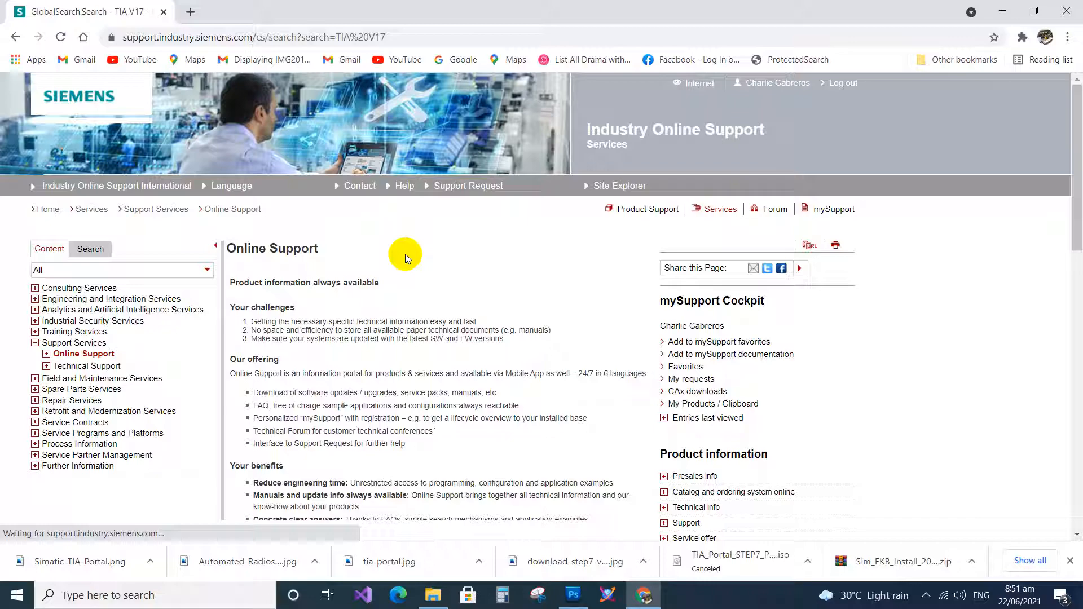
mouse_move(418, 131)
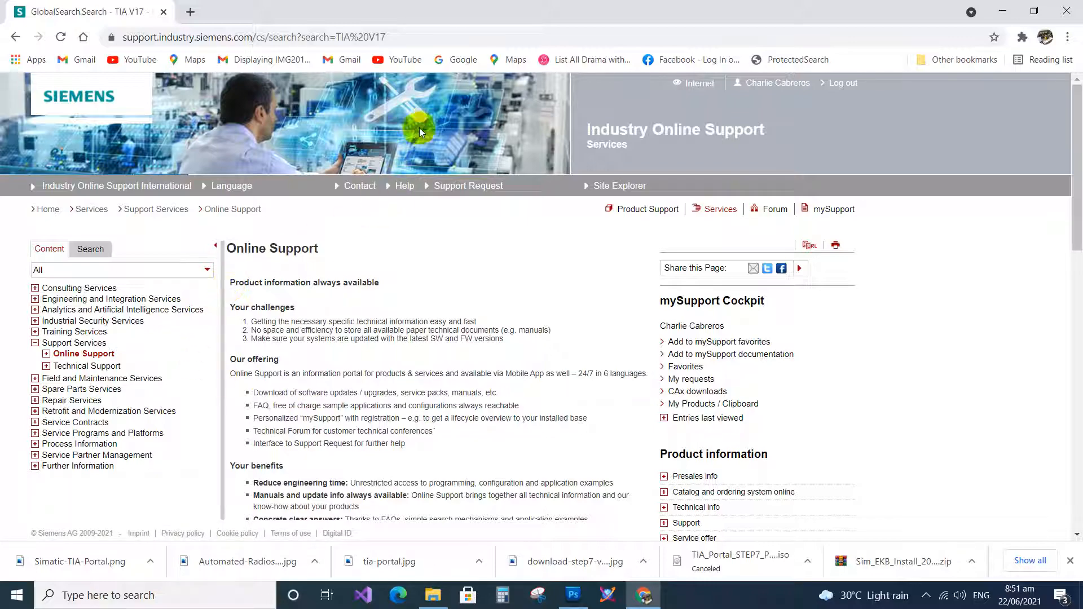
left_click(90, 249)
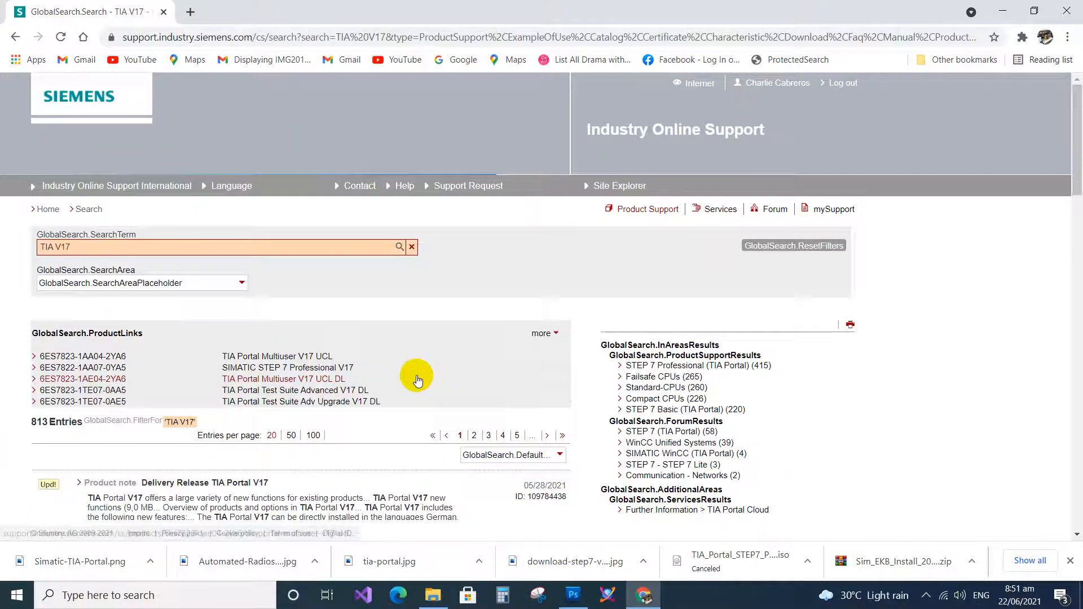
scroll("down", 3)
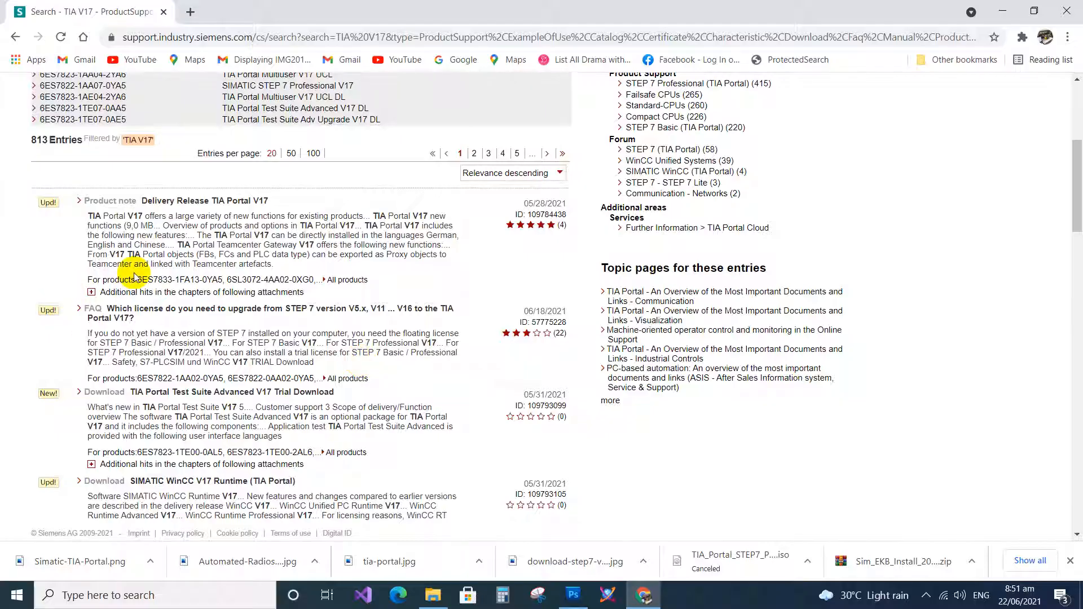
scroll("down", 3)
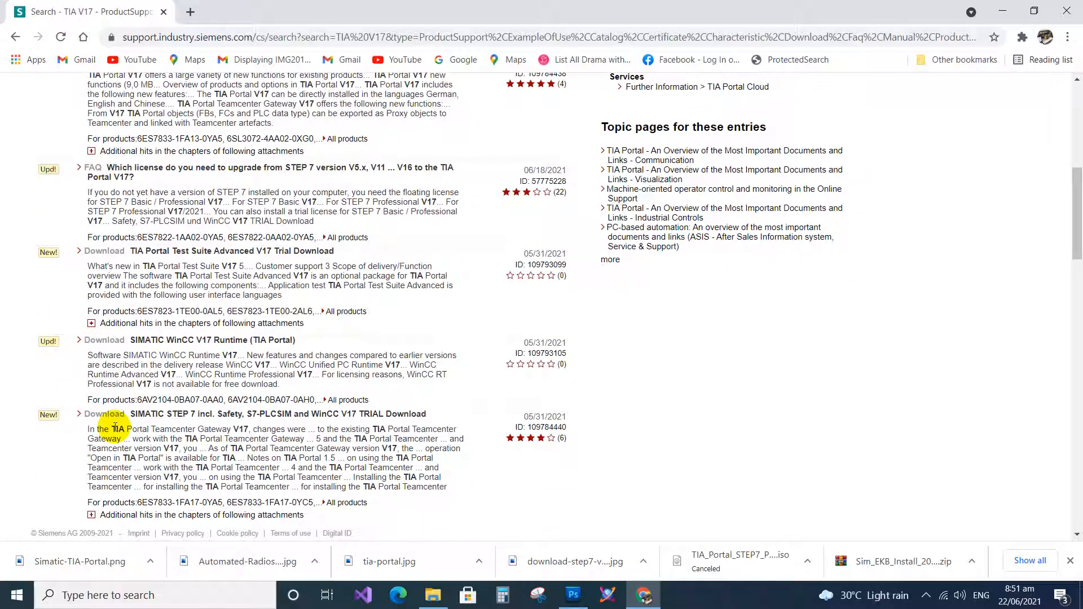
mouse_move(111, 417)
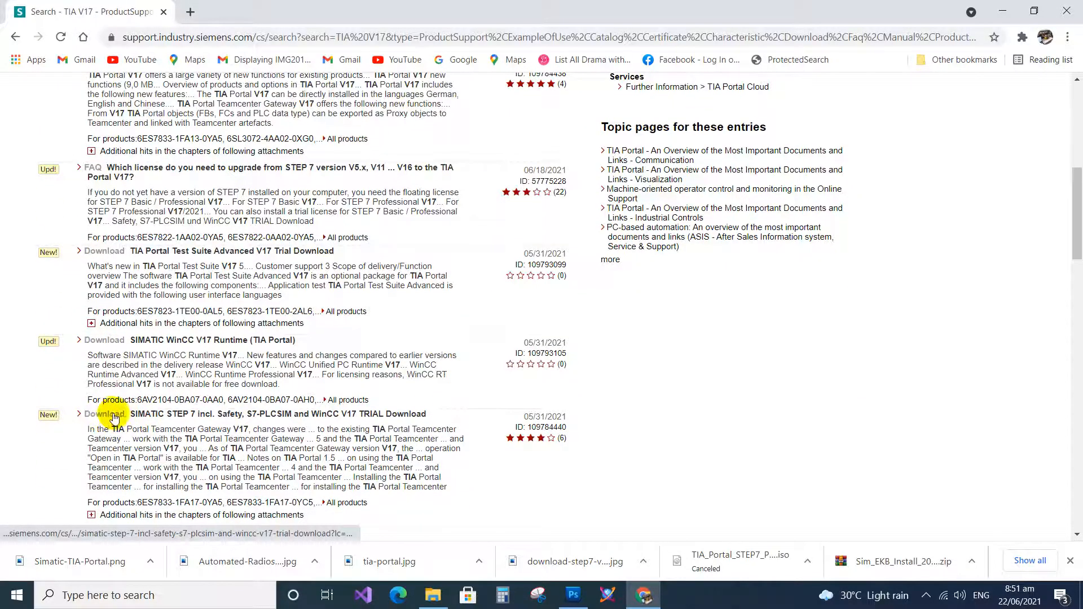
mouse_move(193, 421)
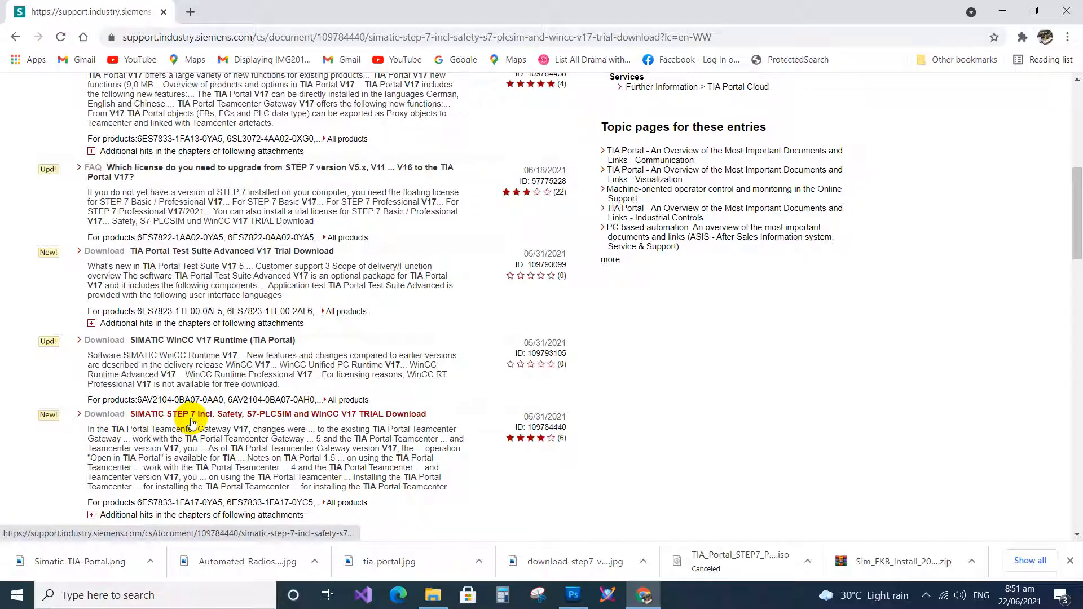
Open the STEP 7 V17 trial download page and scroll to the DVD image download table
left_click(273, 413)
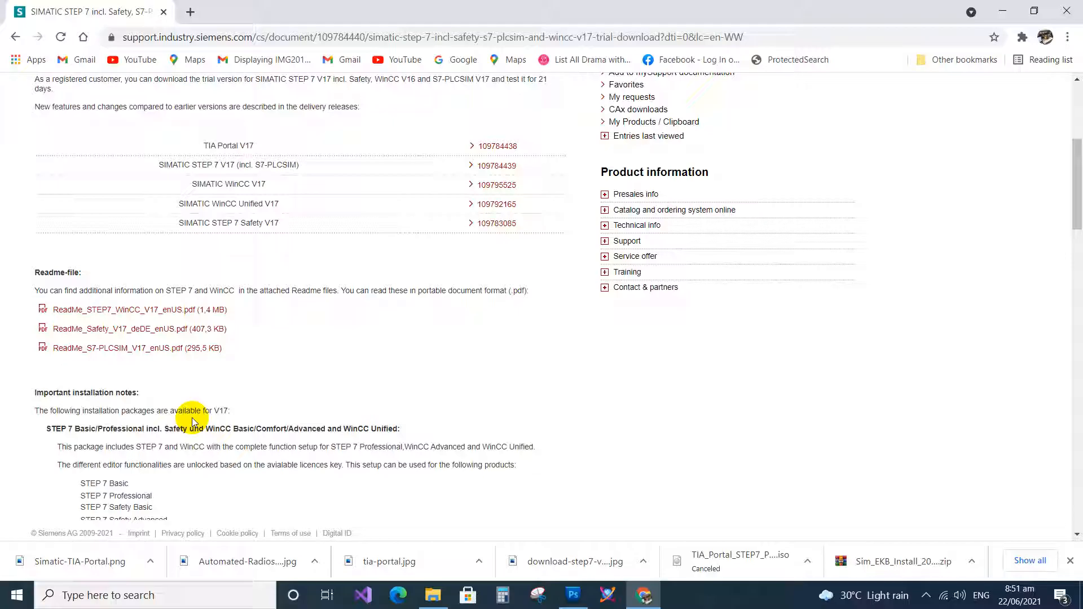
scroll("down", 3)
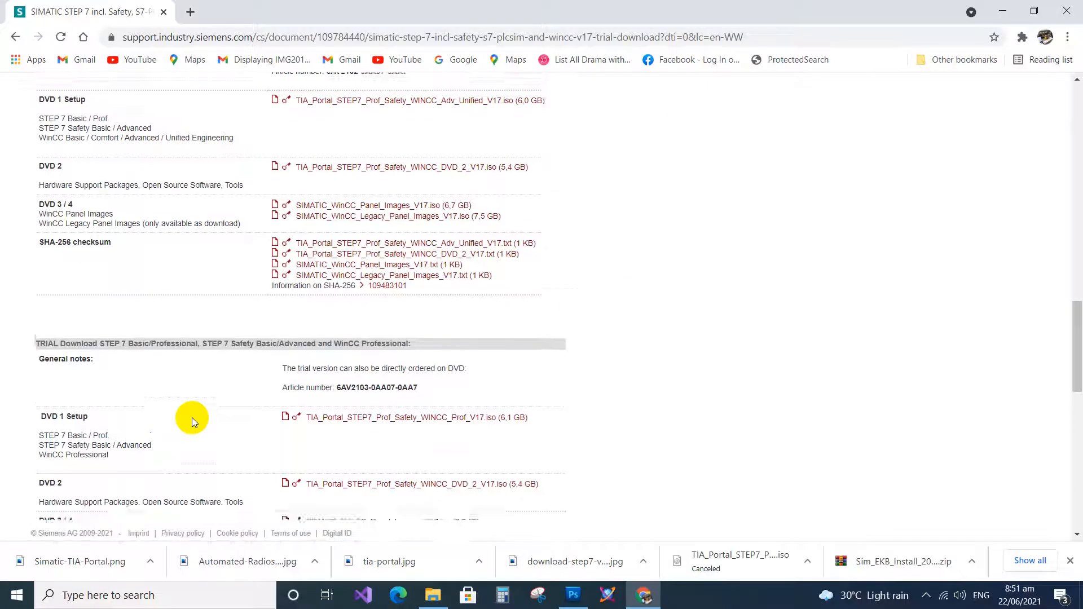
scroll("up", 3)
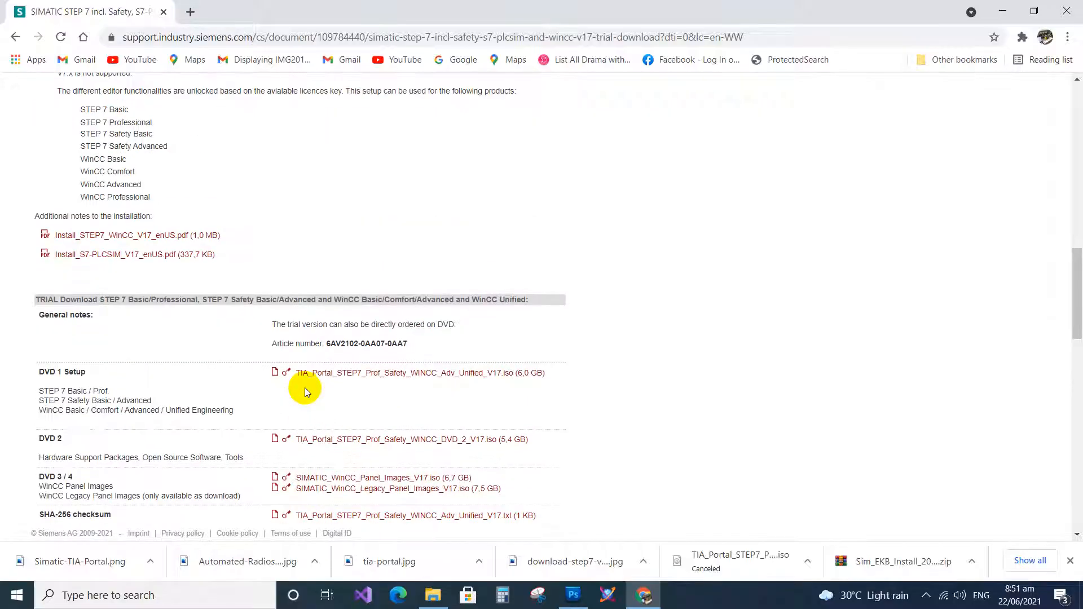
scroll("down", 3)
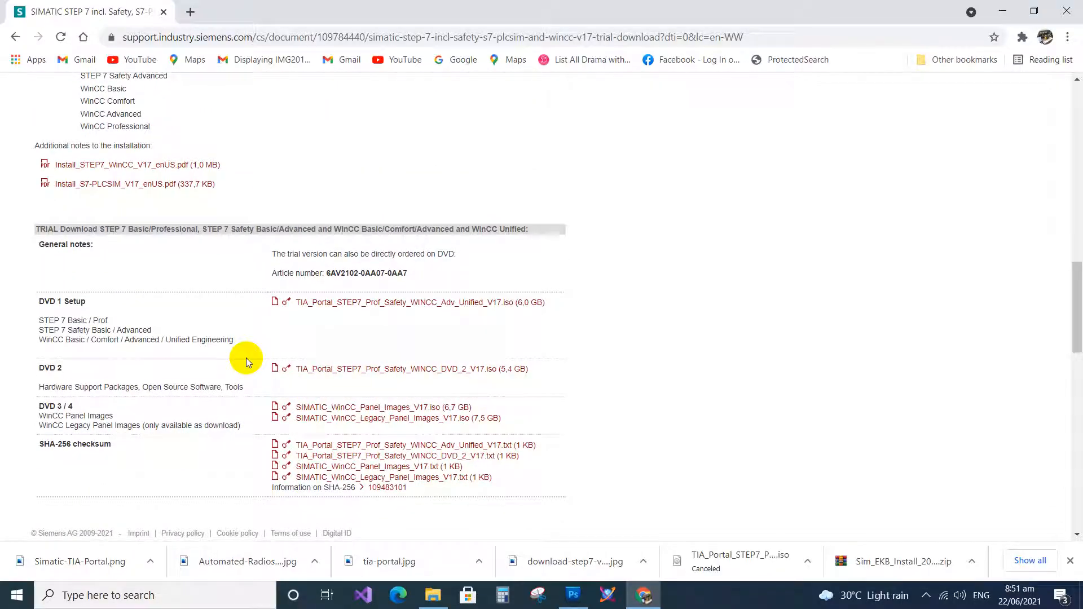
scroll("down", 3)
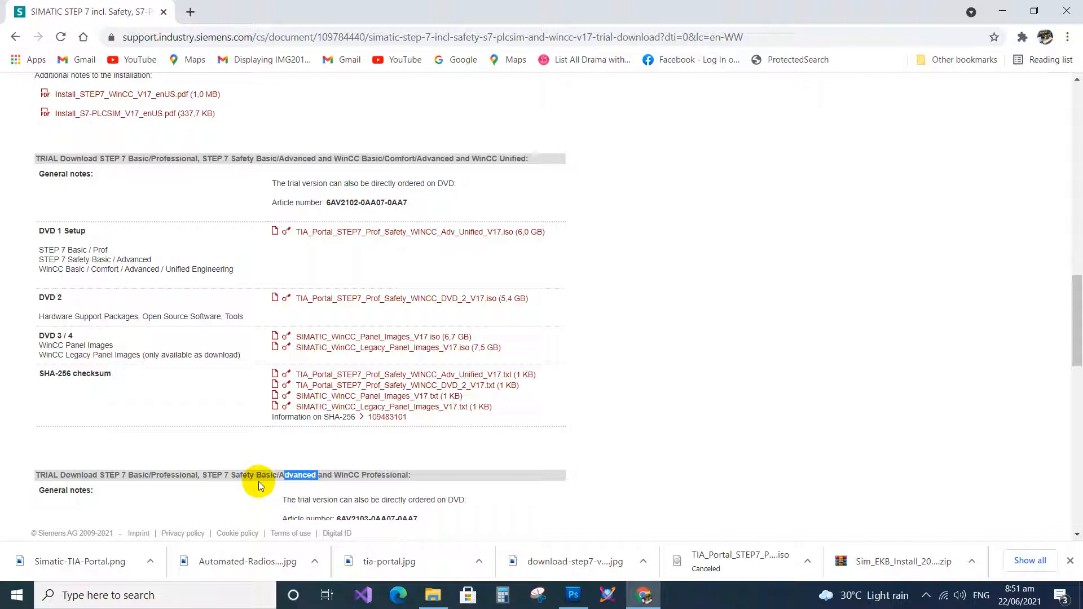
mouse_move(317, 214)
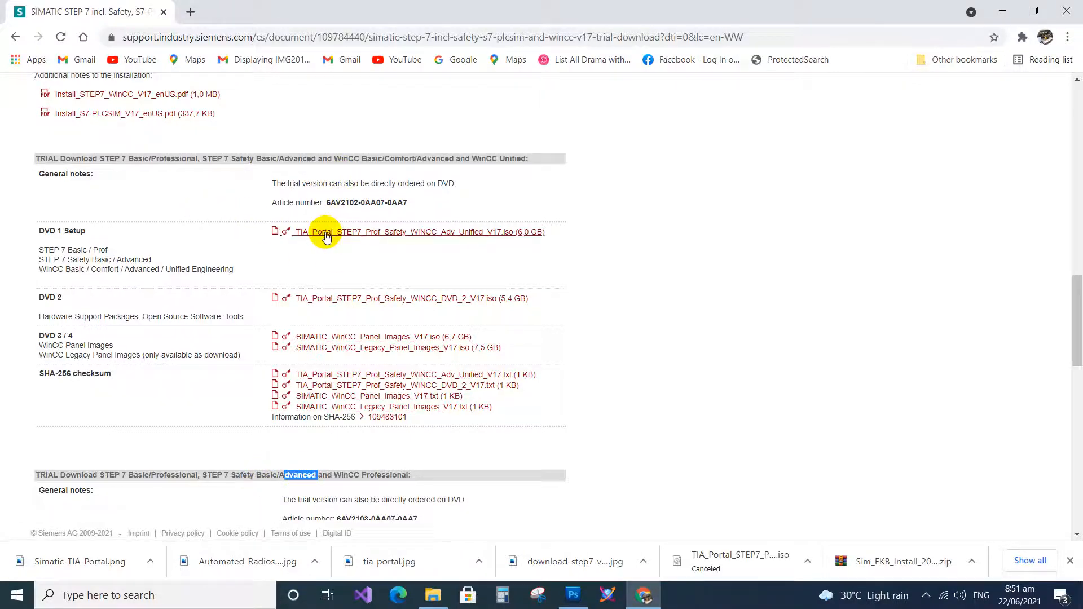
Download the DVD 1 Setup TIA_Portal_STEP7_Prof_Safety_WINCC_Adv_Unified_V17.iso into Downloads
left_click(419, 231)
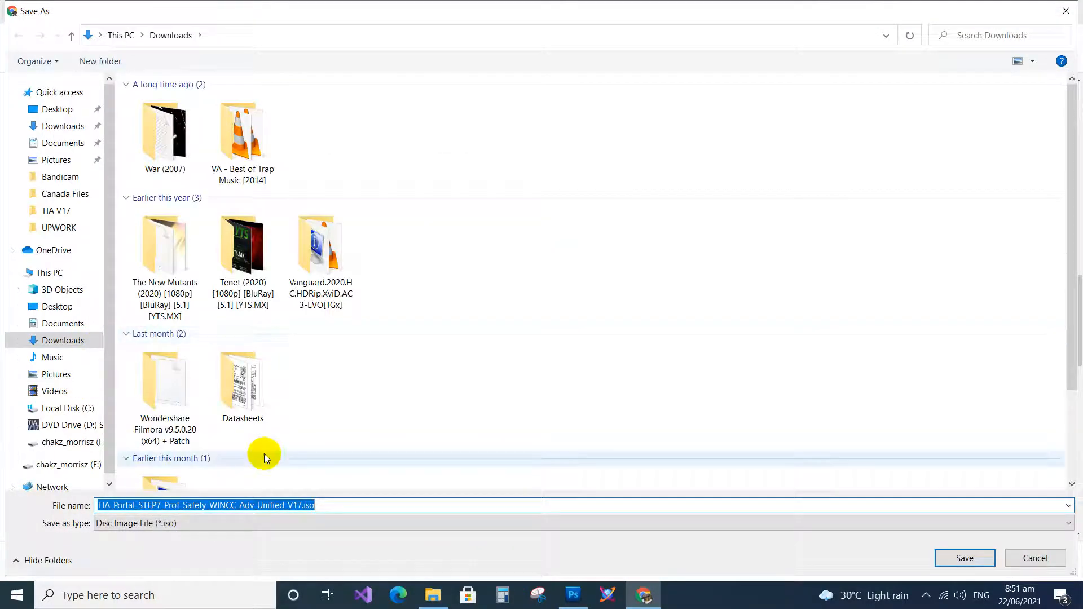
mouse_move(231, 502)
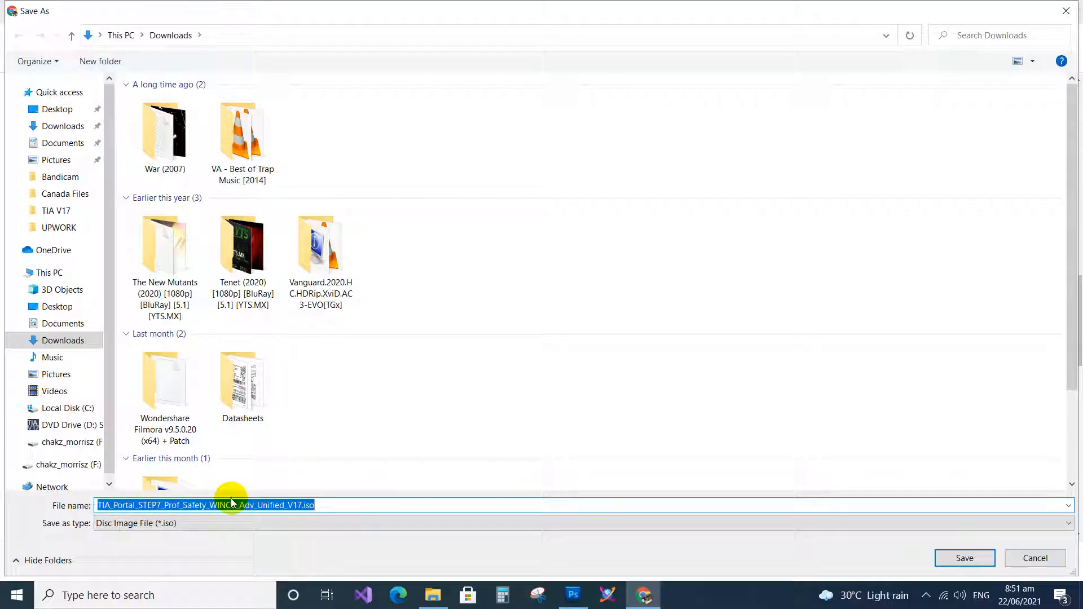
left_click(1035, 558)
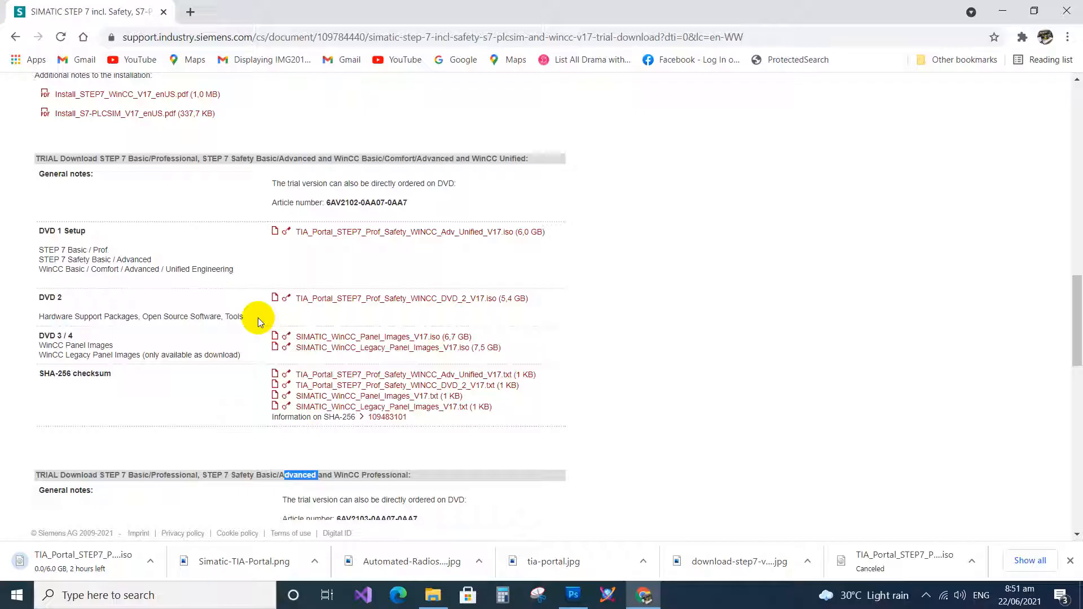
mouse_move(321, 413)
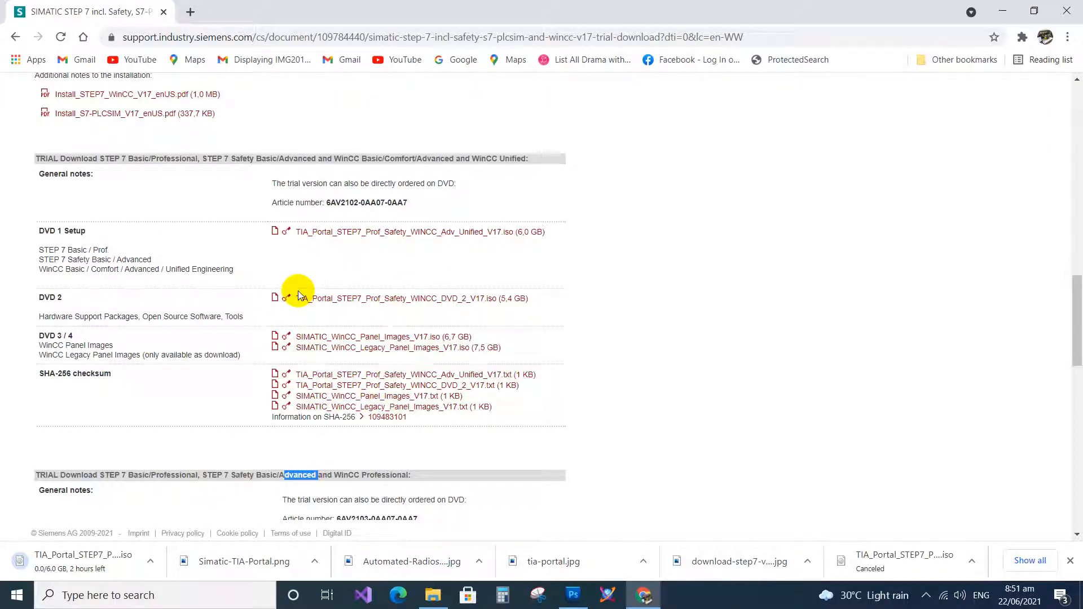
mouse_move(214, 565)
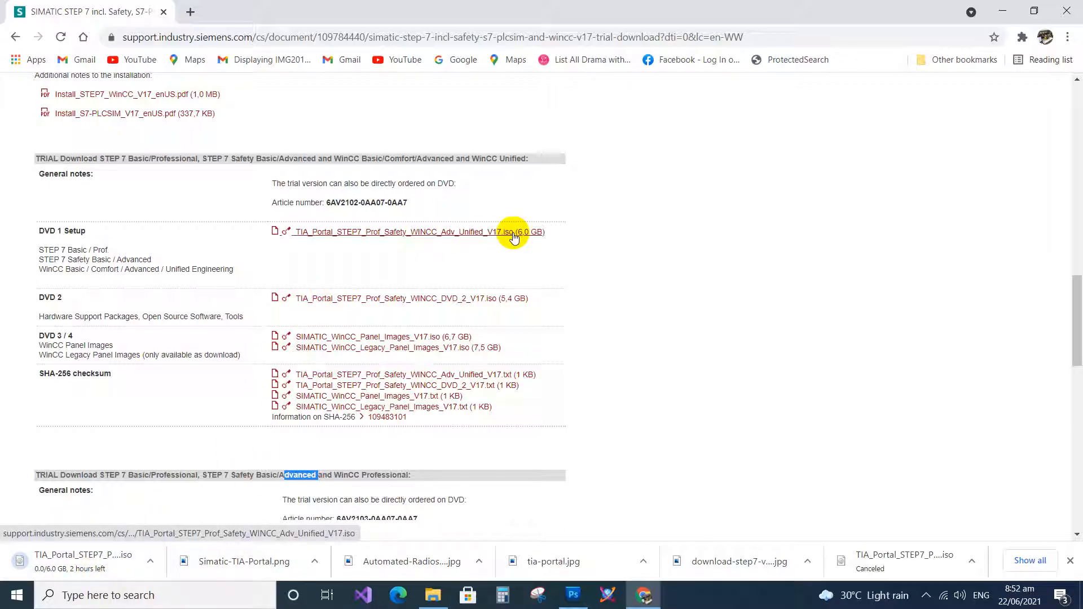
mouse_move(388, 313)
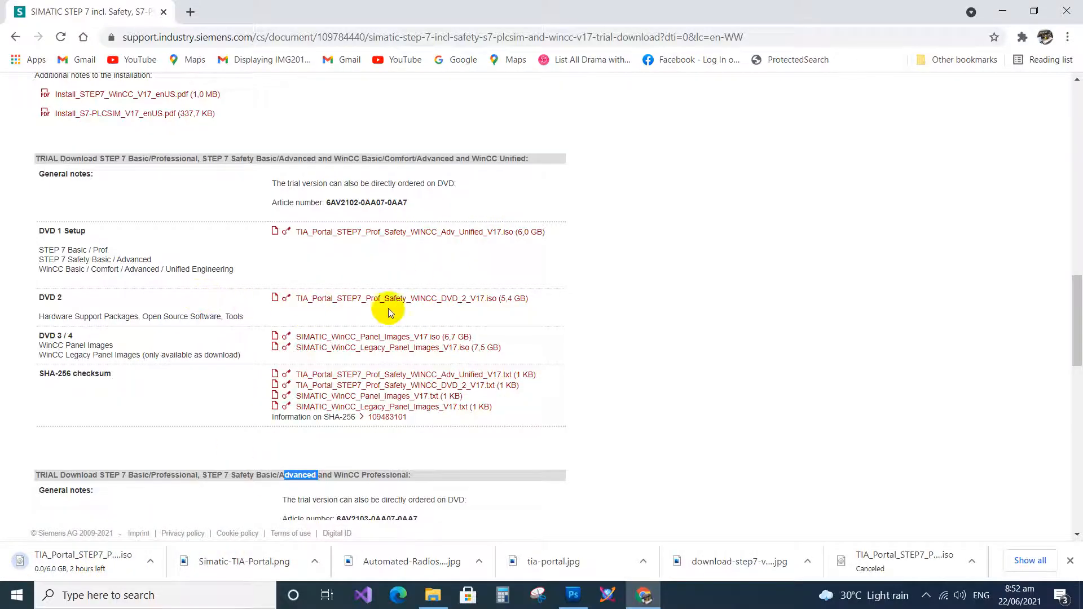
mouse_move(493, 309)
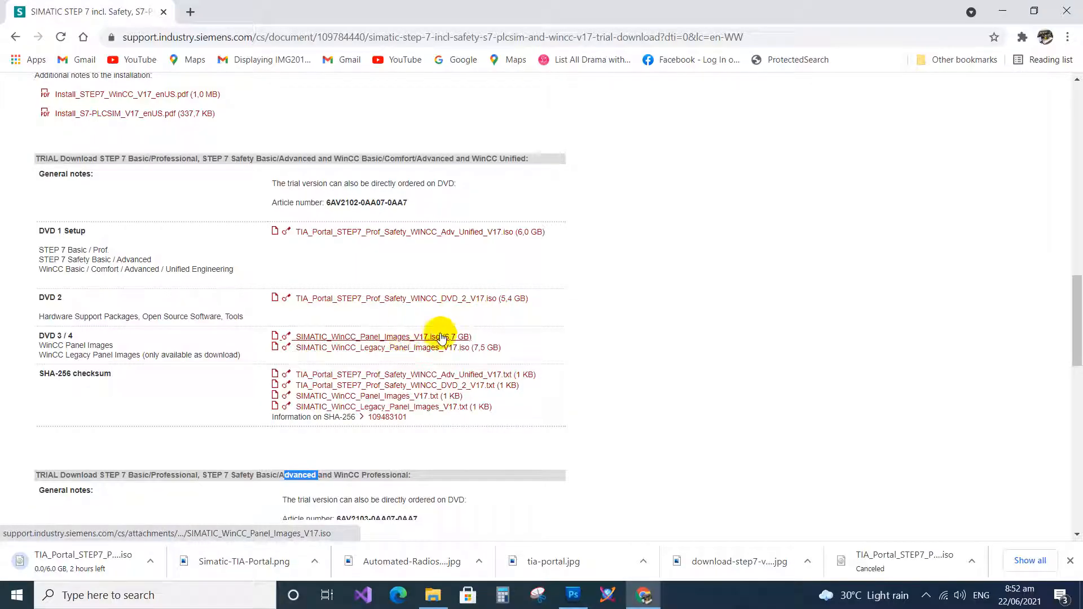
mouse_move(483, 347)
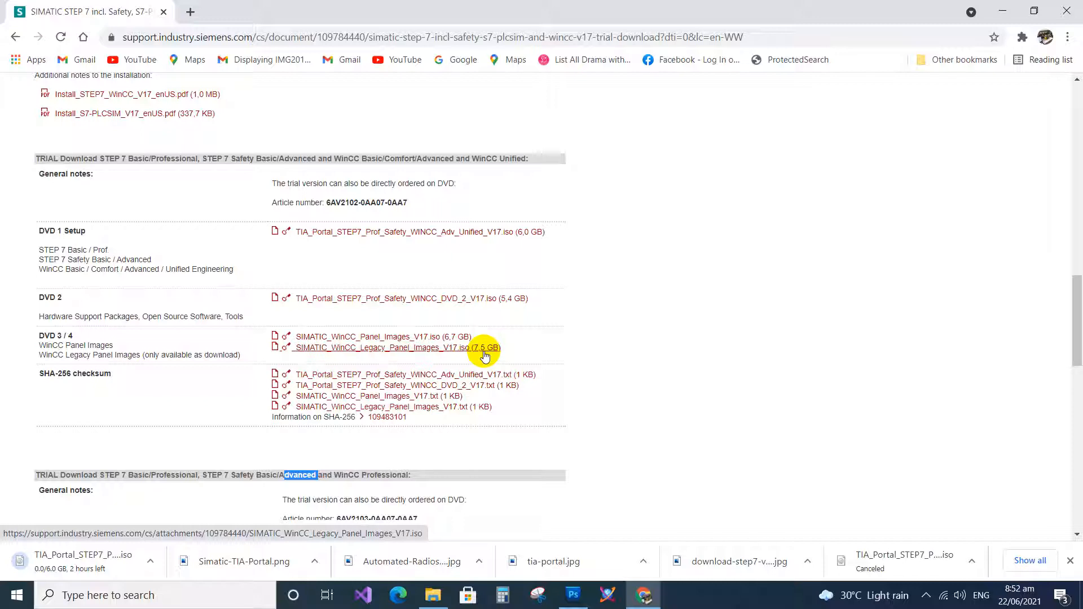
mouse_move(404, 368)
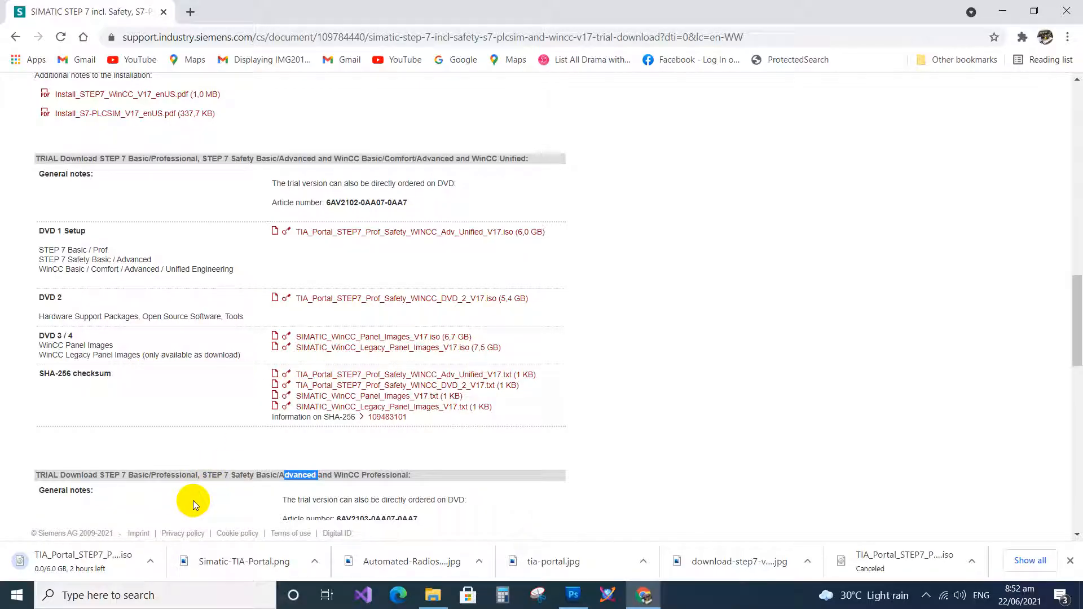
mouse_move(153, 567)
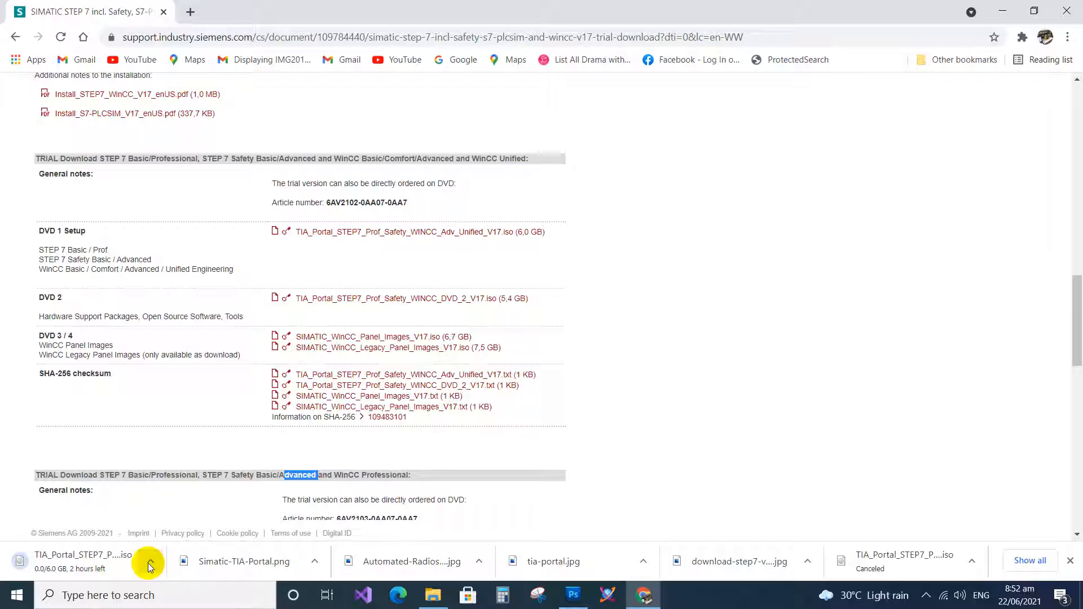
Leave Chrome with the 6.0 GB DVD 1 image downloading and show the Windows desktop
left_click(146, 564)
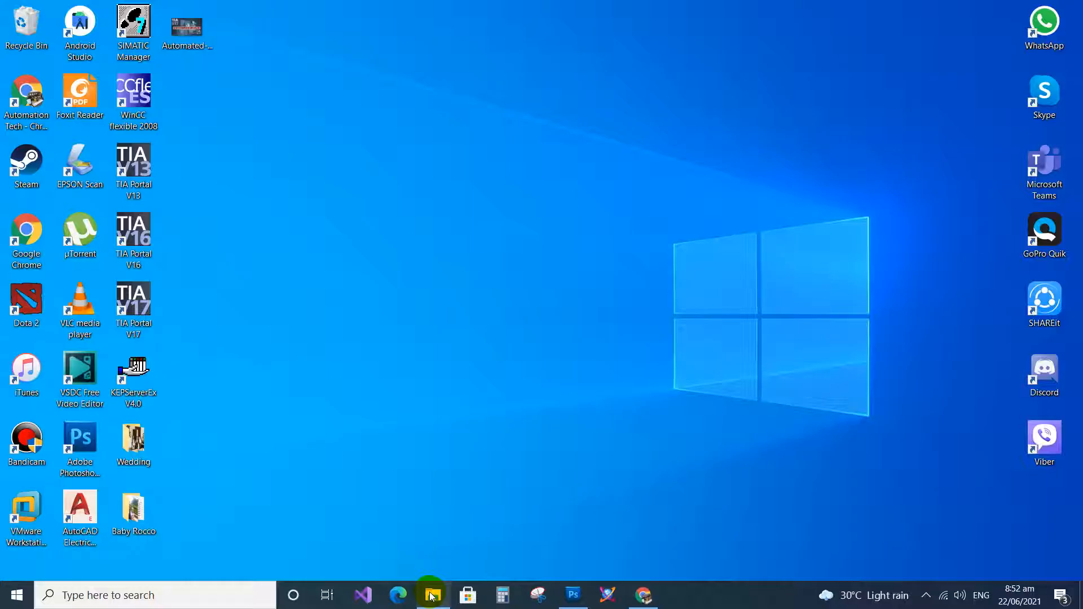
Browse F: > Assorted Installer > Programming Softwares > Siemens Installers > TIA V17 in File Explorer
left_click(432, 595)
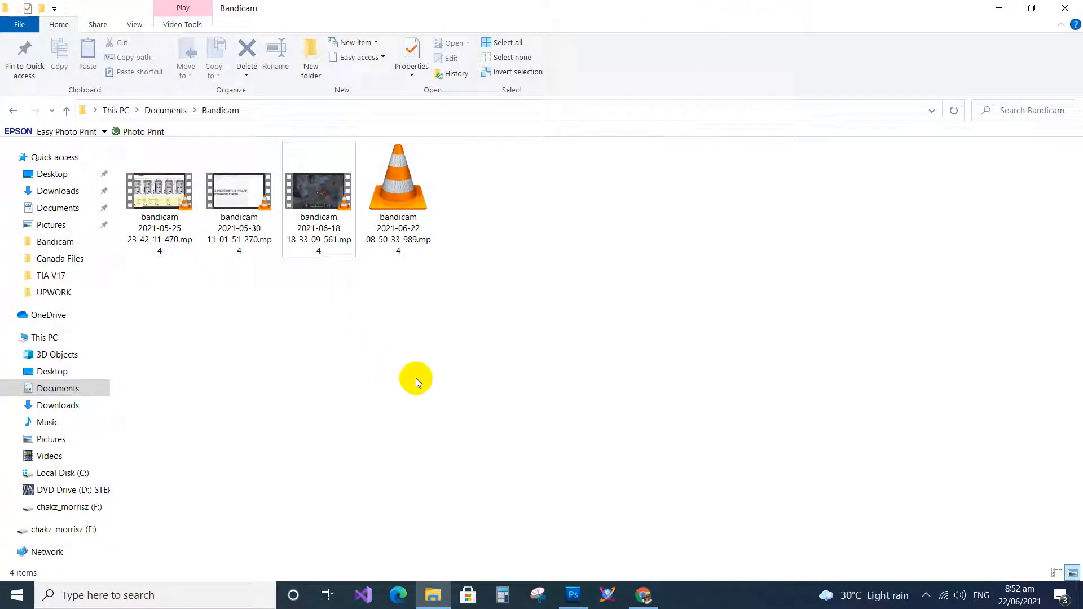
left_click(65, 529)
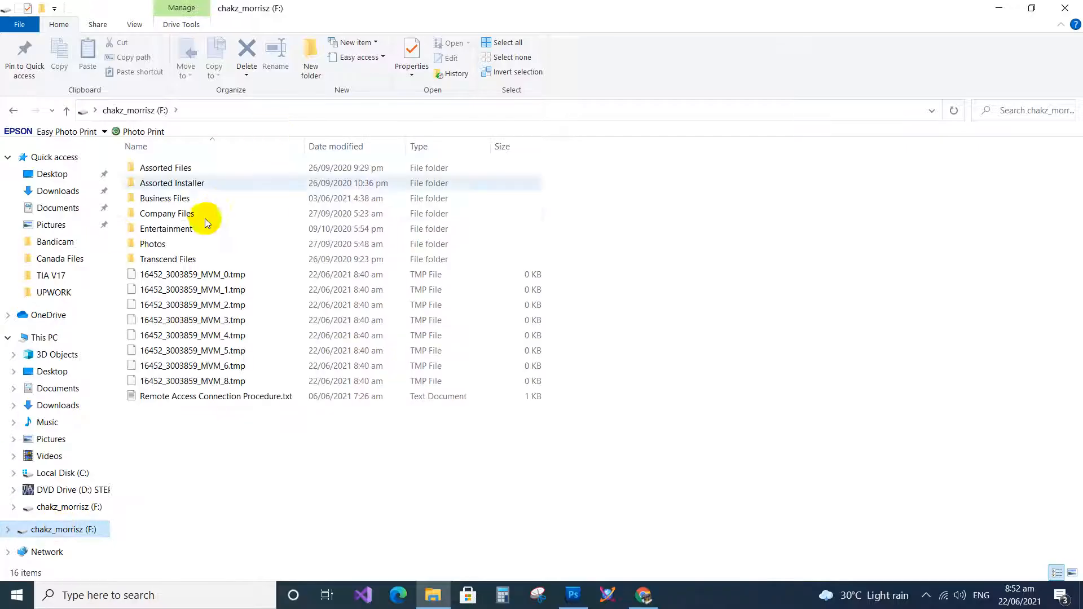
mouse_move(222, 462)
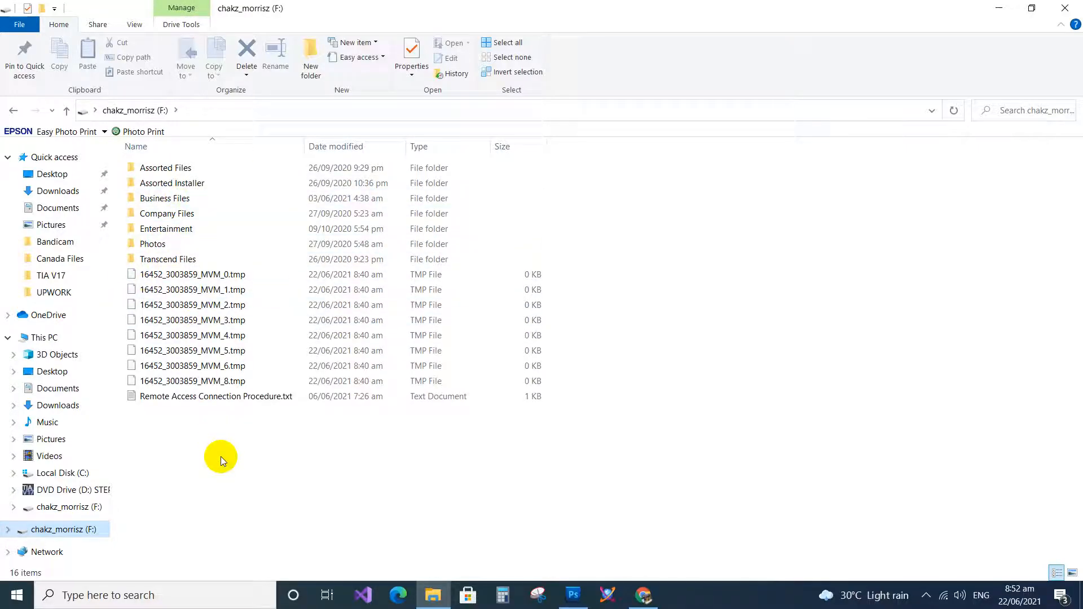
double_click(171, 183)
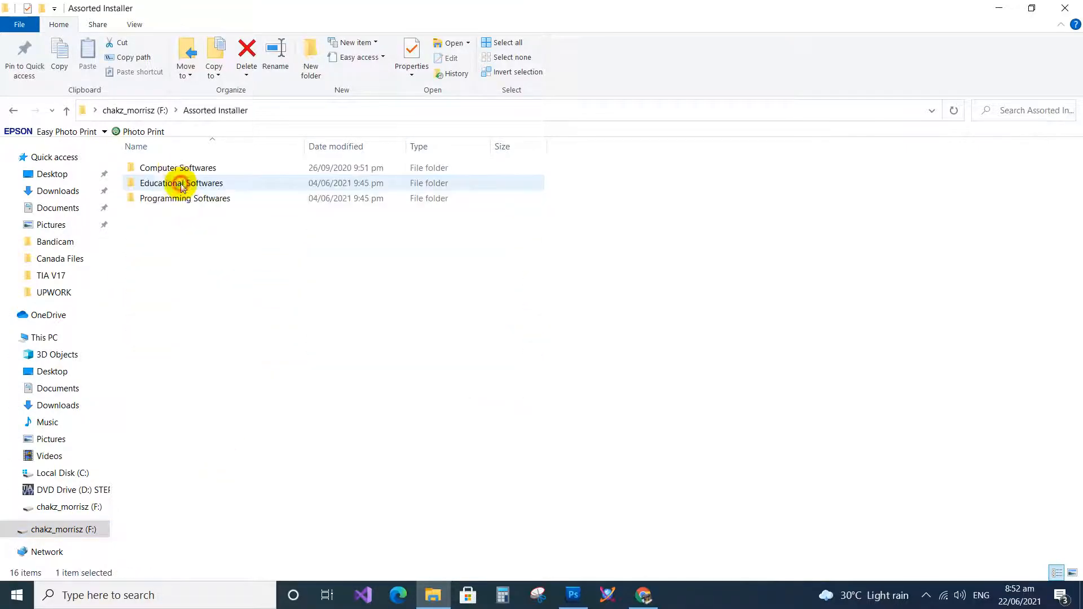
double_click(184, 199)
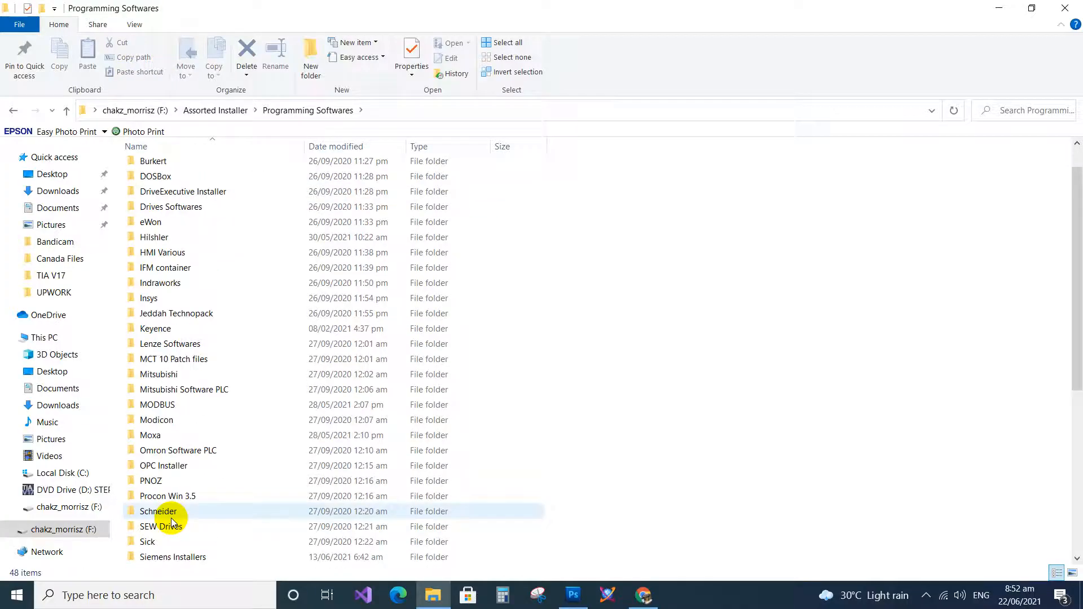
scroll("down", 3)
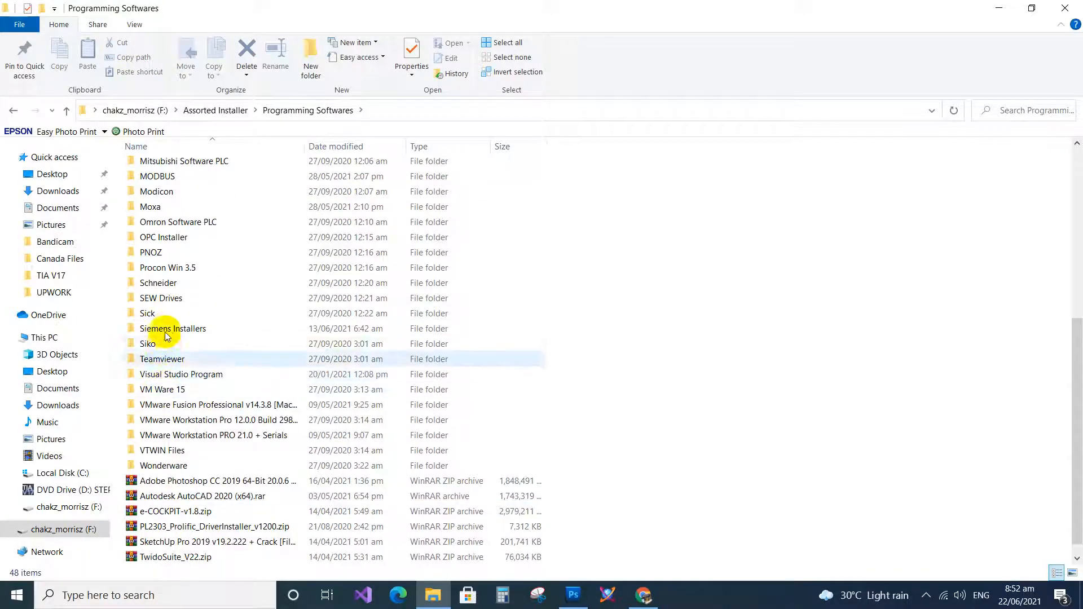
double_click(173, 328)
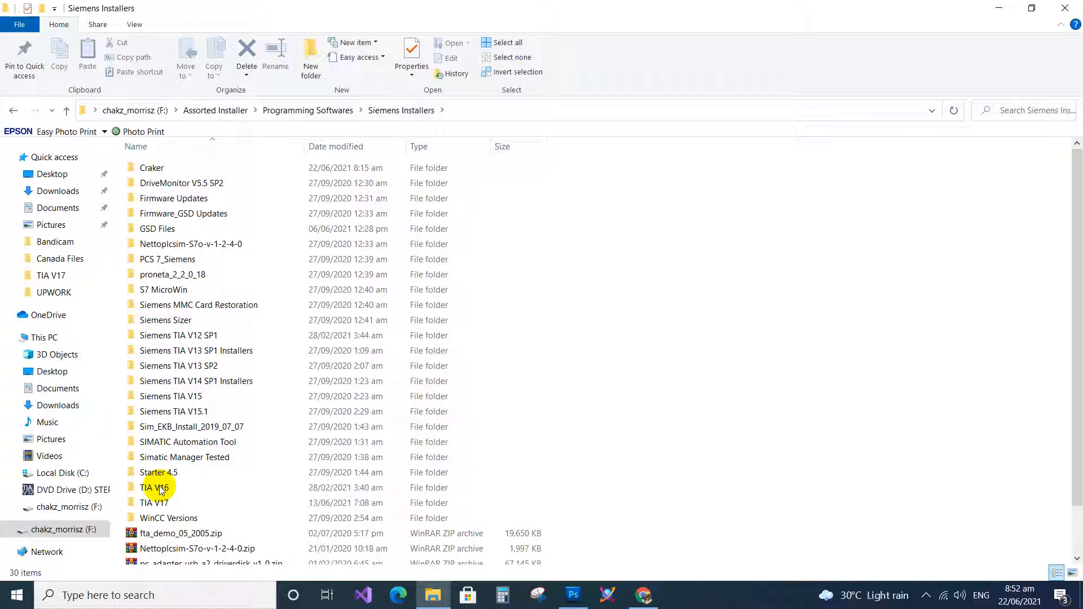
double_click(154, 503)
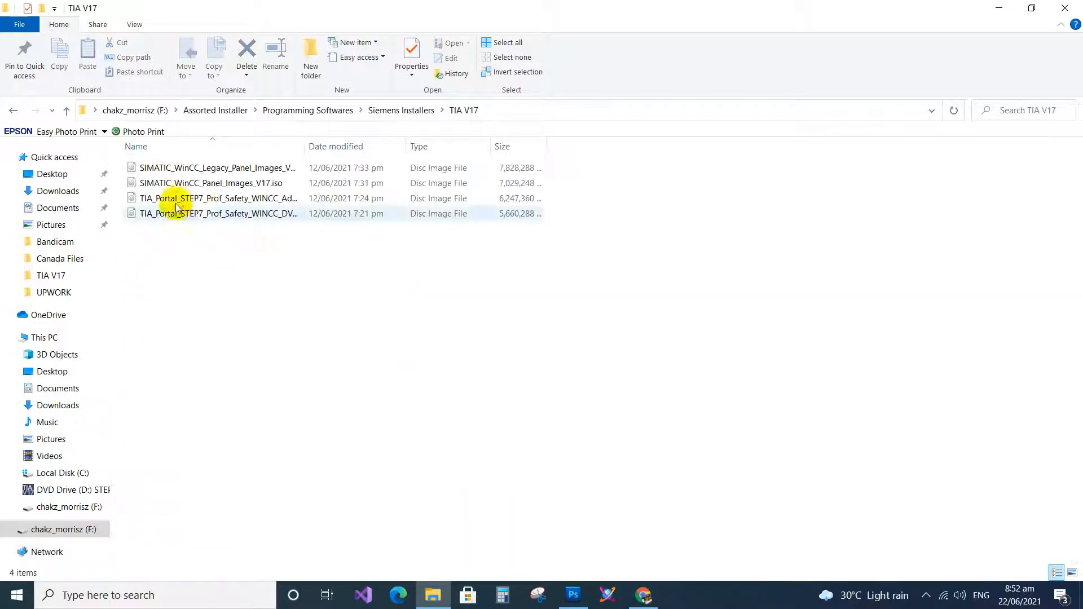
Select the WinCC Advanced Unified V17 disc image among the four V17 ISOs
left_click(217, 167)
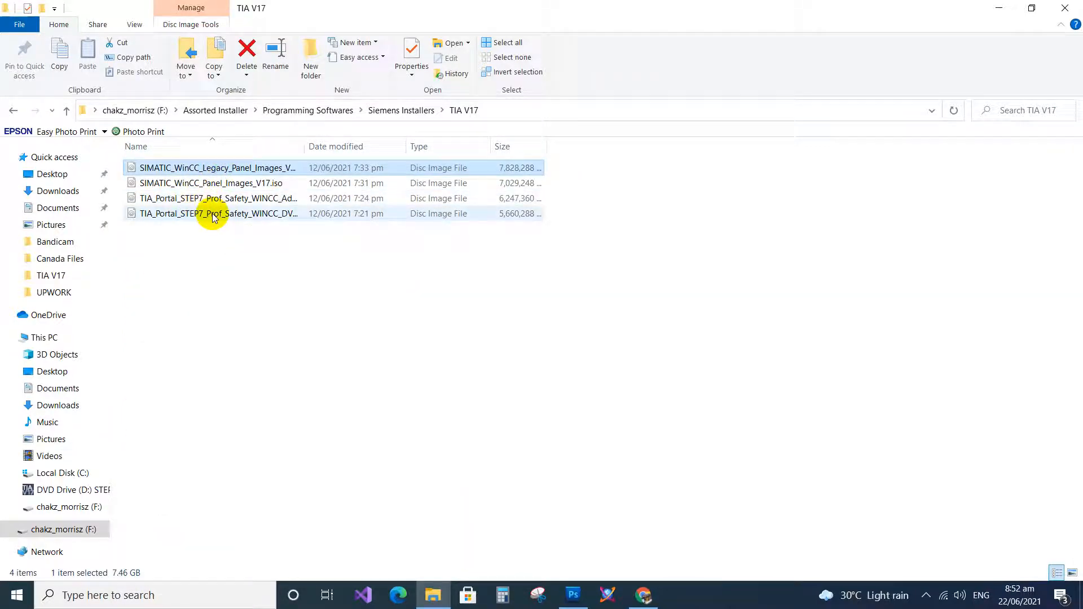
left_click(218, 213)
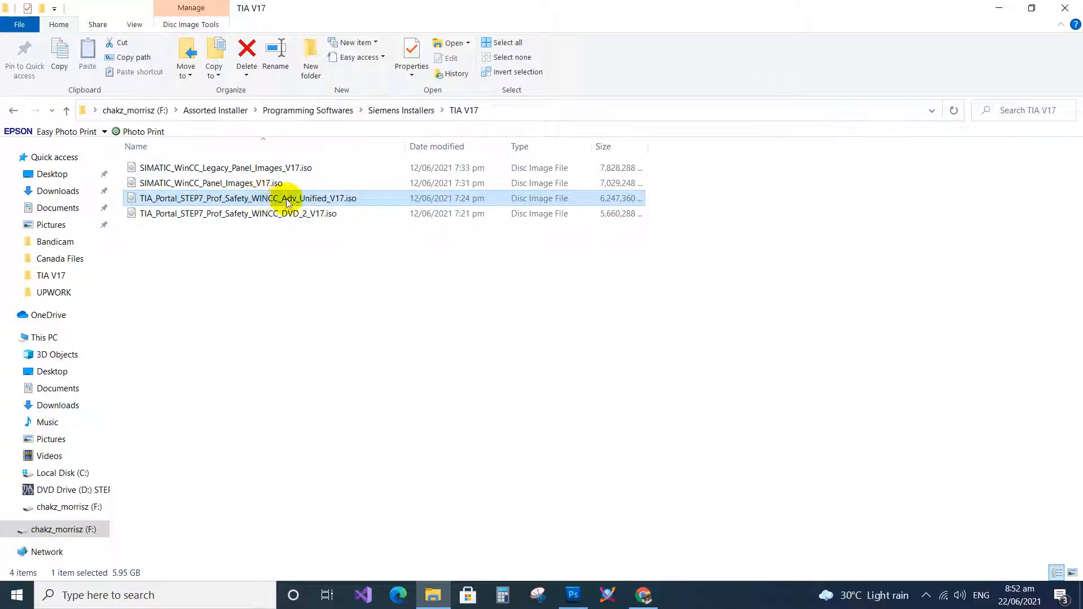
Mount the WINCC_Adv_Unified_V17.iso as drive D: and launch Start.exe from it
double_click(246, 198)
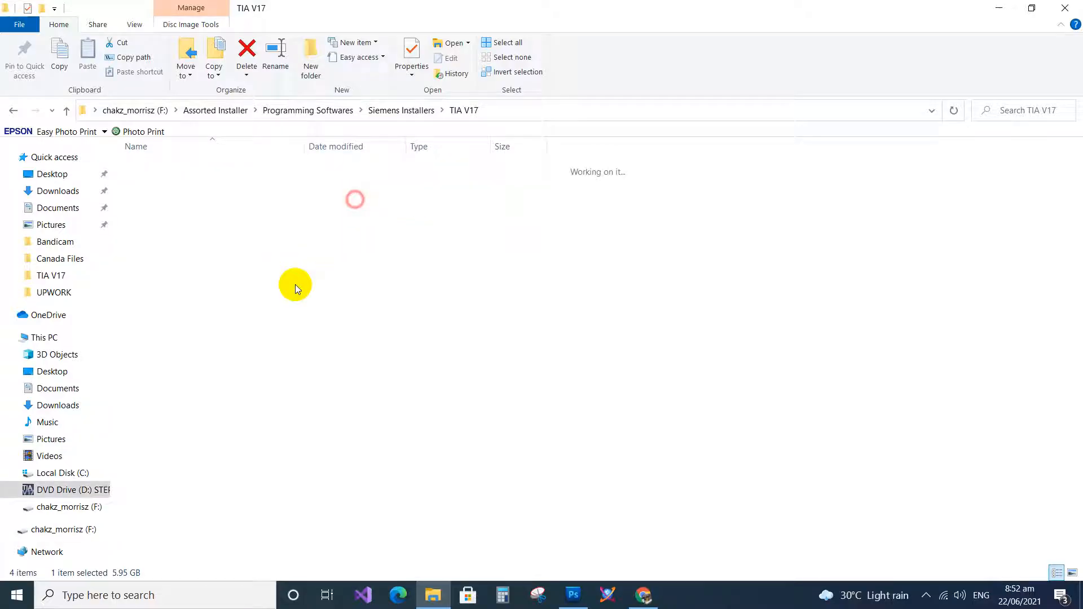
left_click(62, 490)
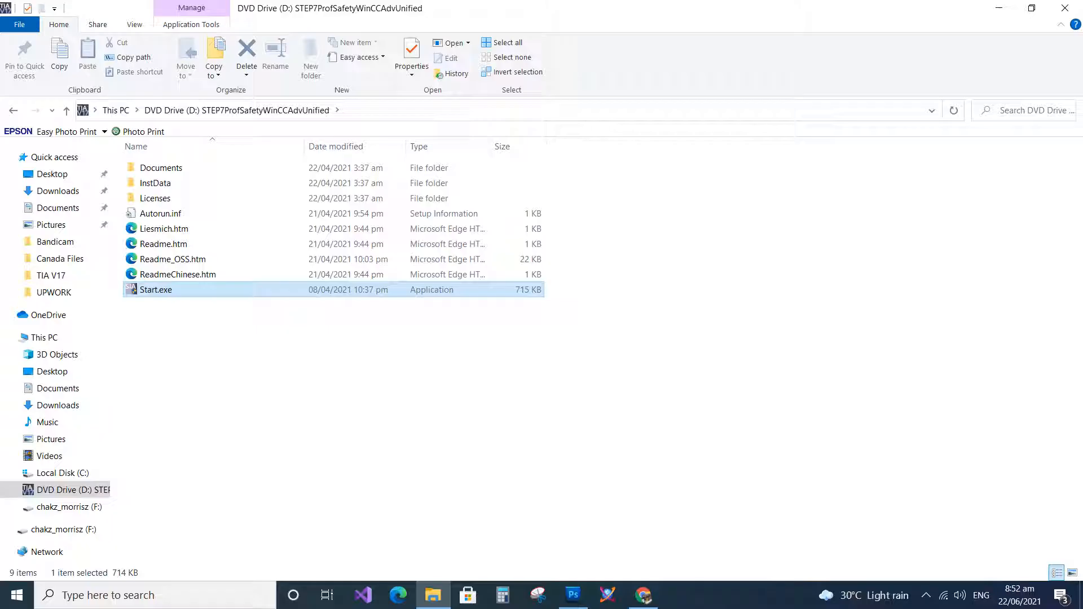
double_click(156, 290)
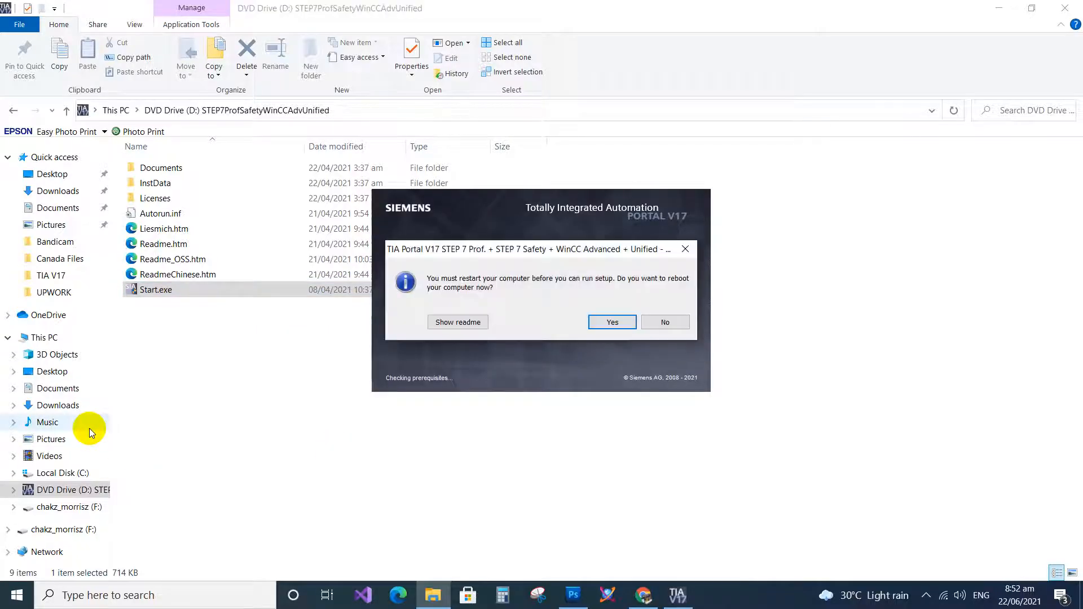
mouse_move(107, 439)
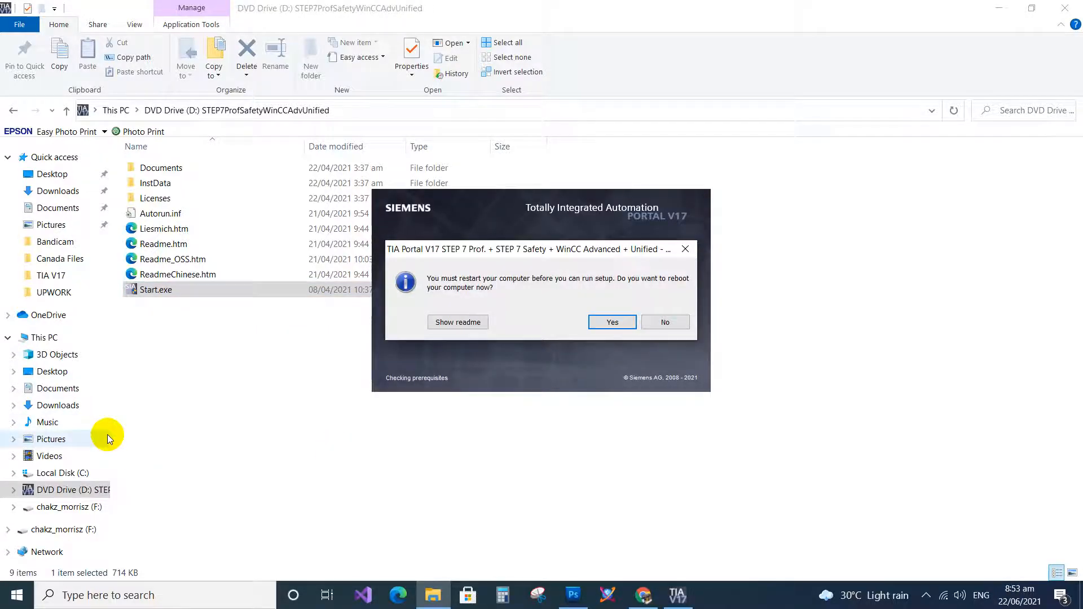
mouse_move(109, 426)
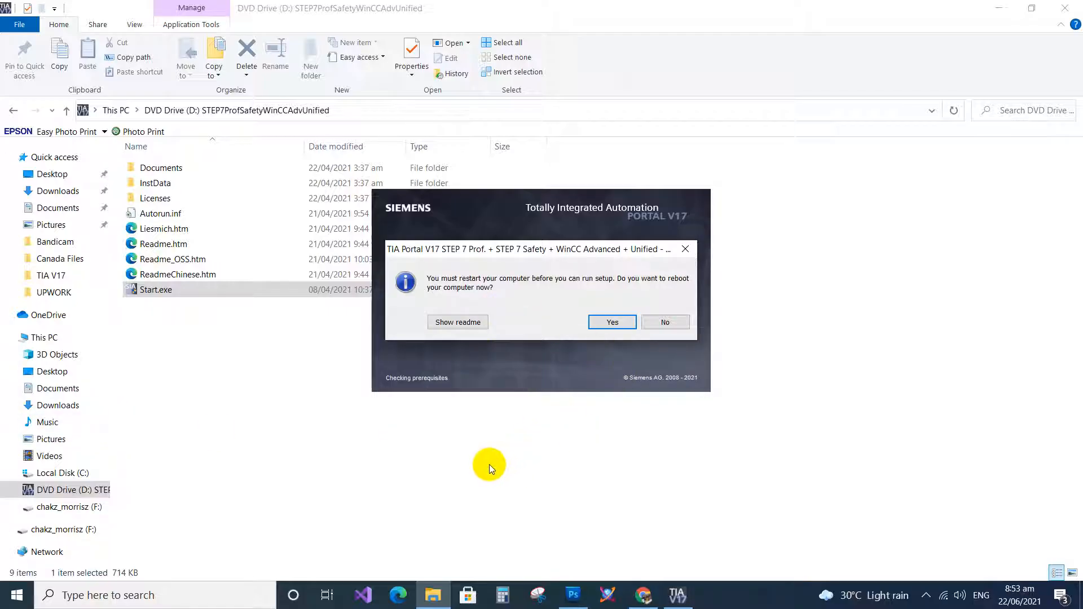
mouse_move(552, 336)
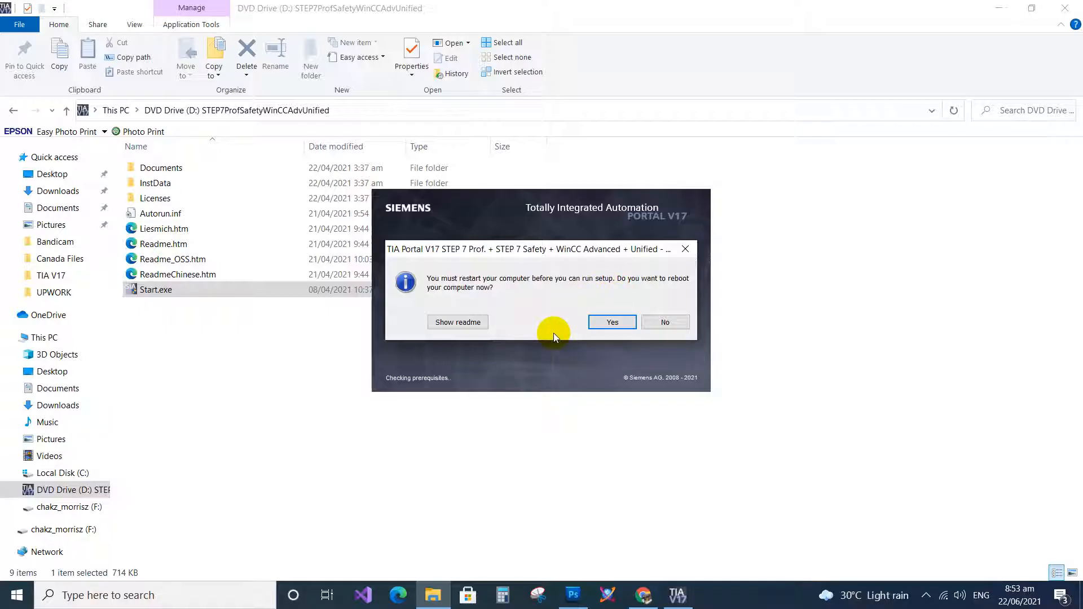
mouse_move(665, 322)
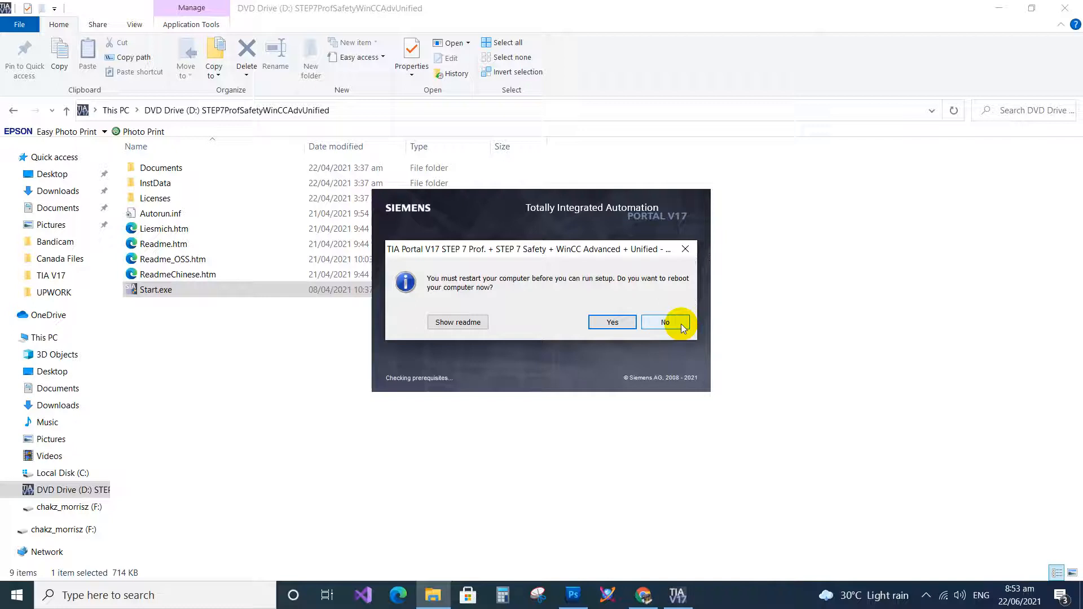
Decline the restart-now prompt and acknowledge the reboot-required notice, closing setup
left_click(665, 322)
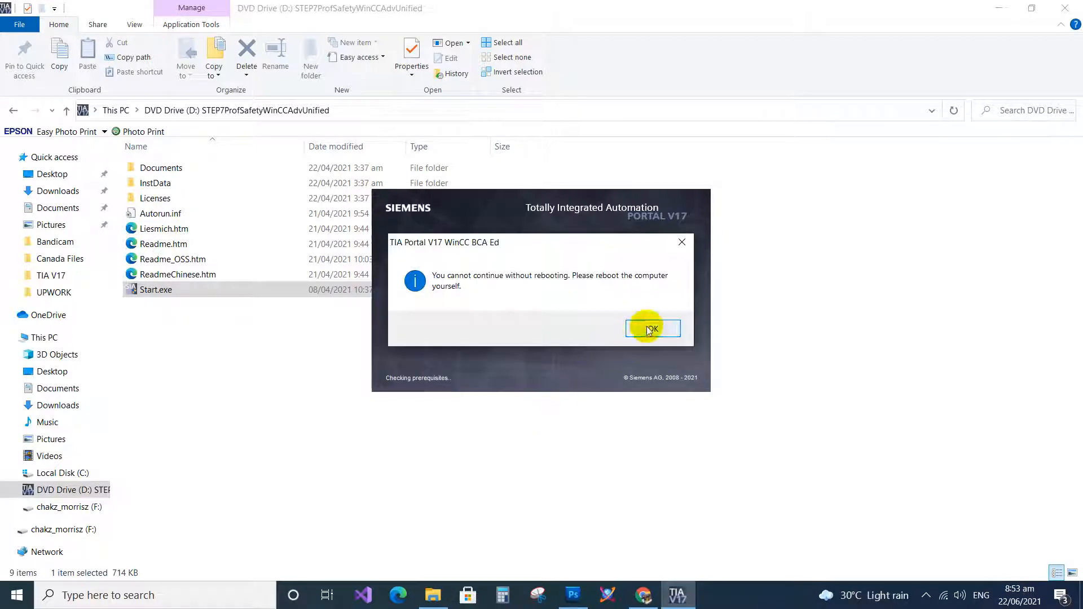
left_click(651, 328)
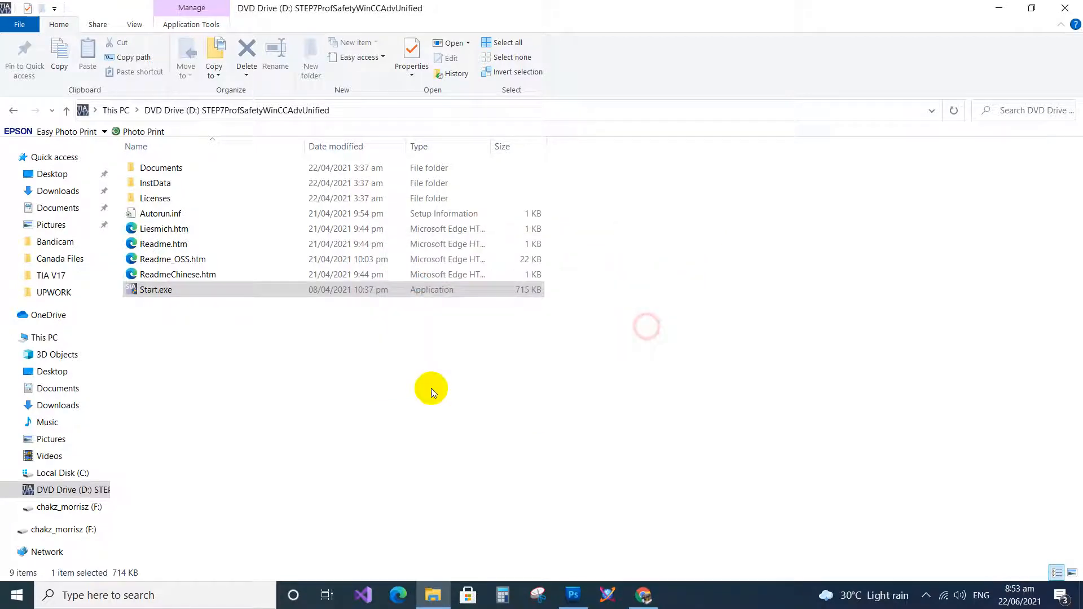
mouse_move(645, 580)
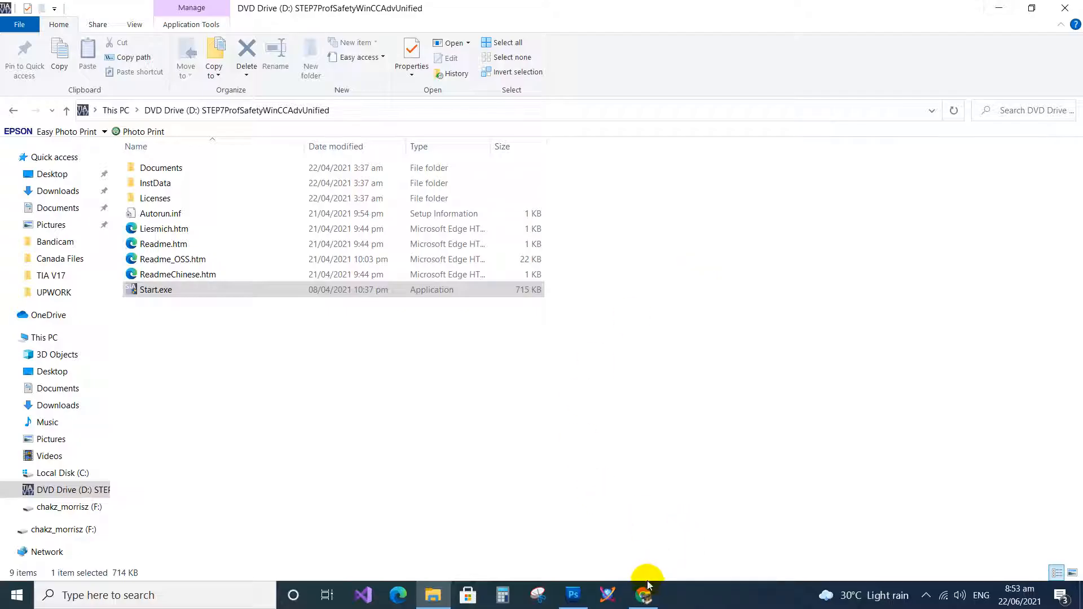
mouse_move(996, 11)
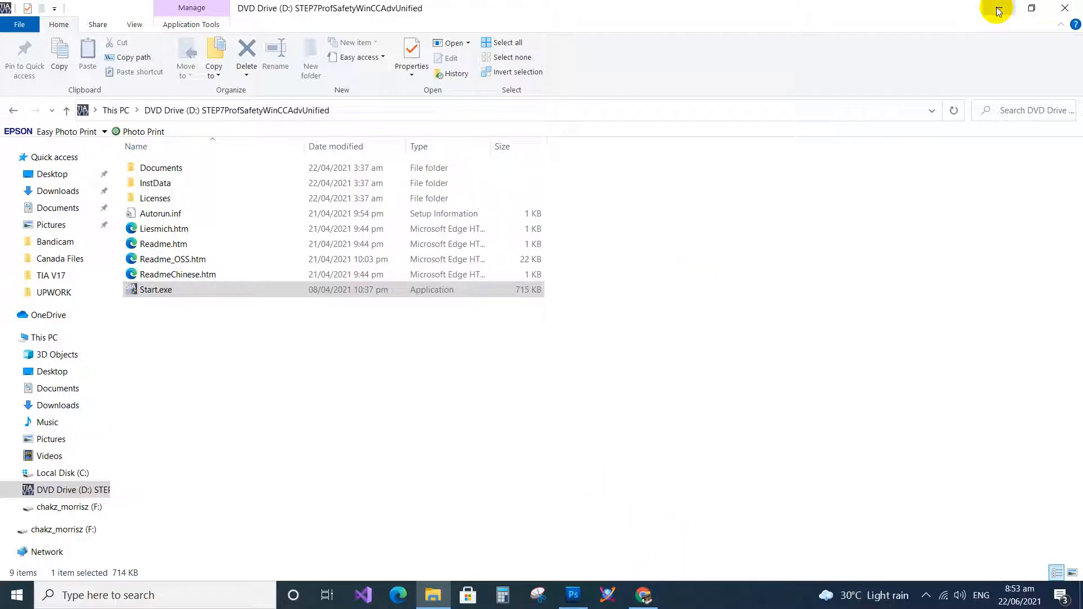
mouse_move(997, 11)
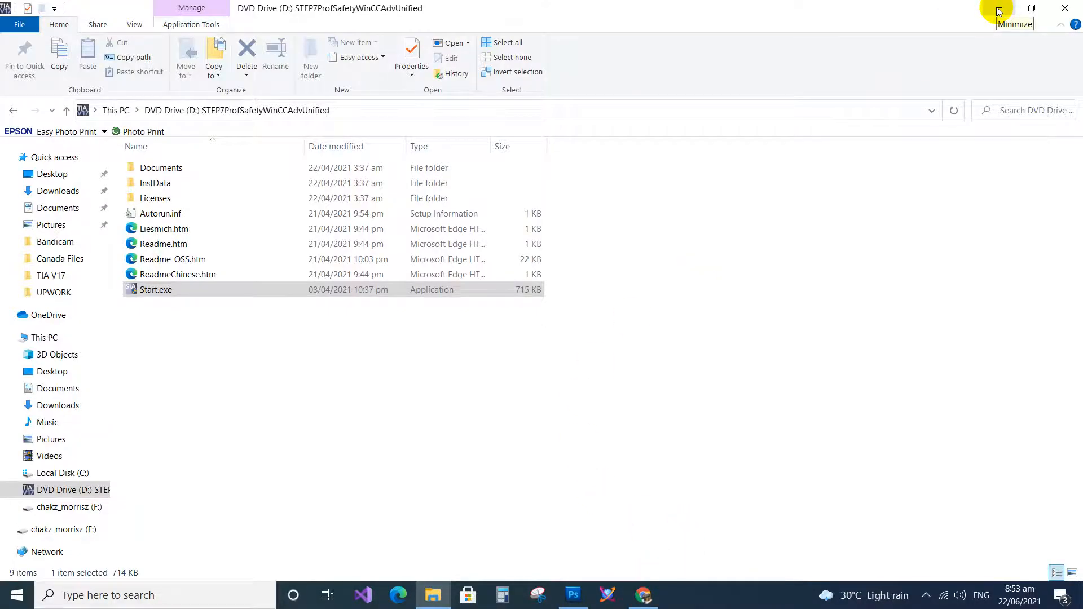
Hide the file window and start TIA Portal V17 from the desktop shortcut
left_click(998, 11)
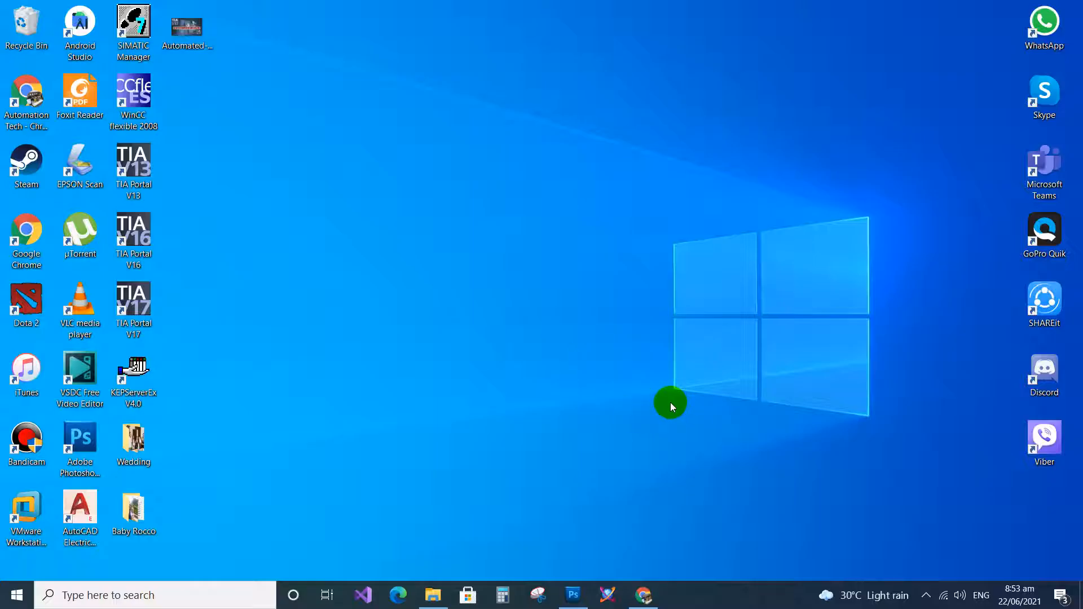
mouse_move(217, 247)
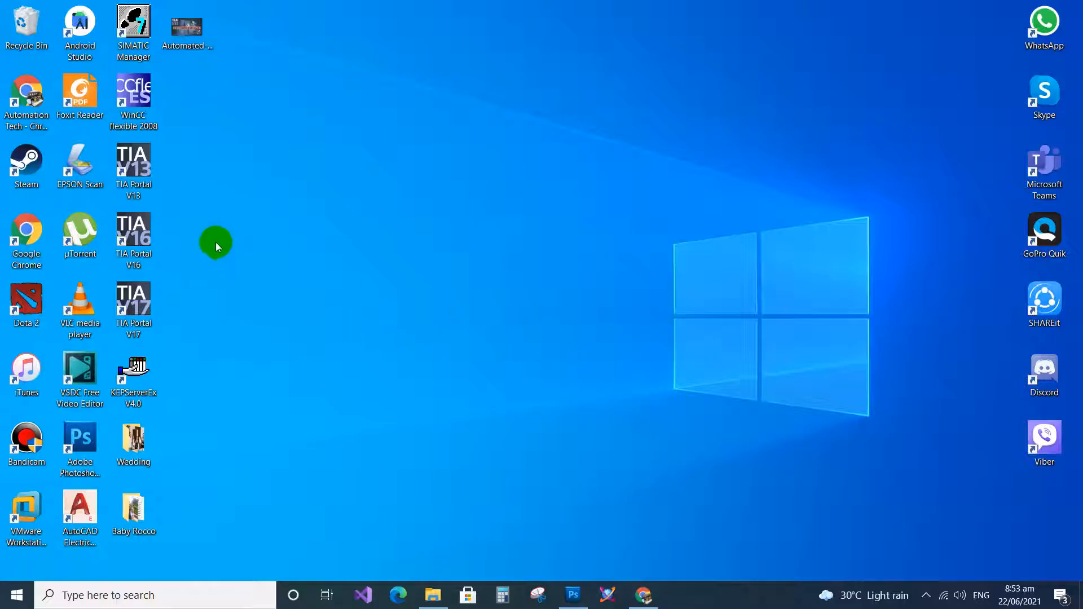
mouse_move(171, 318)
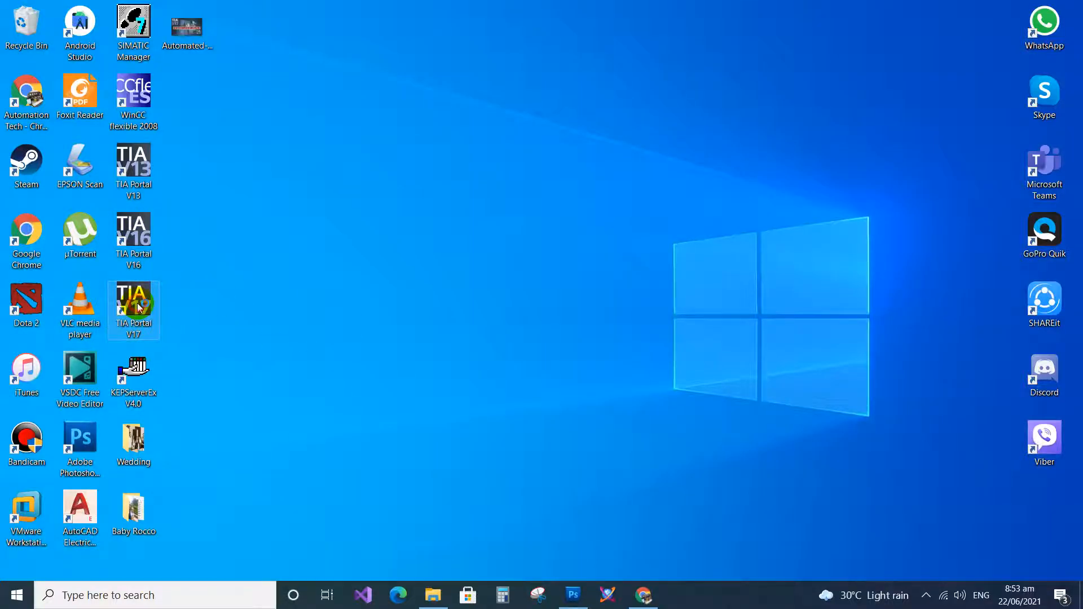
double_click(133, 303)
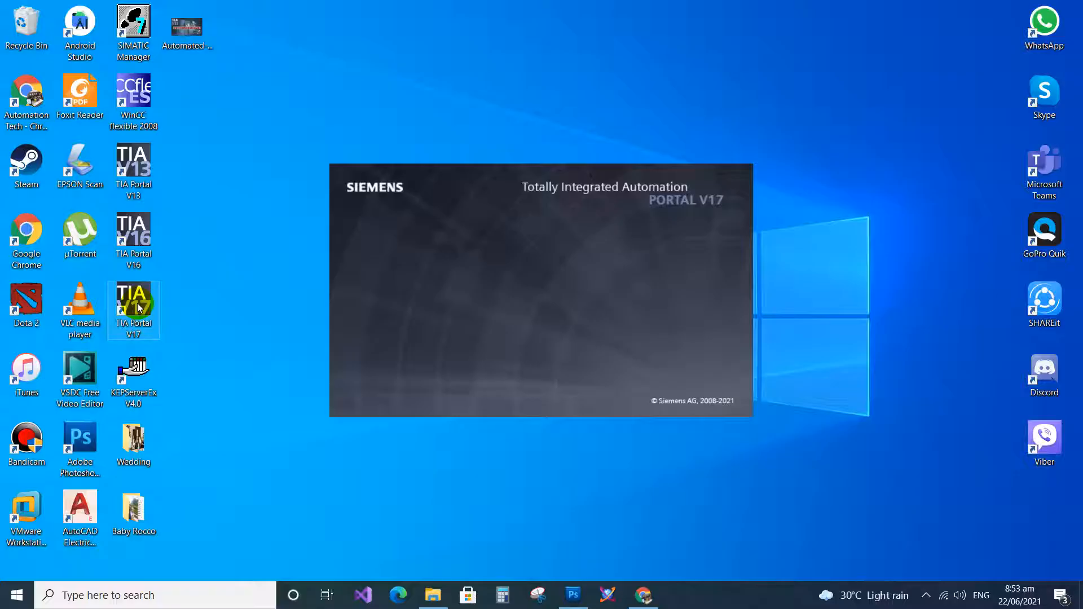
mouse_move(680, 270)
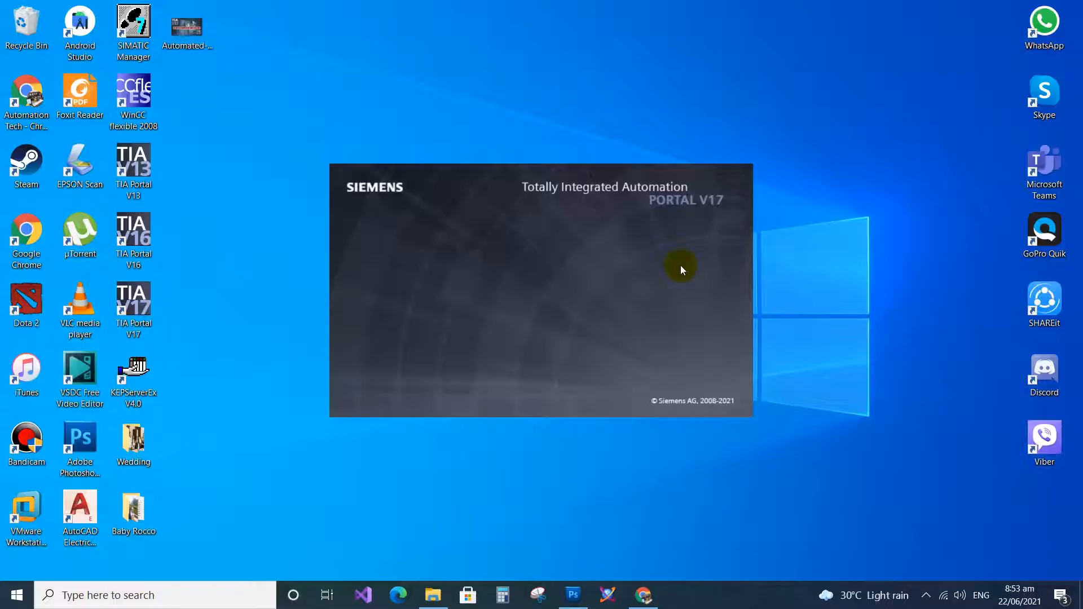
mouse_move(438, 282)
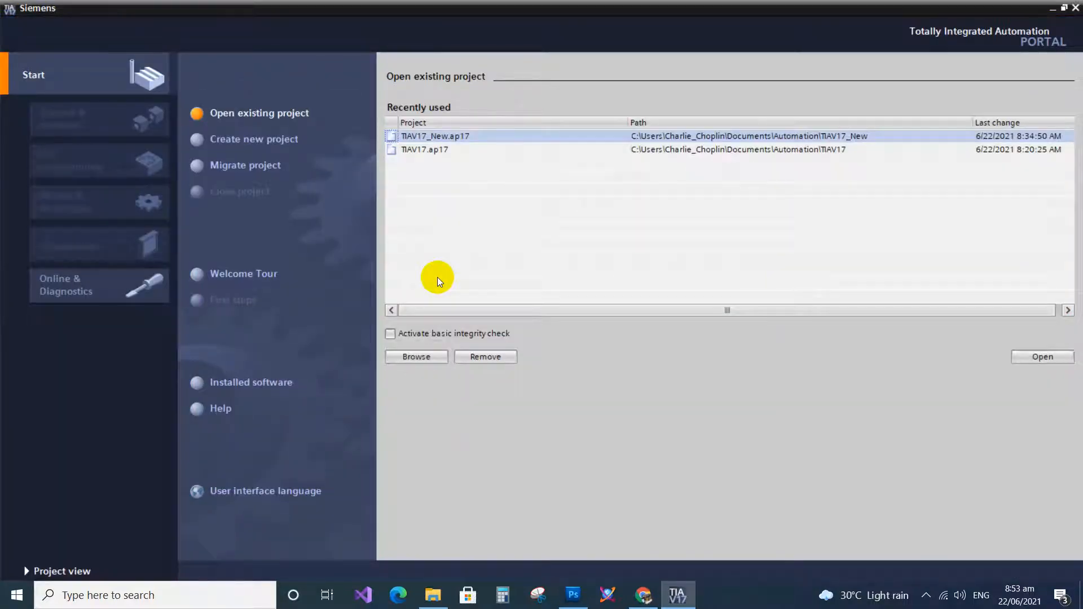
mouse_move(336, 181)
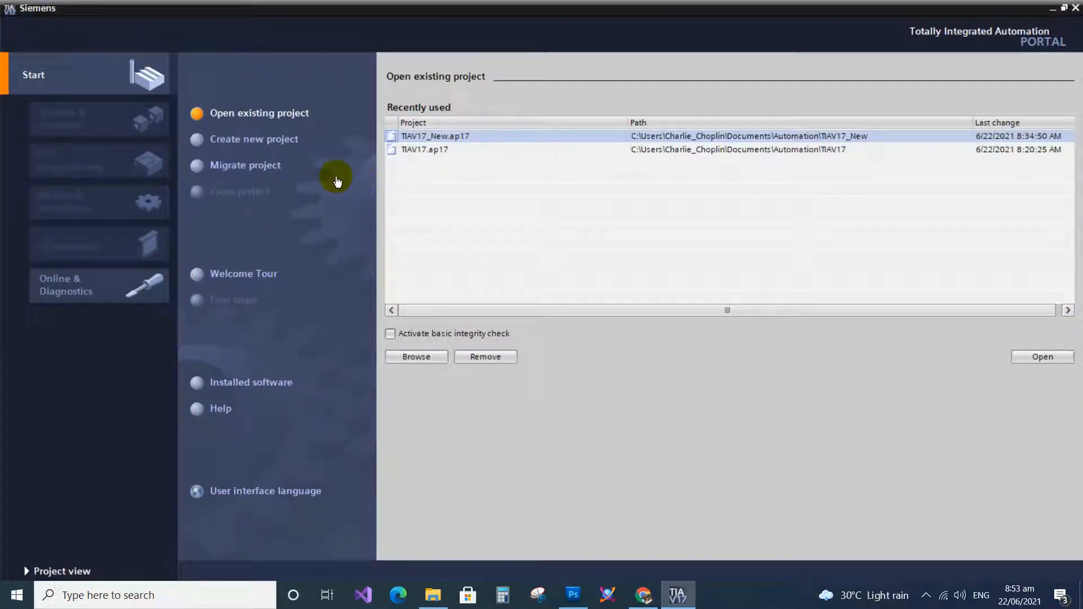
mouse_move(463, 390)
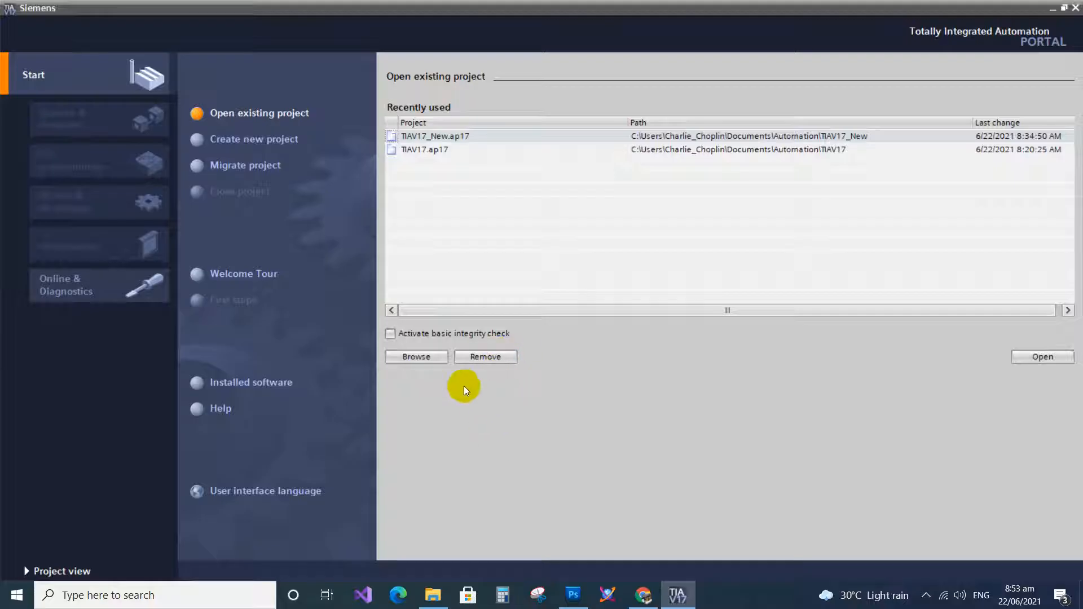
Create a new project named New_Sample and open it to the First steps view
left_click(254, 138)
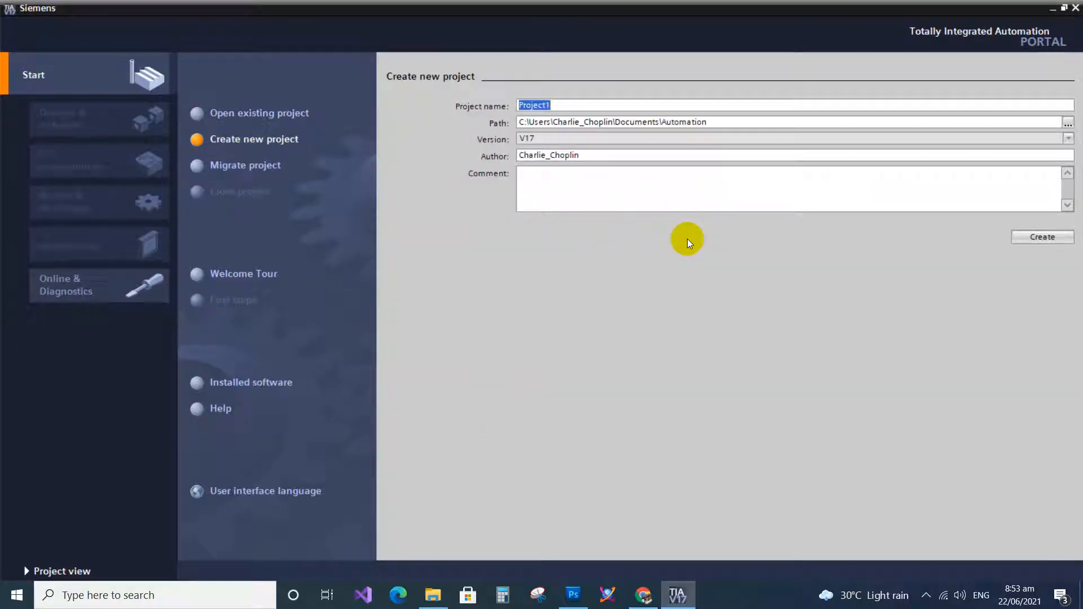
type("nE")
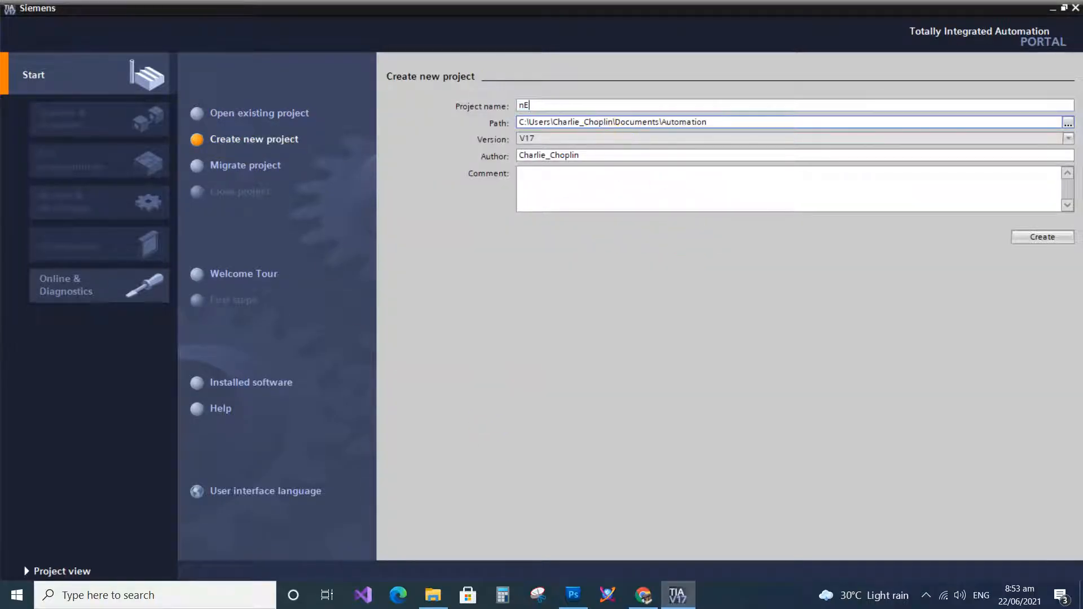
type("ew")
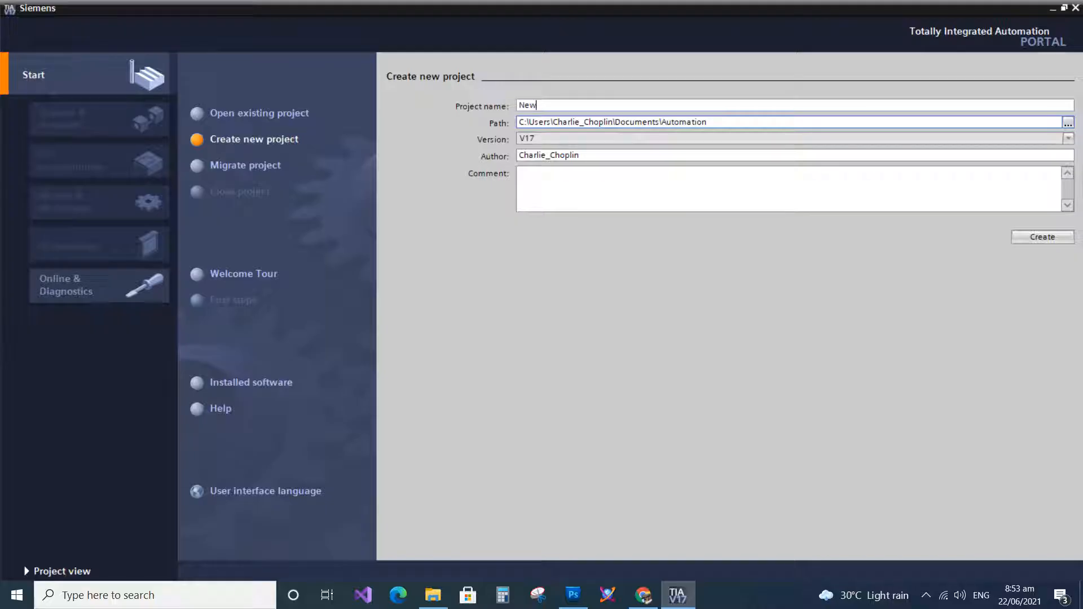
type("_Sample")
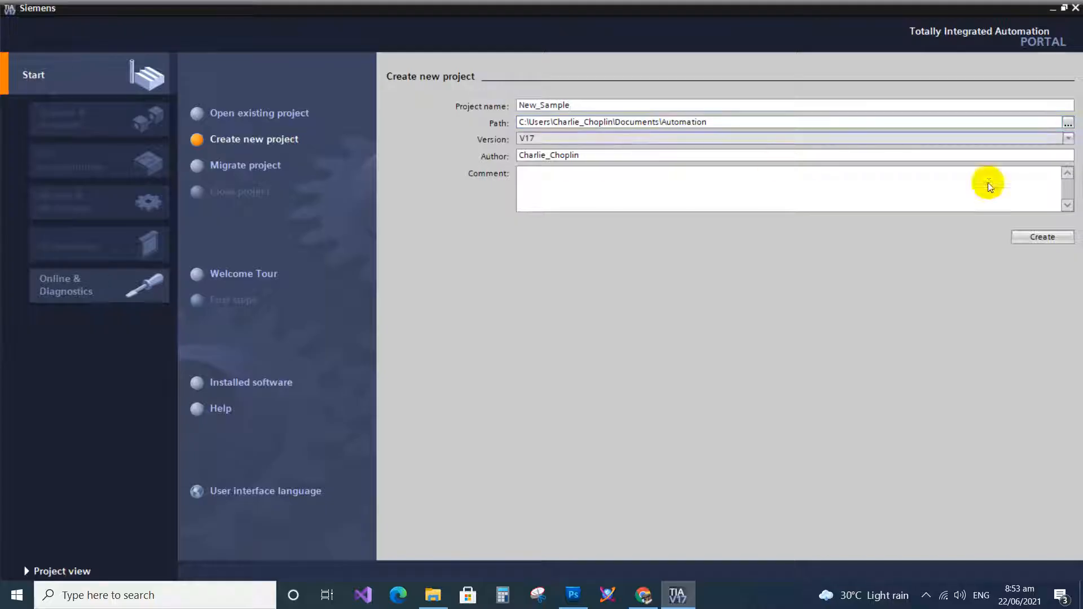
left_click(1043, 236)
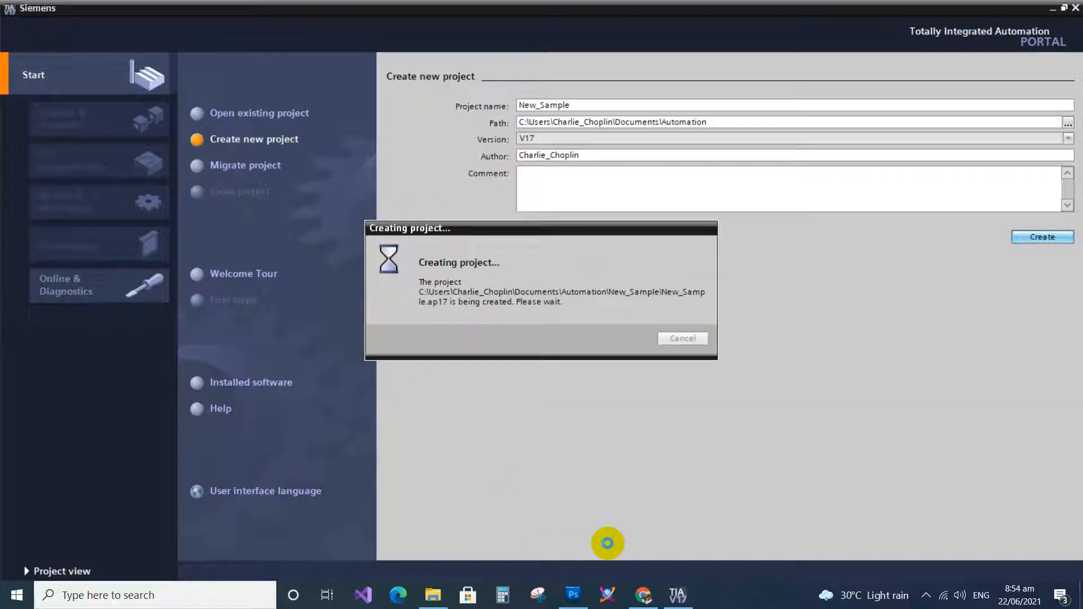
mouse_move(123, 263)
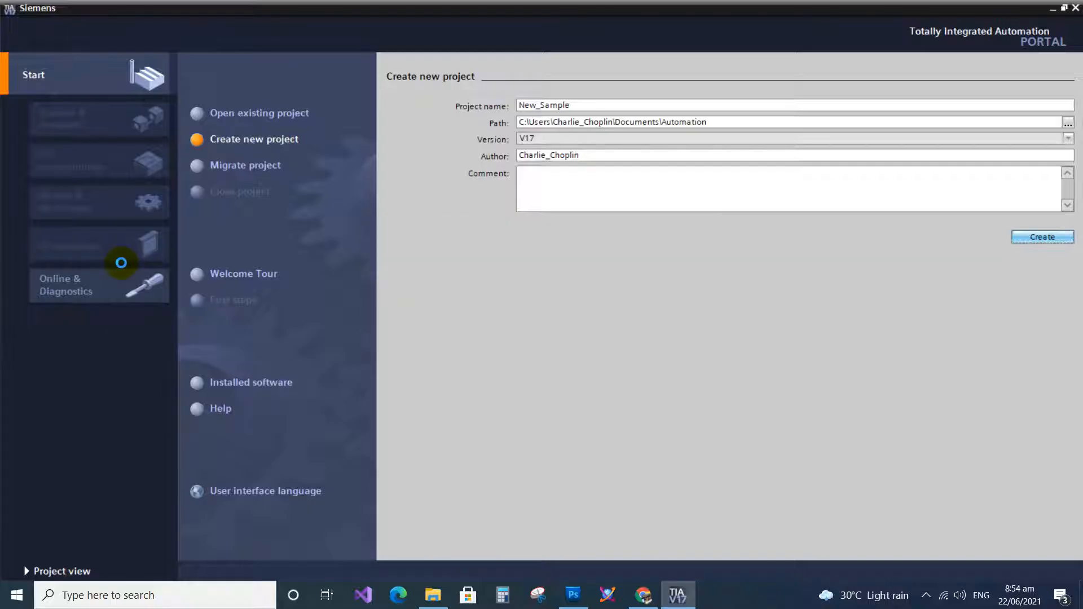
left_click(1041, 237)
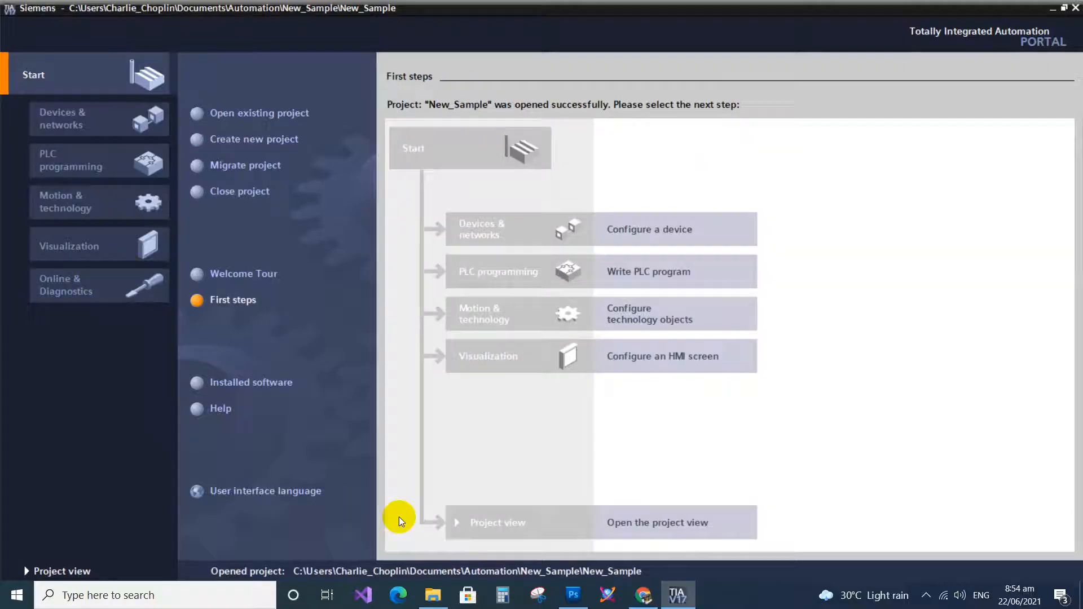
mouse_move(625, 247)
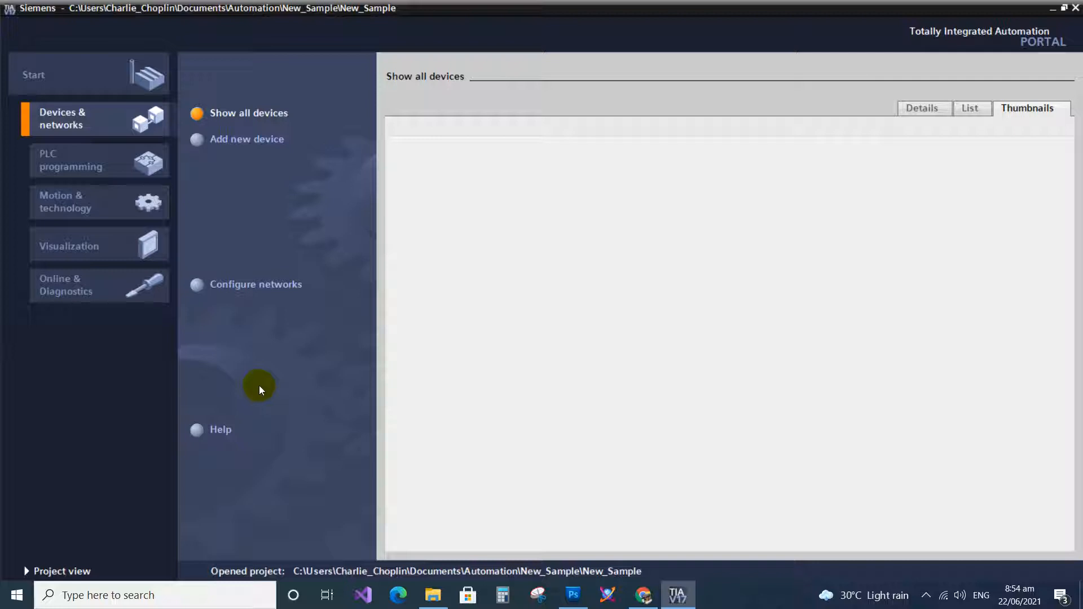
mouse_move(238, 142)
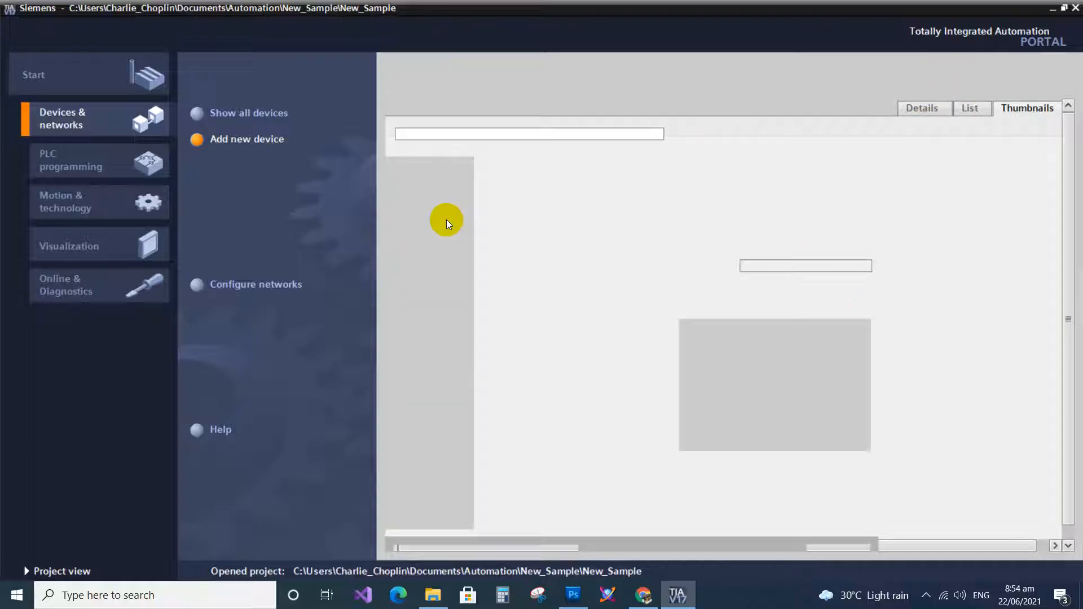
Name the new controller PLC_New in the Add new device dialog
left_click(245, 139)
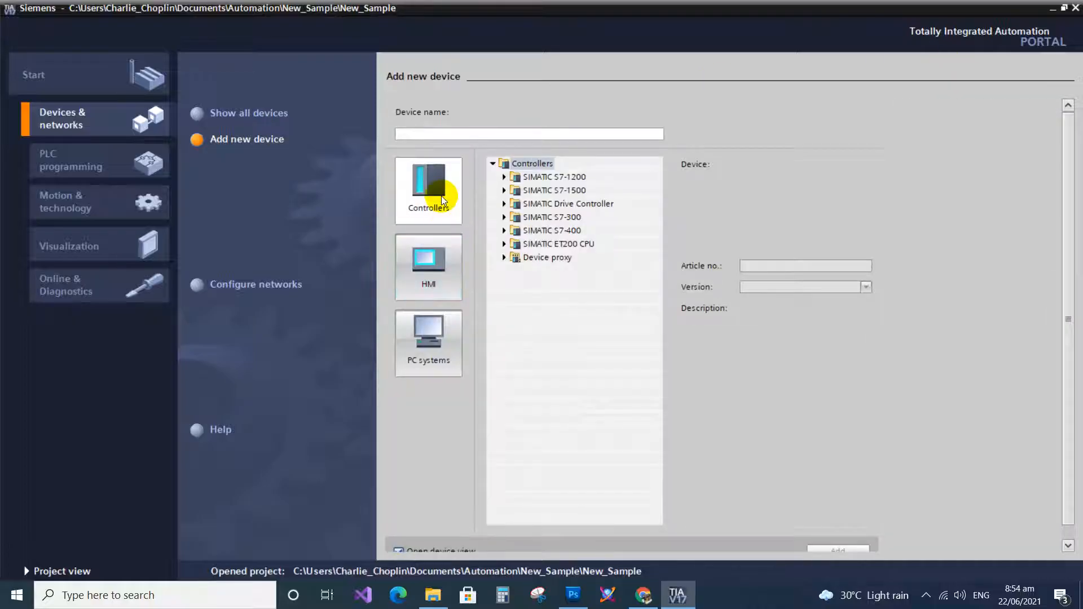
type("PL")
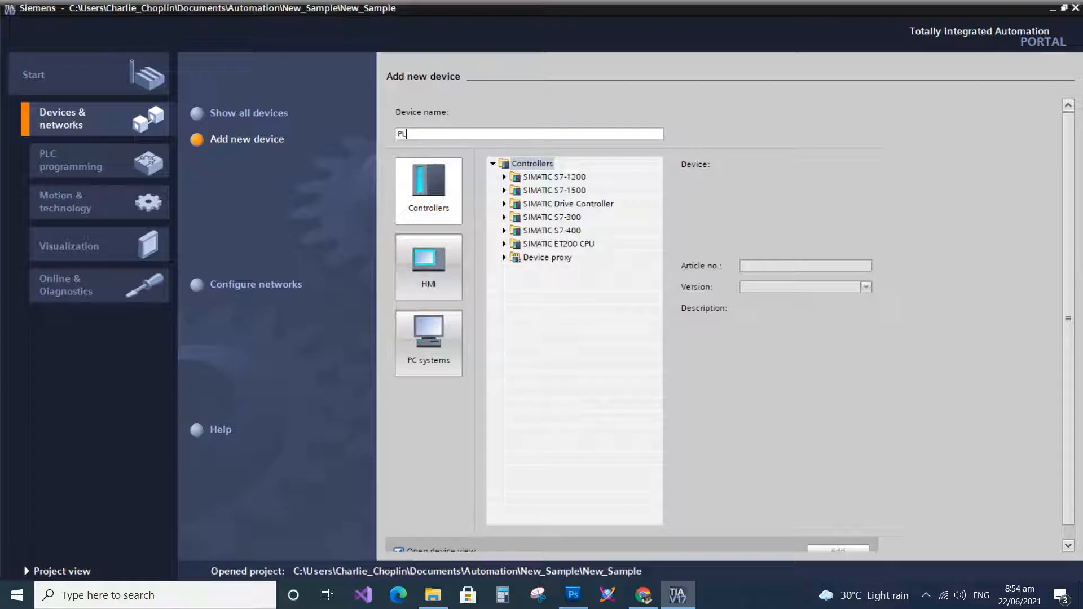
type("C_")
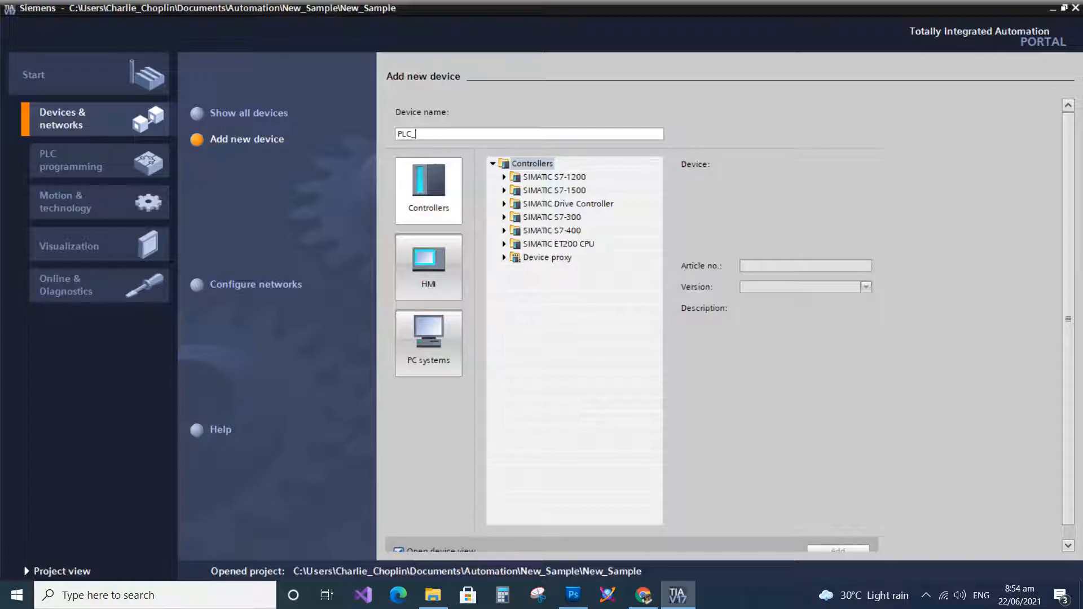
type("New")
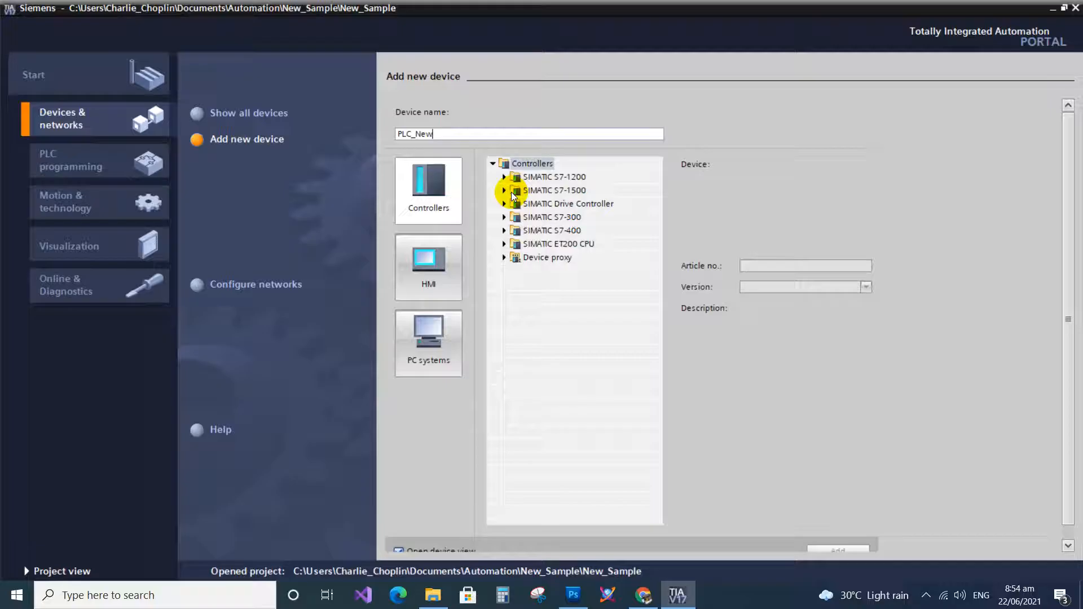
Choose SIMATIC S7-1500 > CPU 1516-3 PN/DP, article 6ES7 516-3AN01-0AB0
left_click(503, 190)
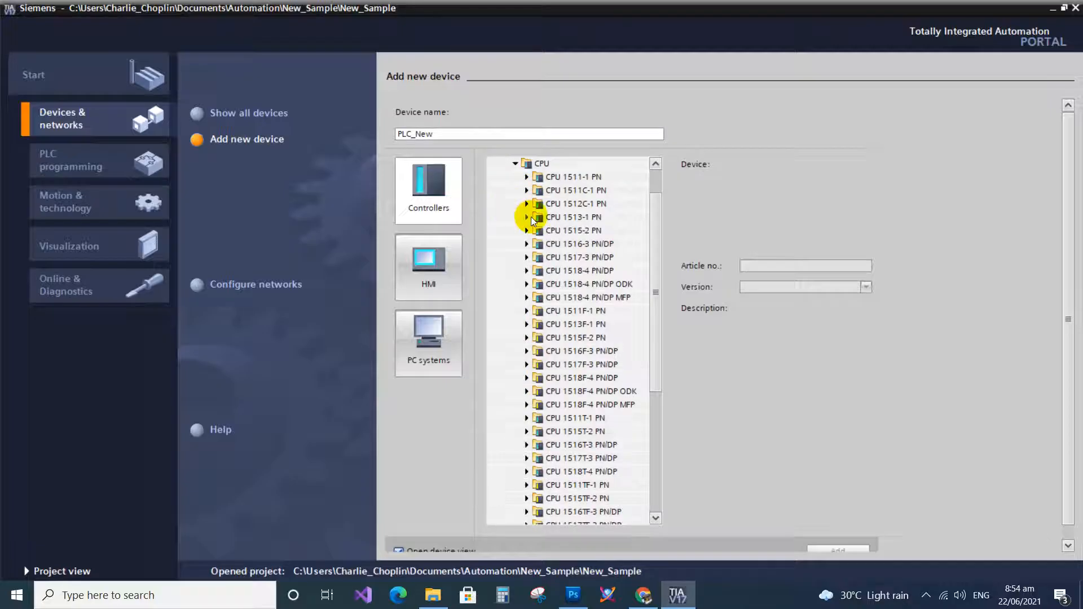
mouse_move(533, 248)
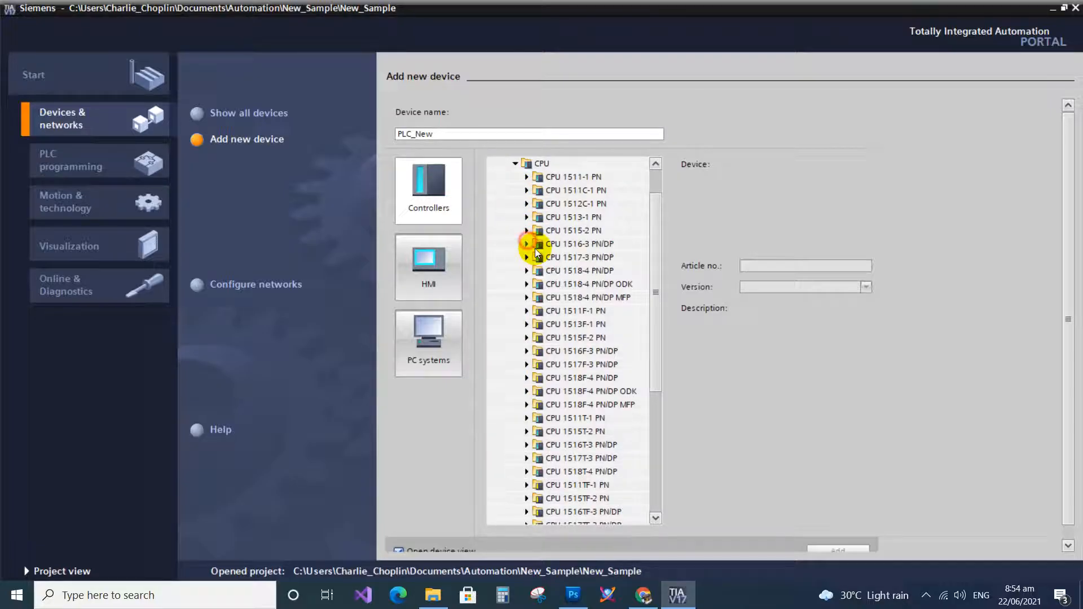
left_click(527, 244)
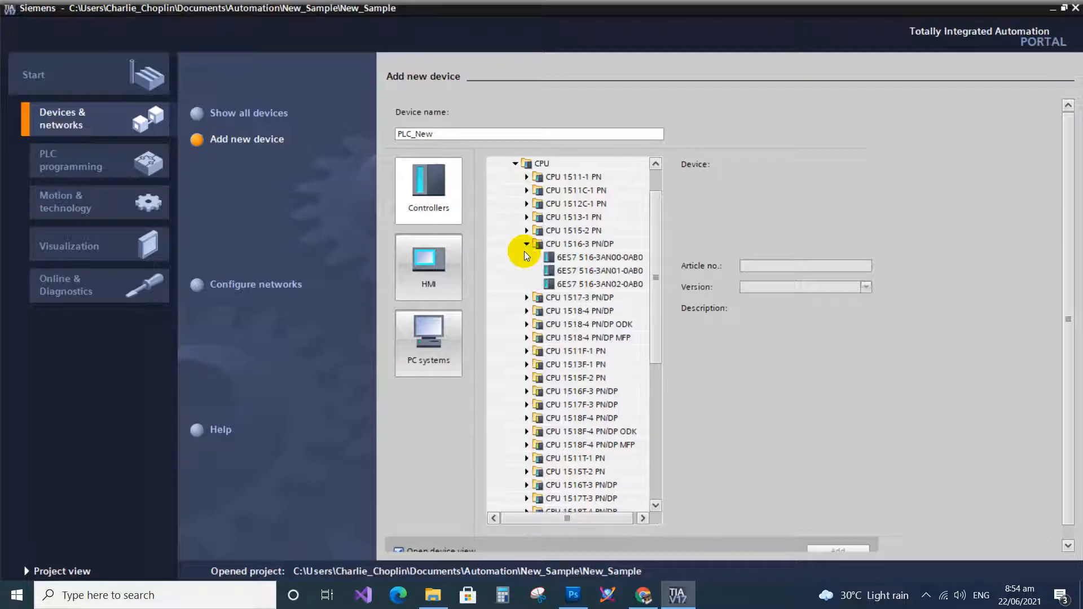
left_click(598, 270)
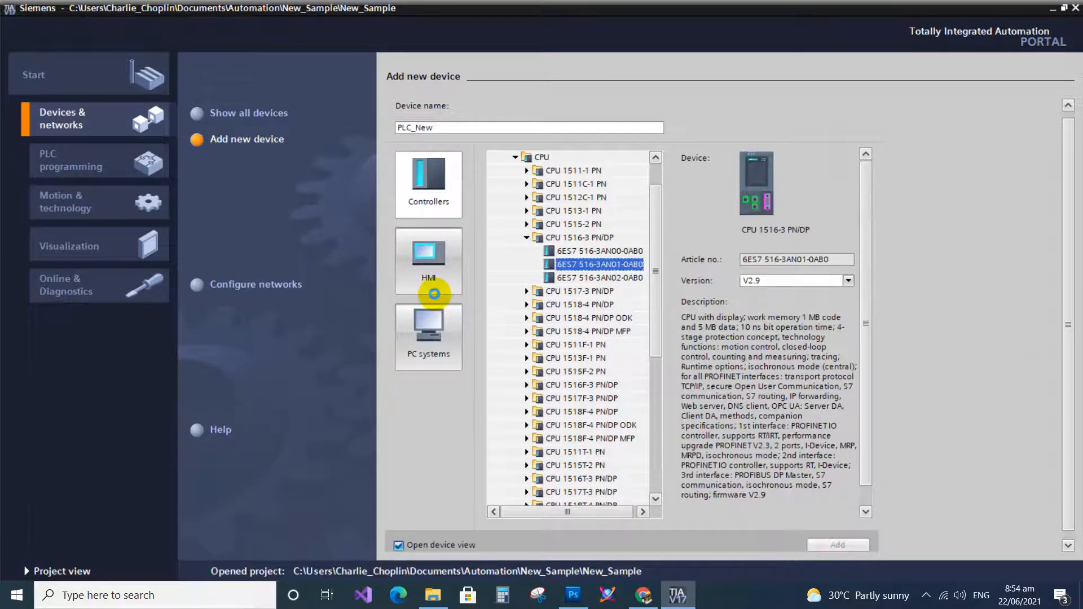
mouse_move(510, 361)
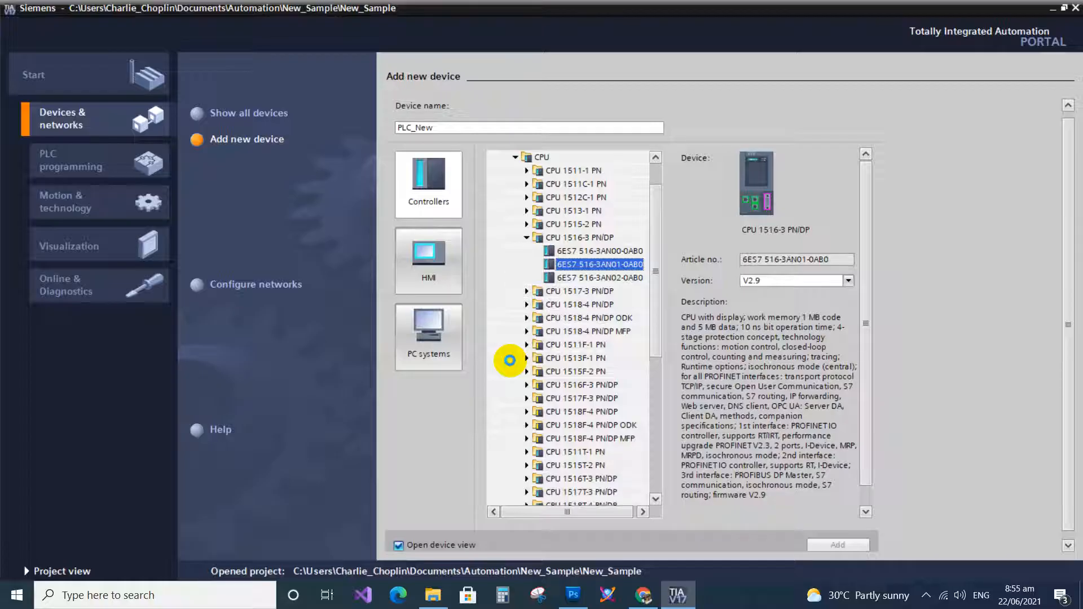
mouse_move(467, 292)
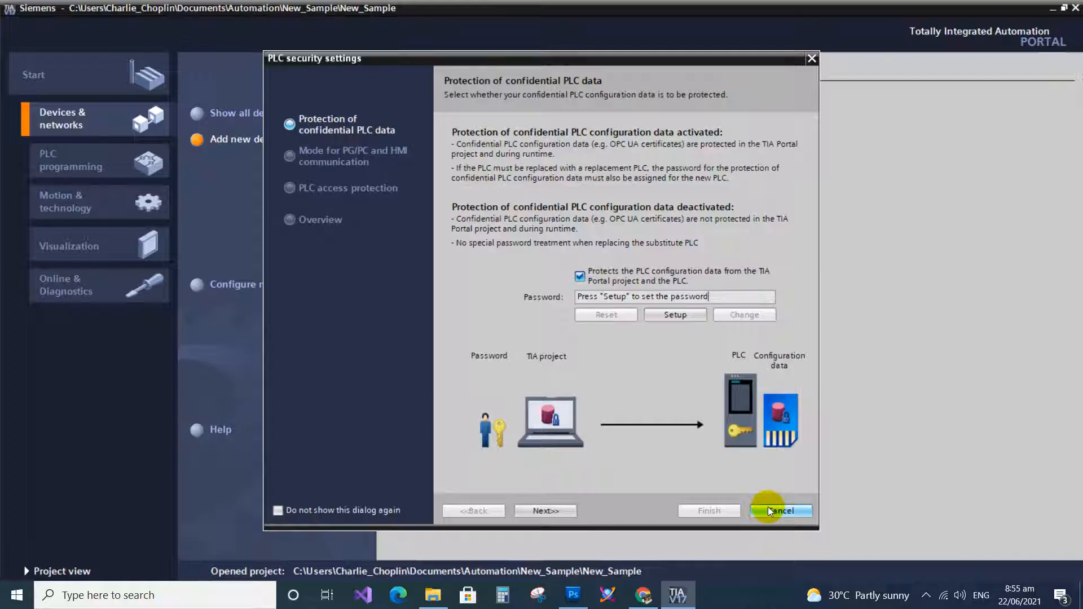
Cancel the PLC security wizard so PLC_New is added, then show its network topology
left_click(779, 510)
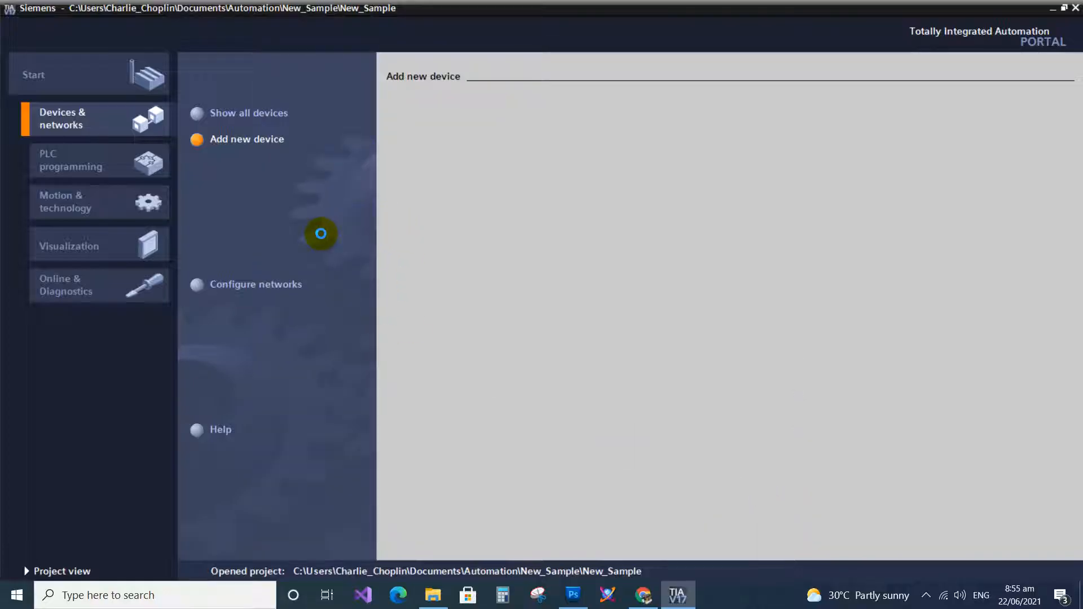
left_click(245, 139)
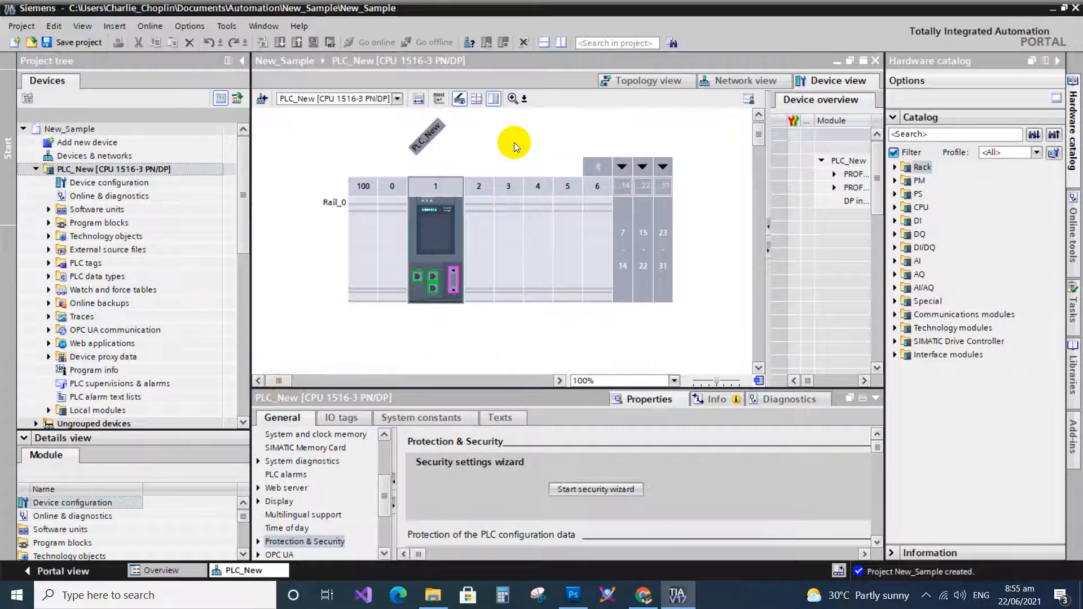
mouse_move(742, 81)
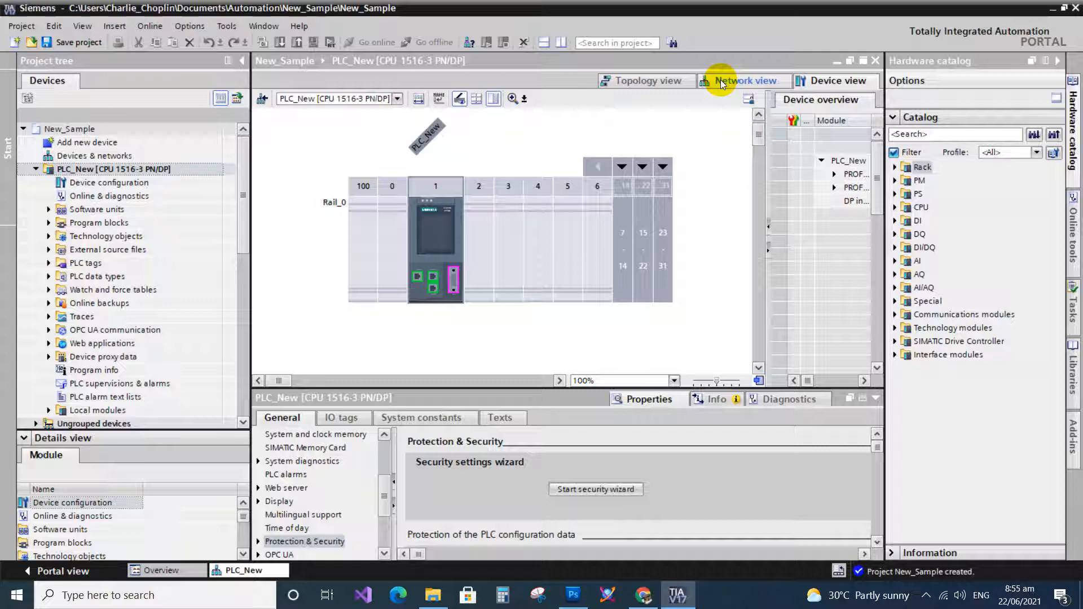
mouse_move(645, 81)
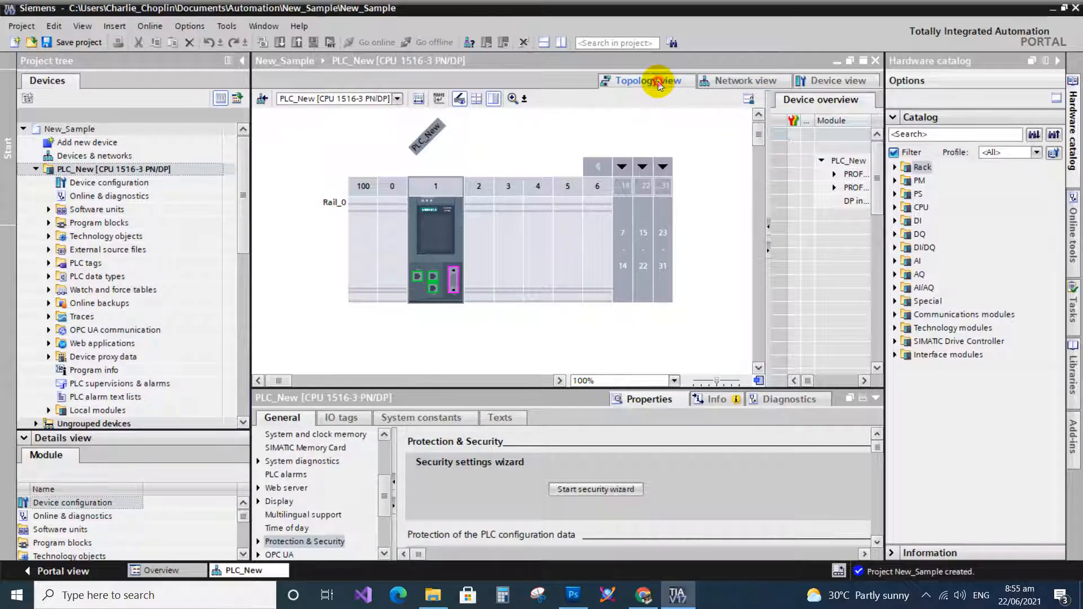
left_click(646, 81)
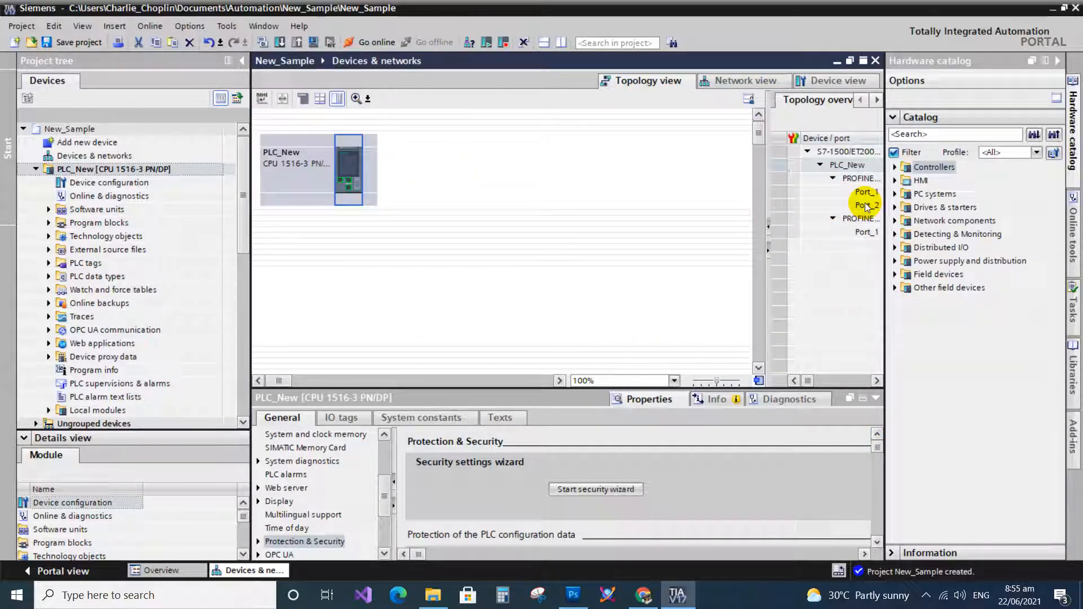
Pick the TP900 Comfort Portrait, 6AV2 124-0JC01-0AX0, from the 9" SIMATIC Comfort Panels in the catalog
left_click(894, 180)
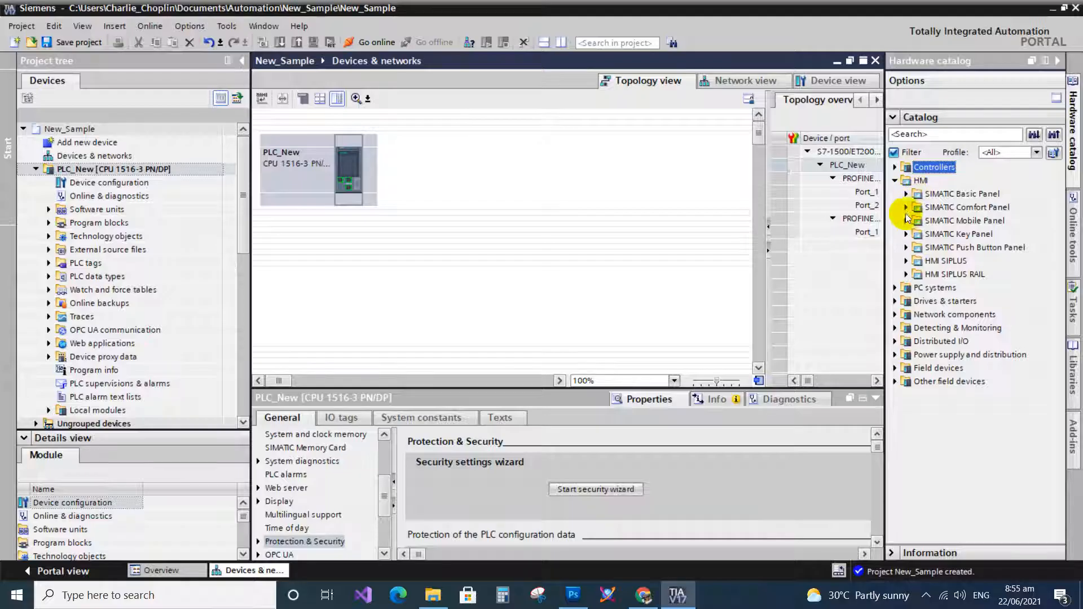
left_click(906, 206)
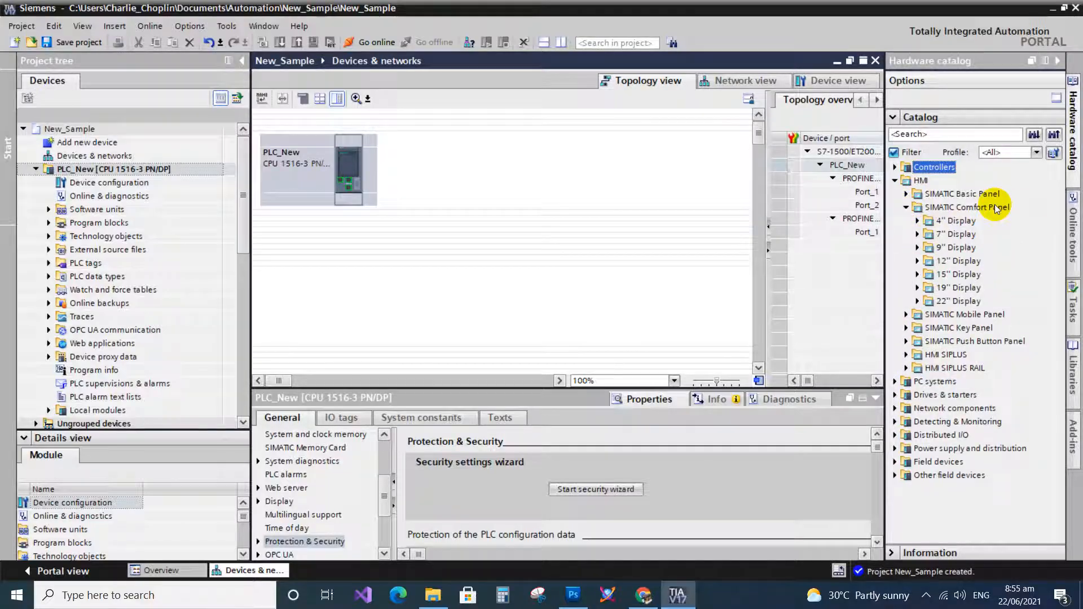
mouse_move(915, 252)
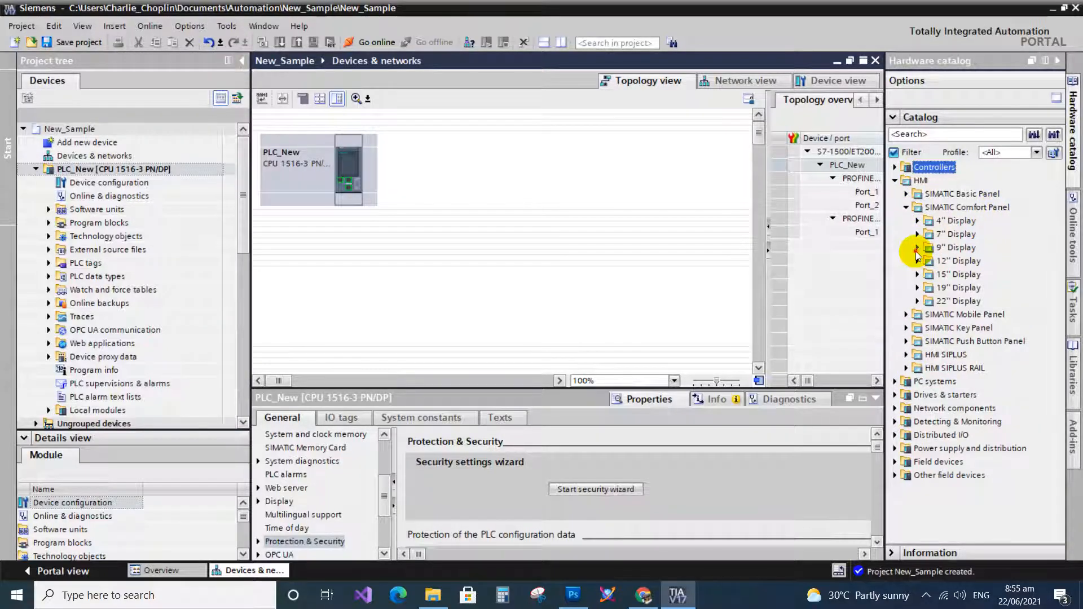
left_click(918, 247)
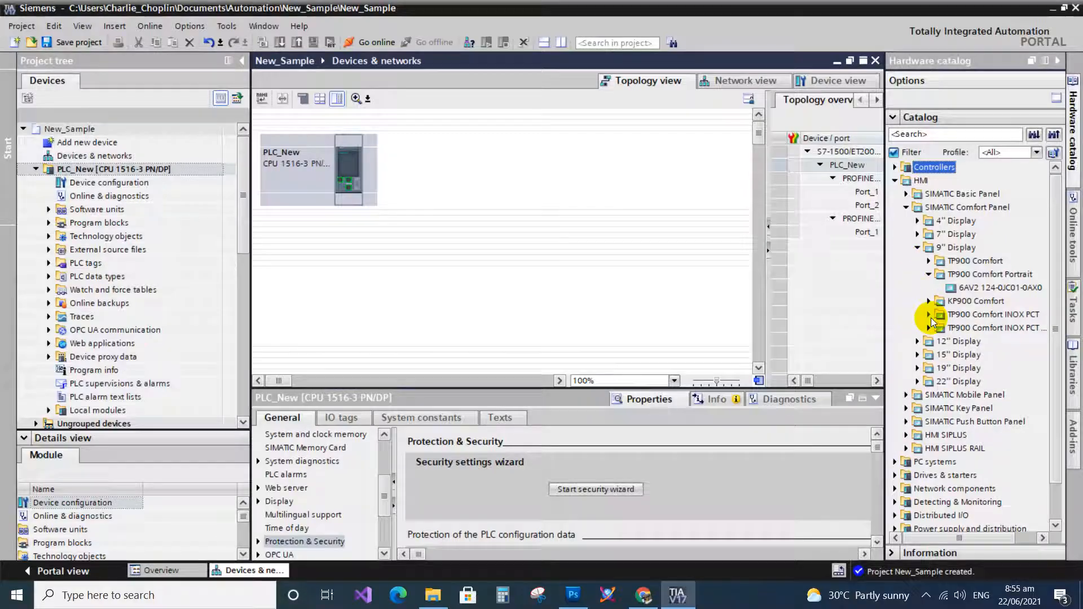
left_click(1000, 288)
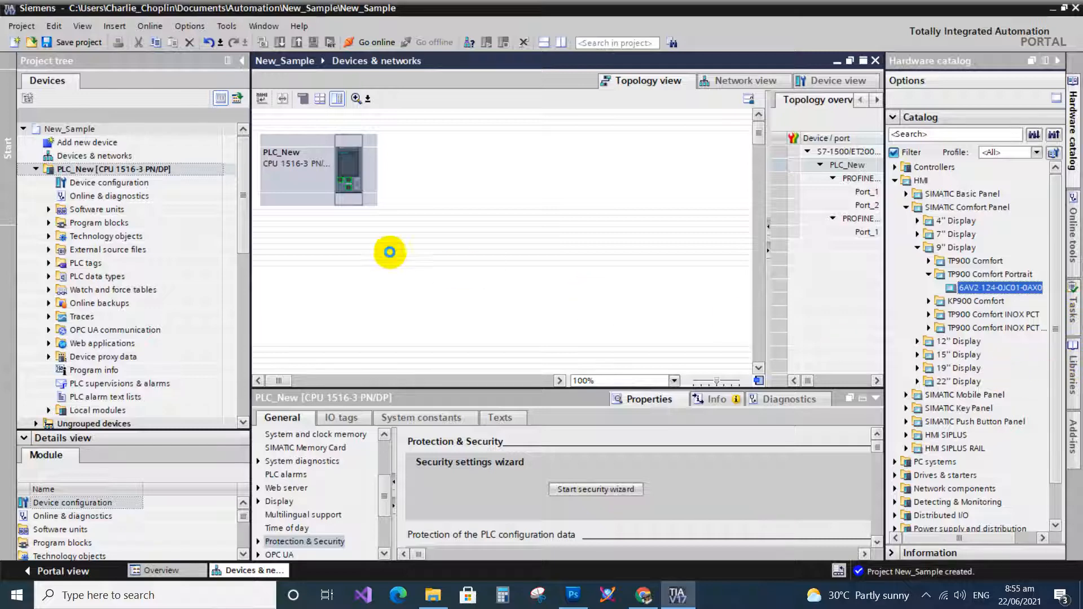
mouse_move(475, 174)
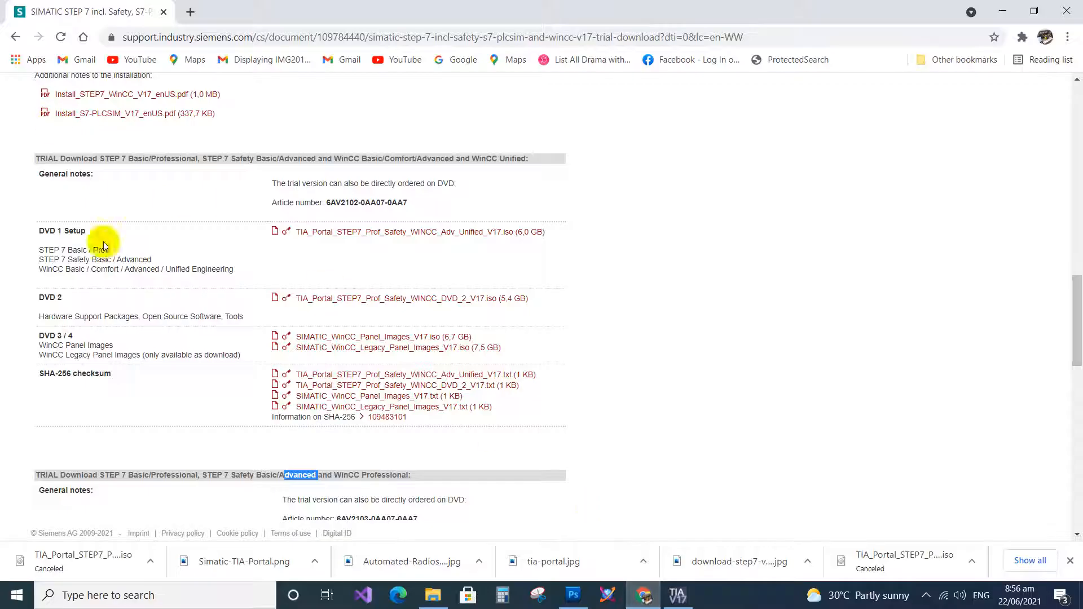
Review the V17 trial download page, then return to the project topology with HMI_1 beside PLC_New
scroll("up", 3)
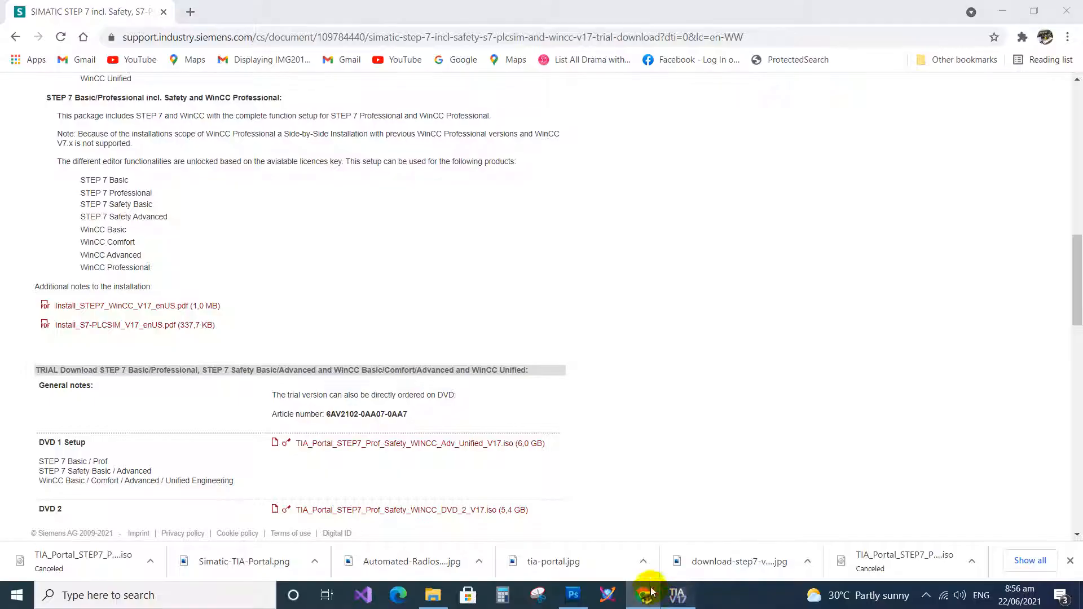
left_click(675, 594)
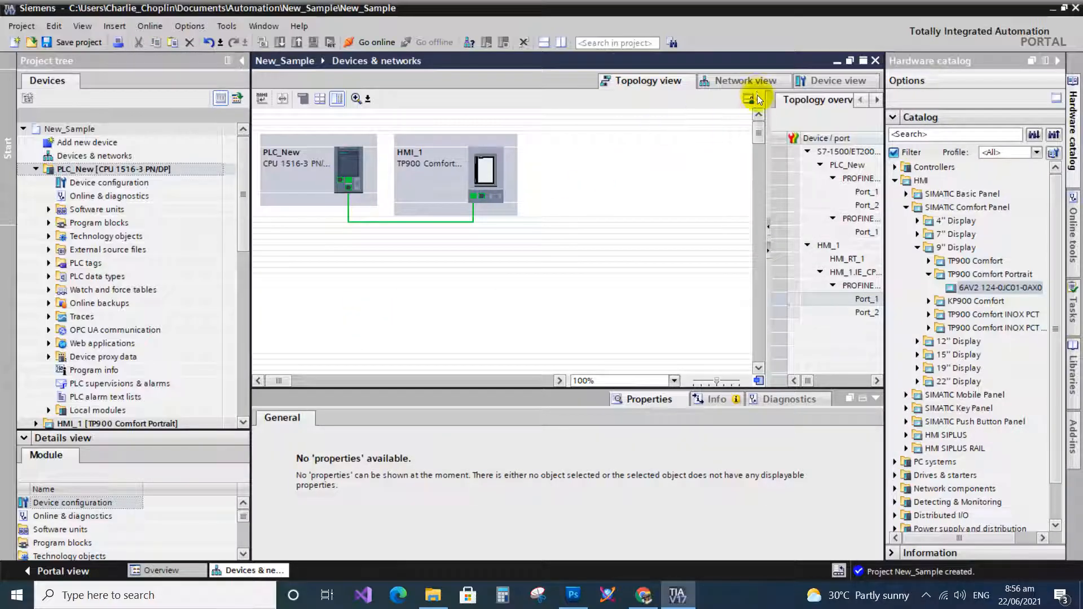
Show the Network view with the PN/IE_1 link and browse PLC_New's Software units
left_click(746, 80)
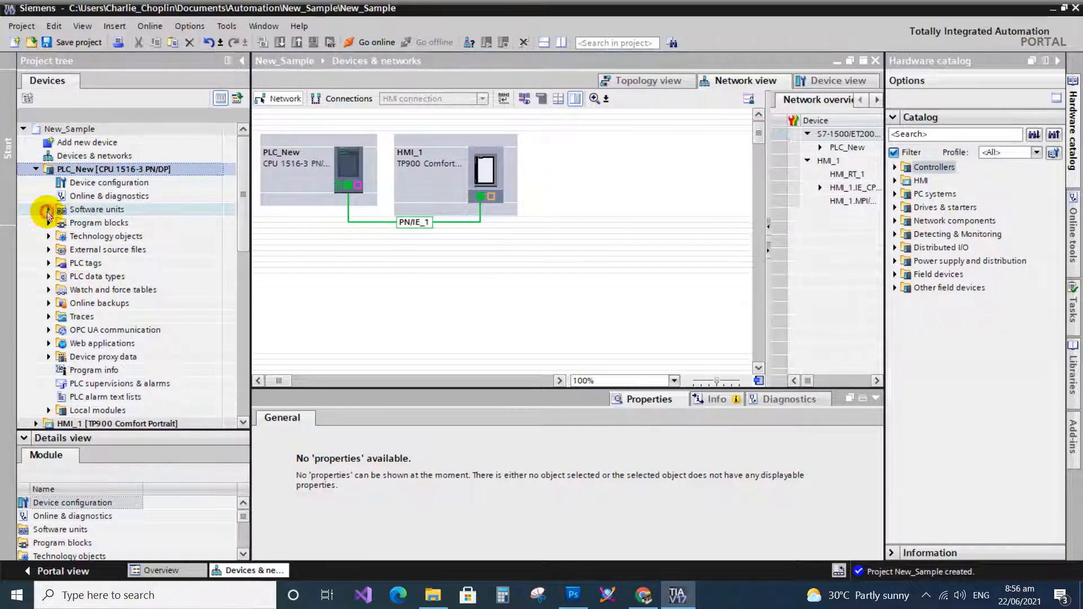
left_click(49, 210)
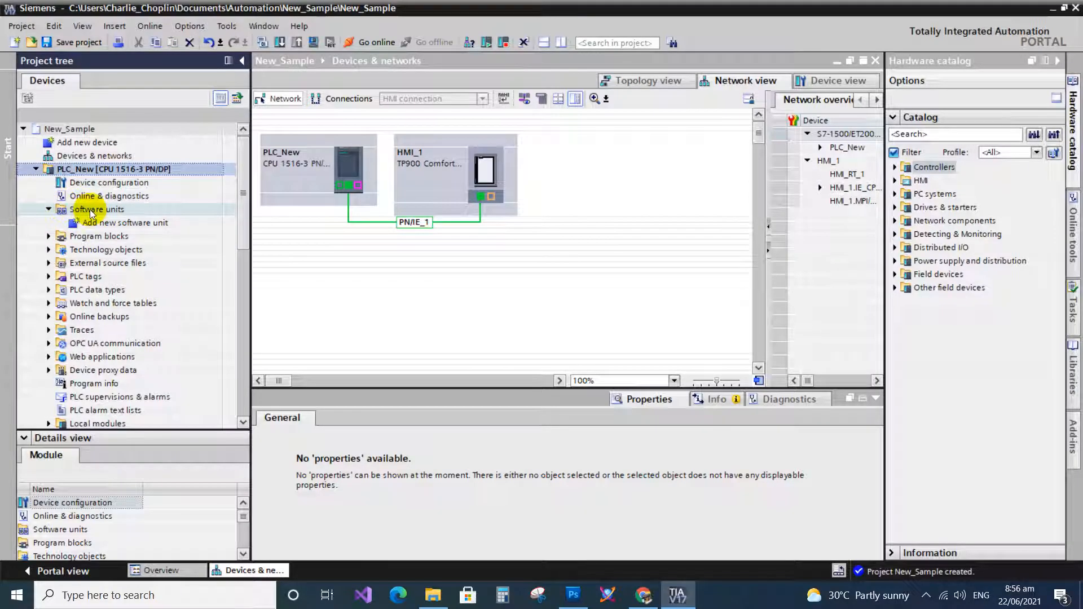
left_click(132, 222)
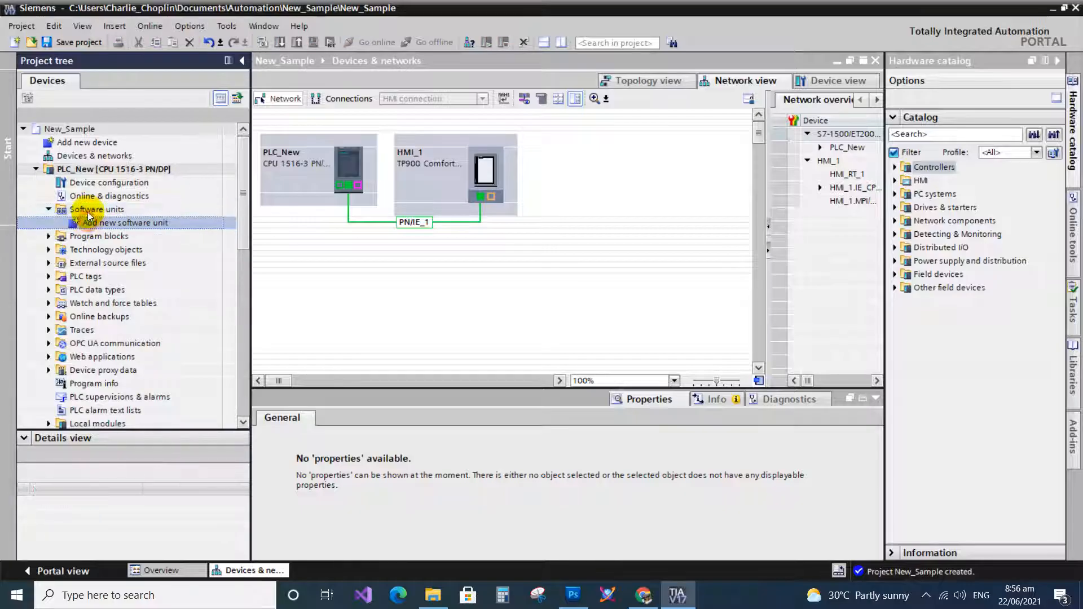
left_click(95, 210)
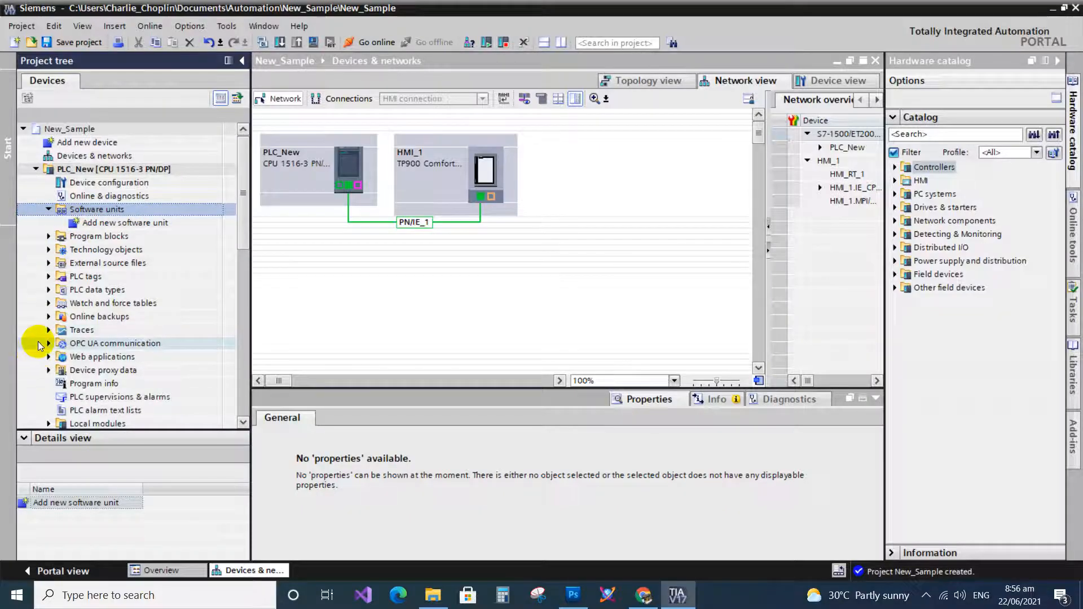
Expand OPC UA communication and Program blocks to reach Main [OB1] and Add new block
left_click(49, 343)
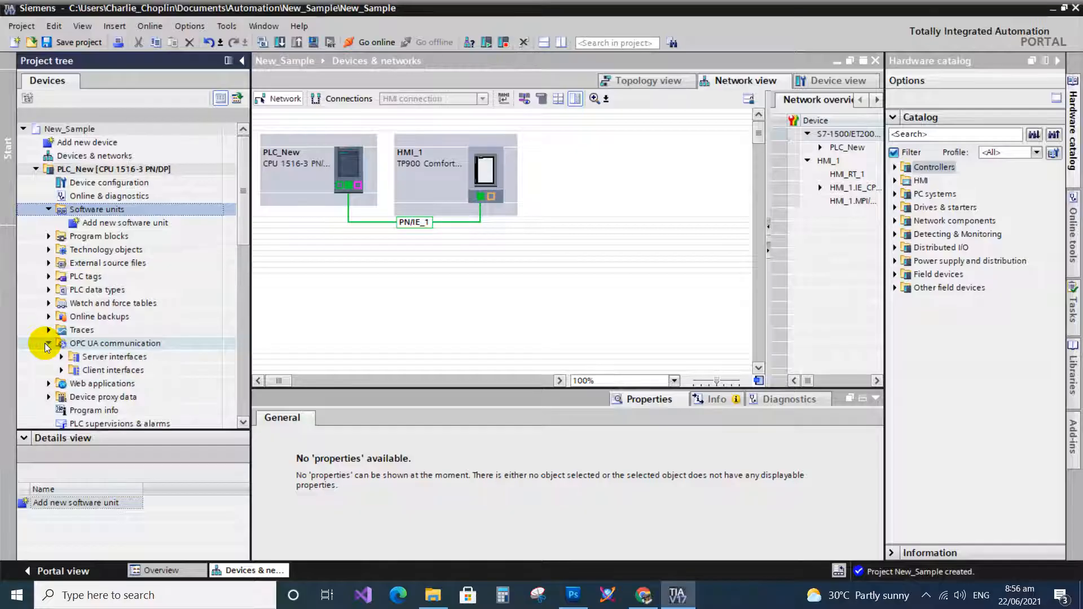
scroll("down", 3)
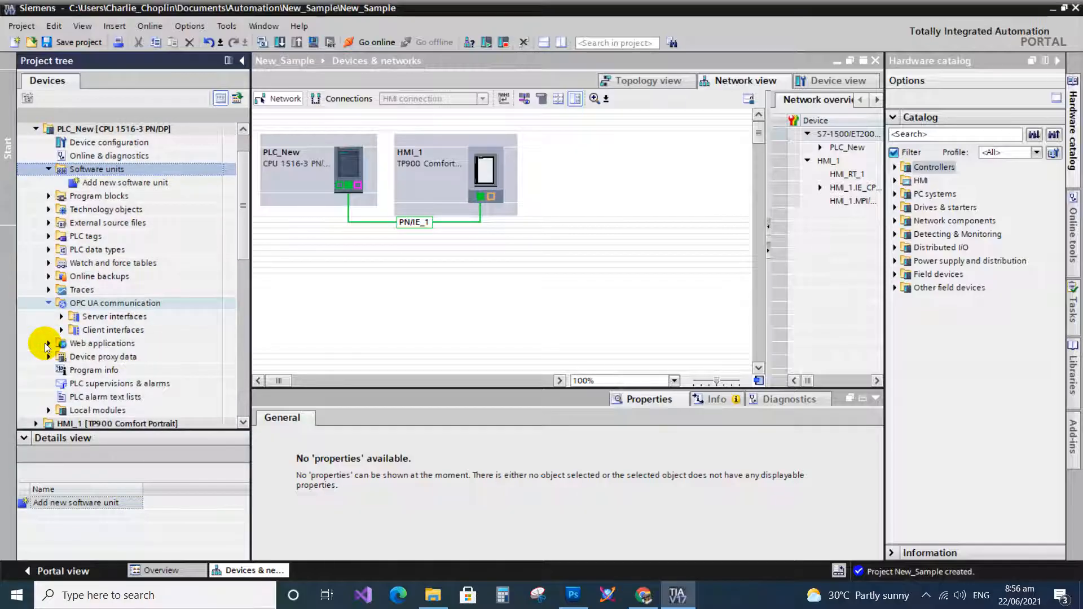
scroll("down", 3)
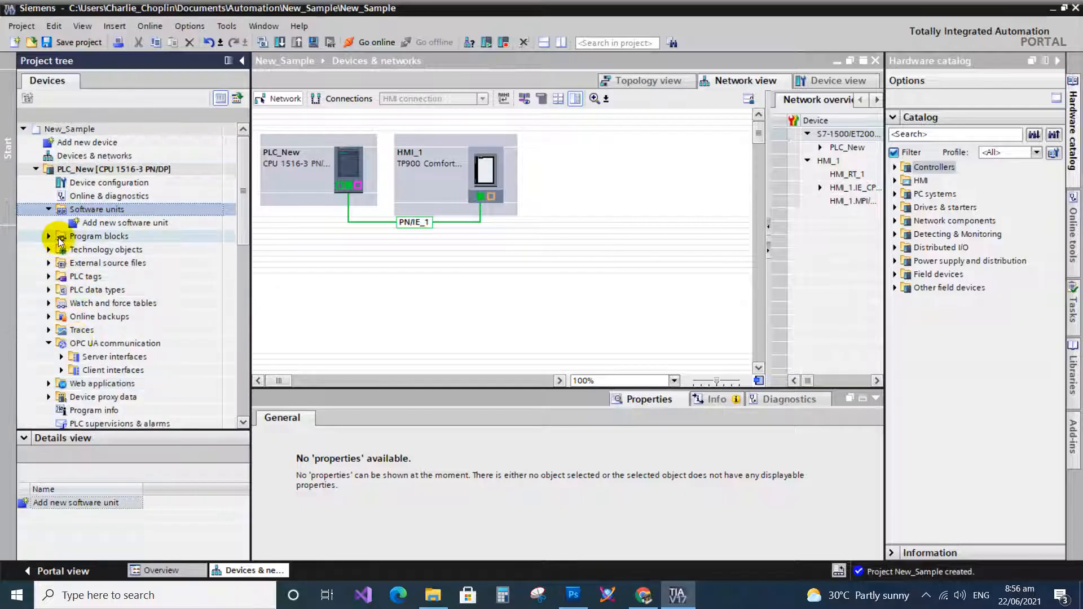
left_click(48, 236)
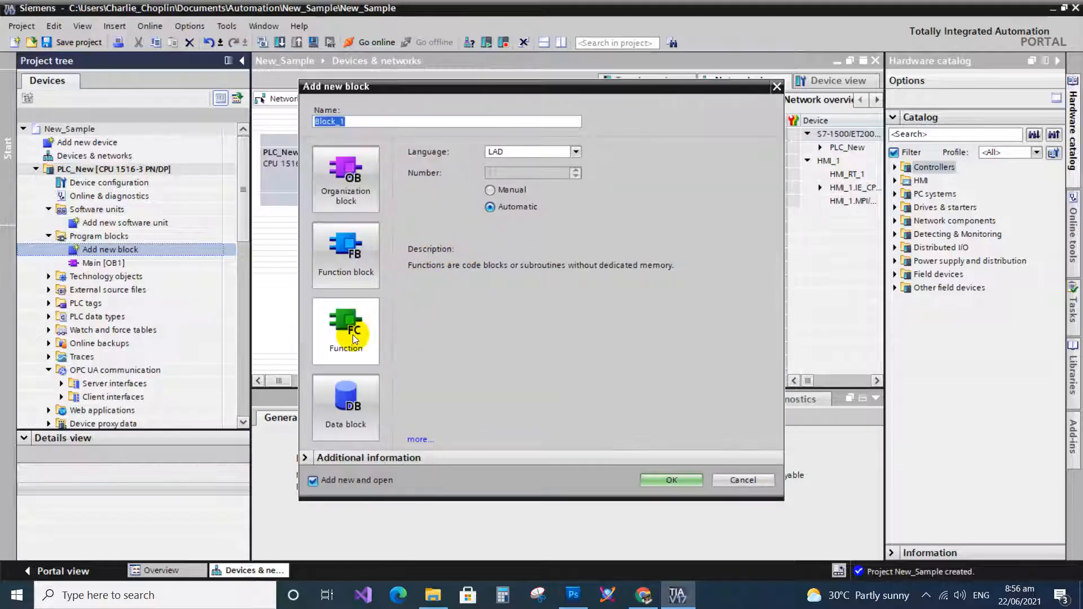
Create the function Block_1 [FC1] from the Add new block dialog
left_click(345, 330)
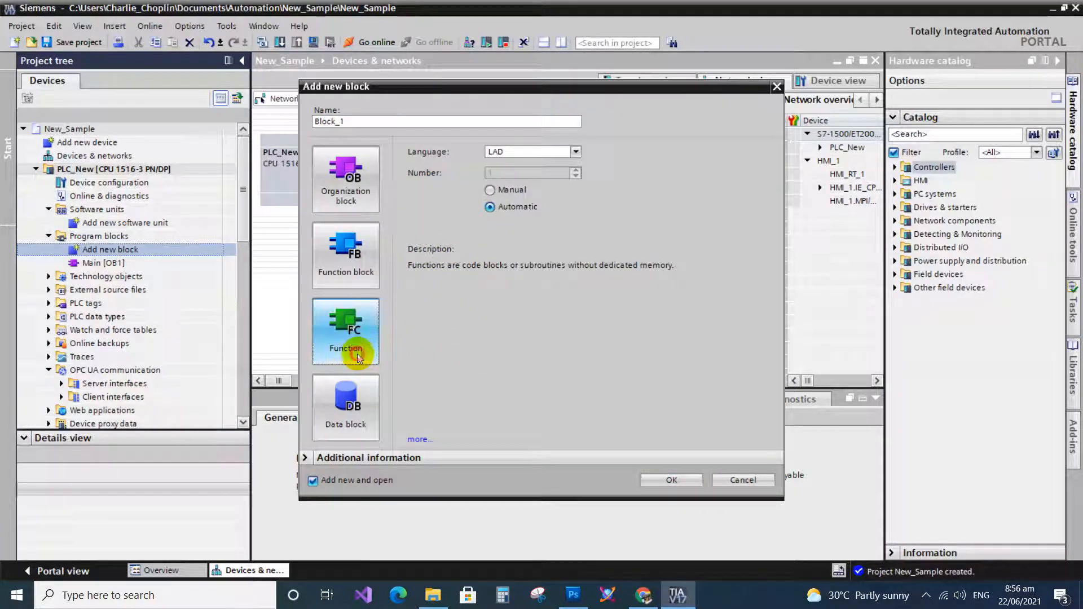
left_click(742, 480)
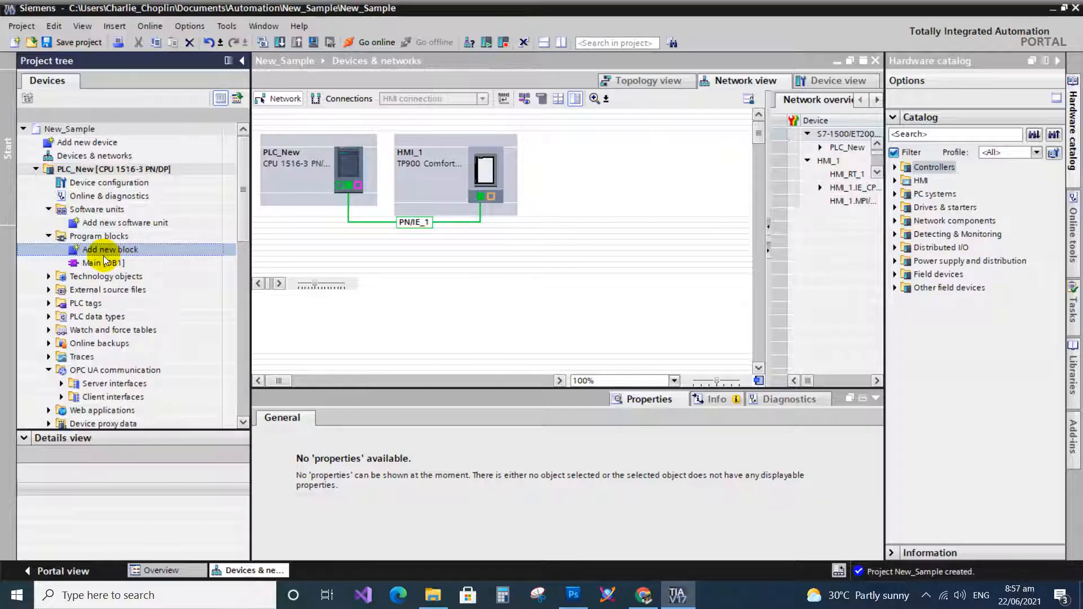
Reopen the Add new block dialog from PLC_New's Program blocks
double_click(108, 249)
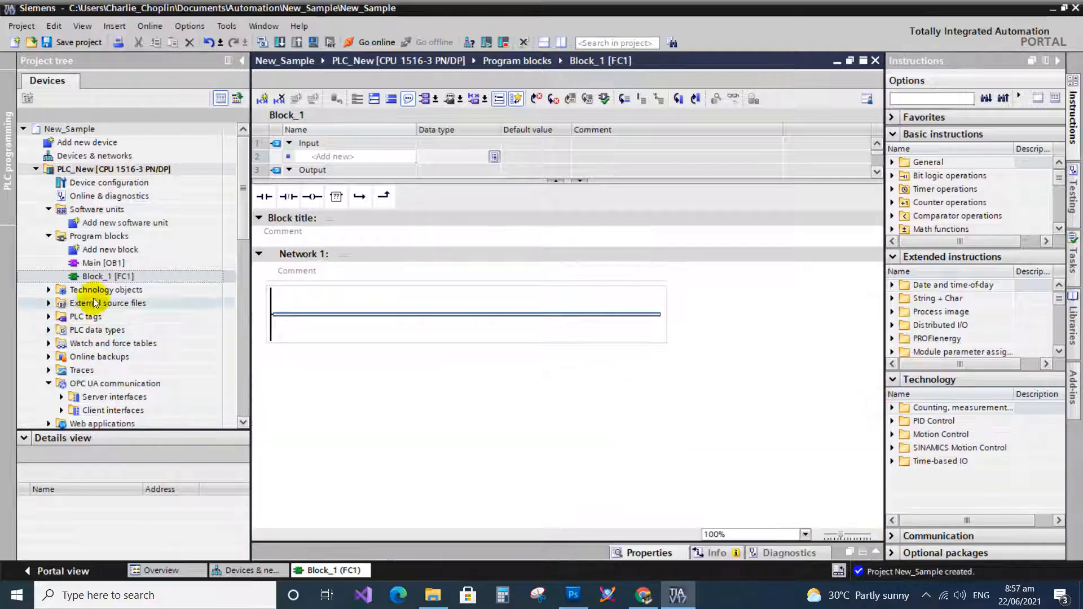
left_click(109, 249)
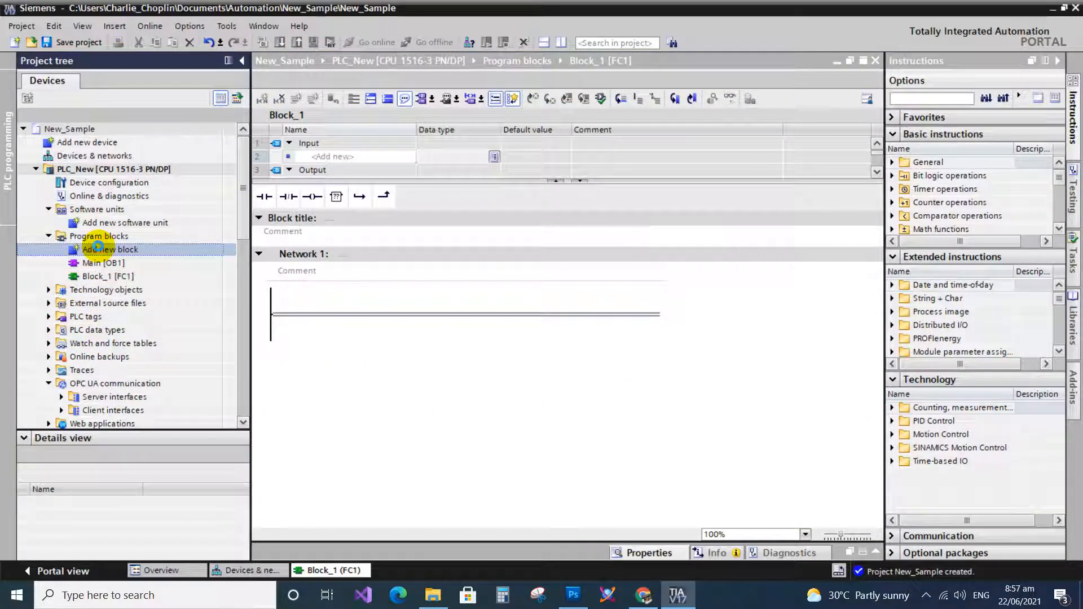
double_click(110, 249)
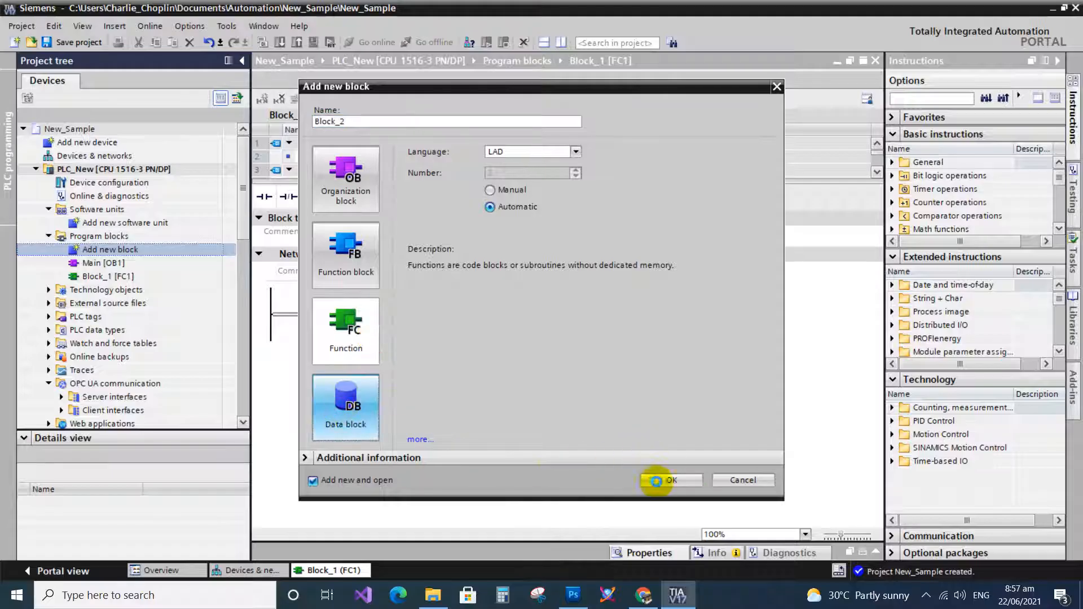
Create Data_block_1 [DB1], then review Block_1 and Main [OB1] in the program blocks
left_click(668, 481)
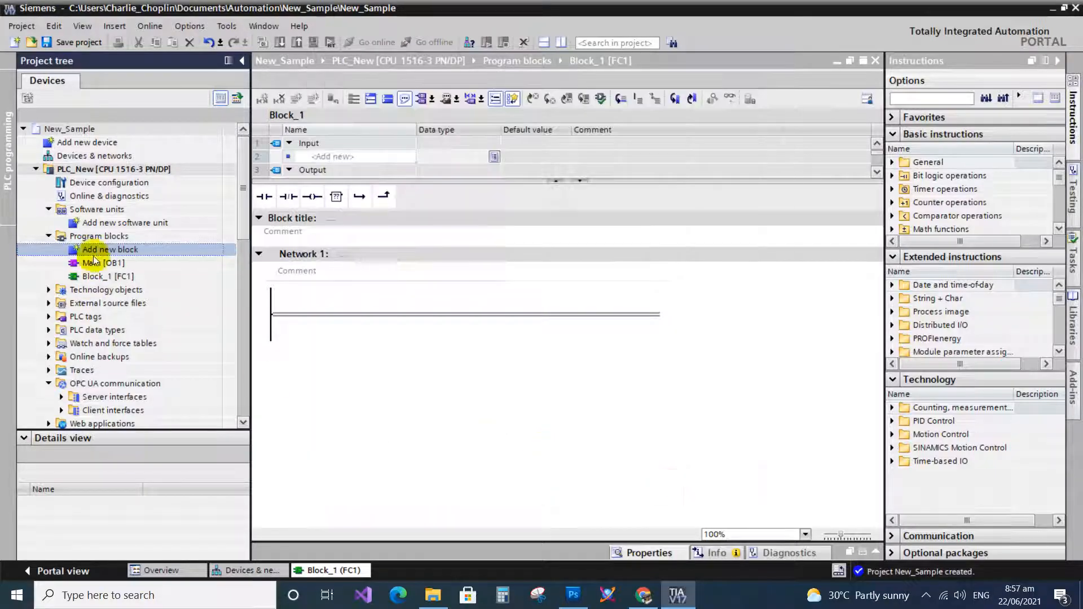
double_click(109, 249)
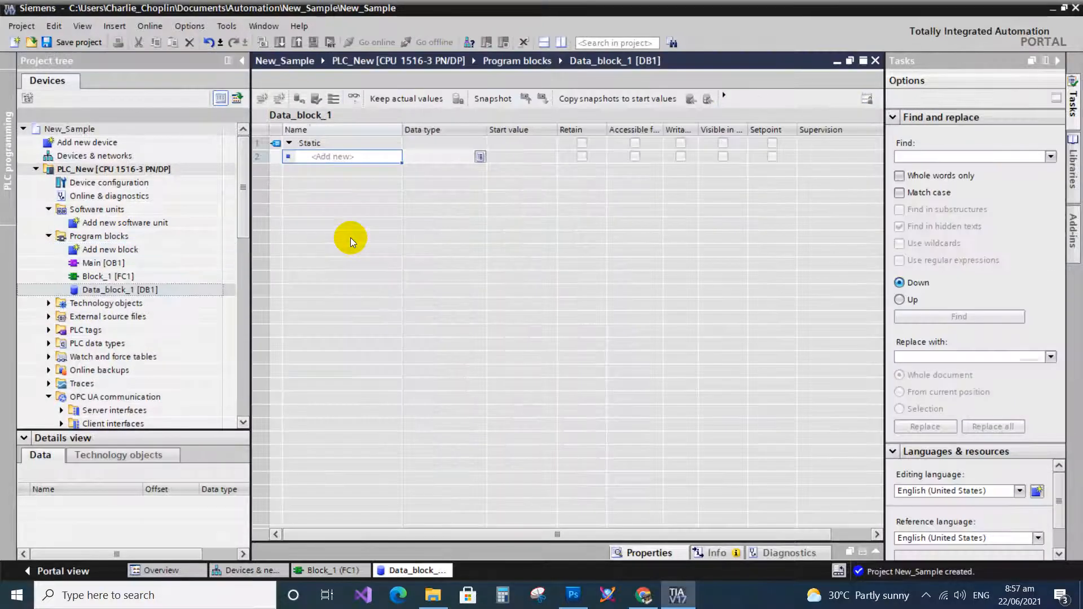
mouse_move(12, 293)
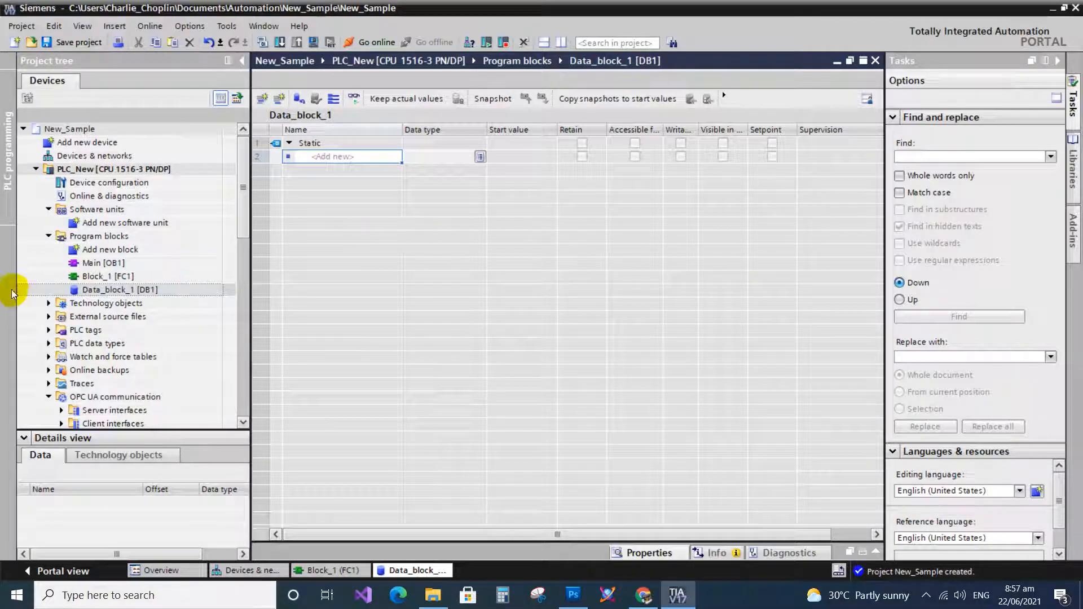
left_click(108, 276)
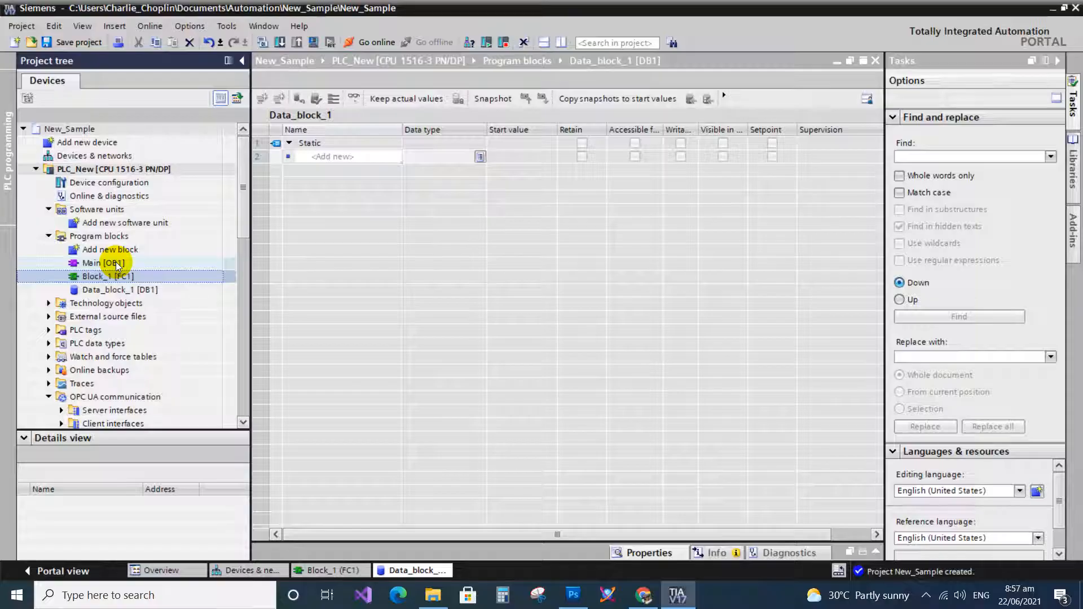
left_click(103, 263)
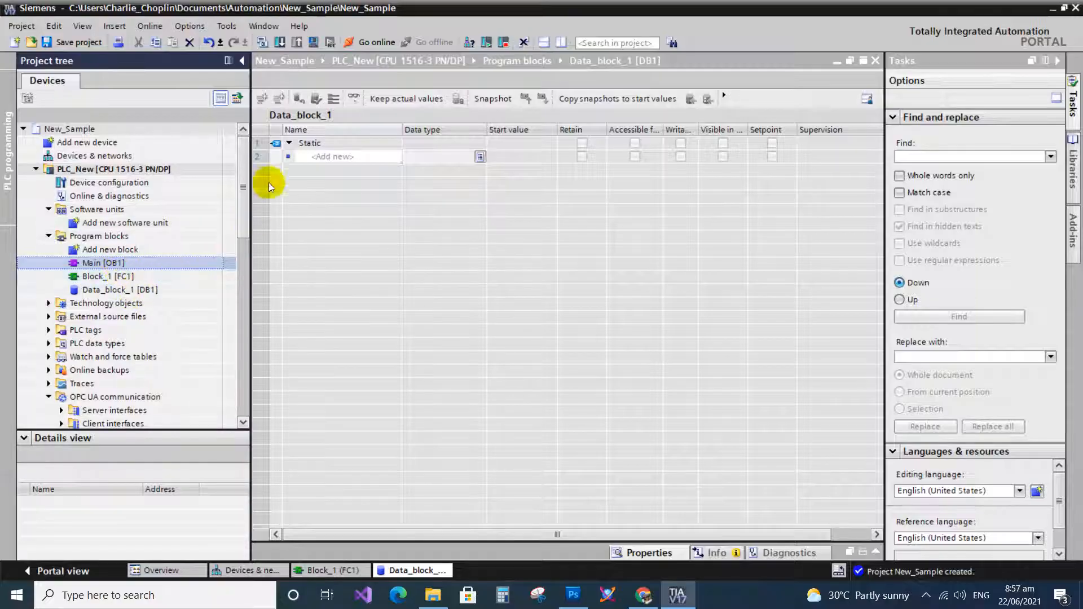
scroll("down", 3)
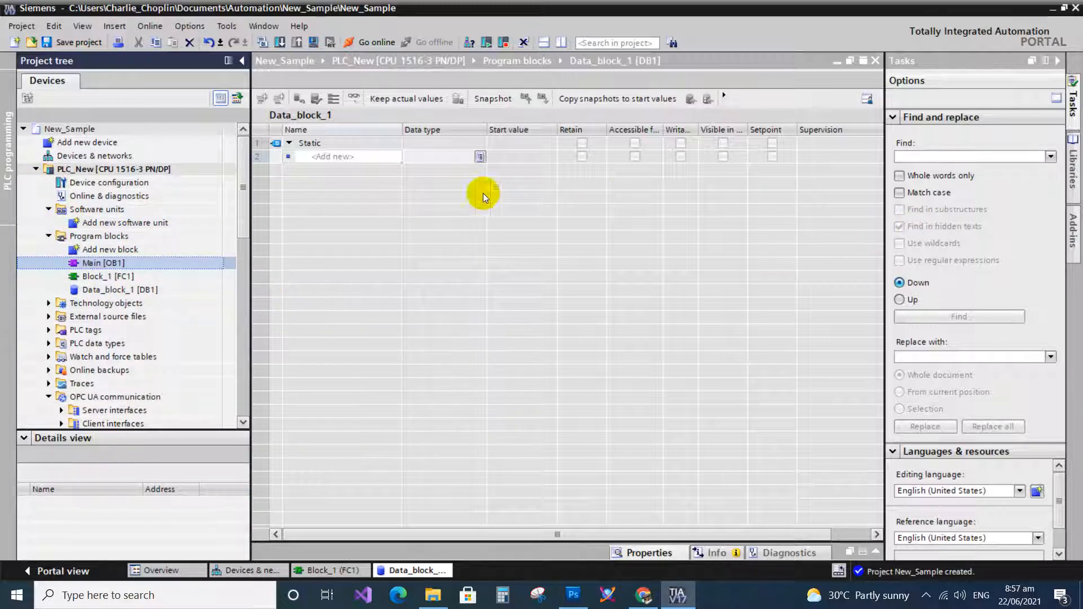
mouse_move(87, 281)
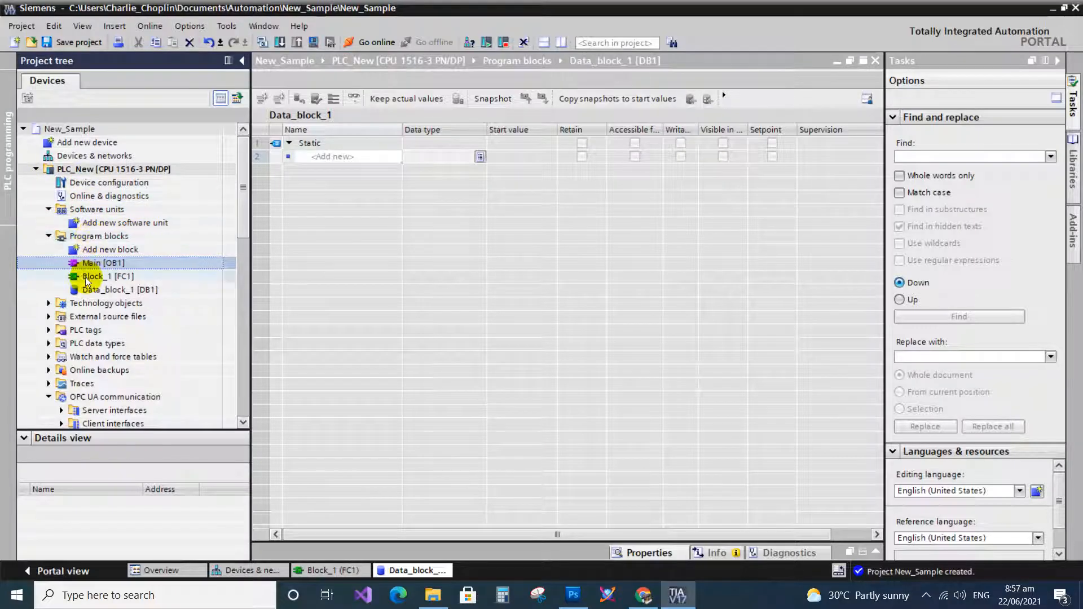